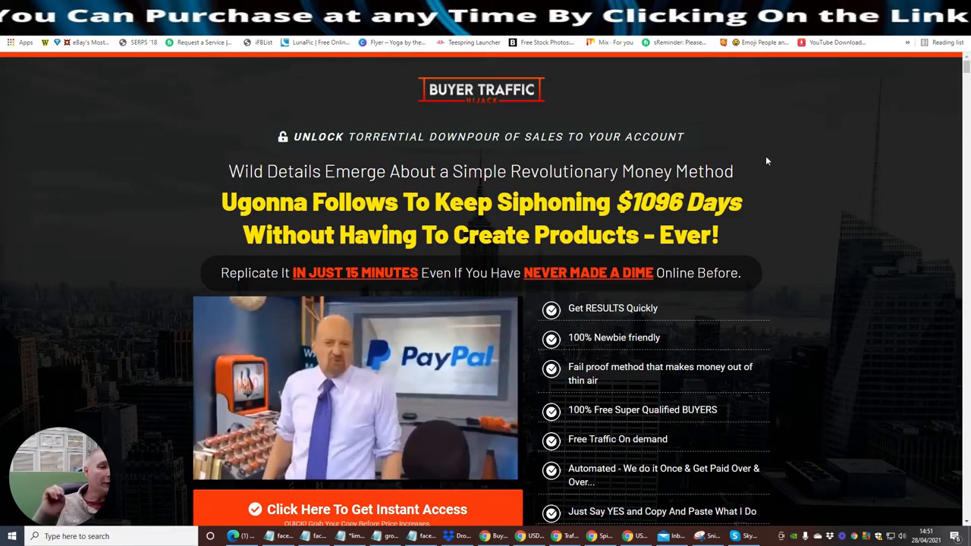
mouse_move(783, 135)
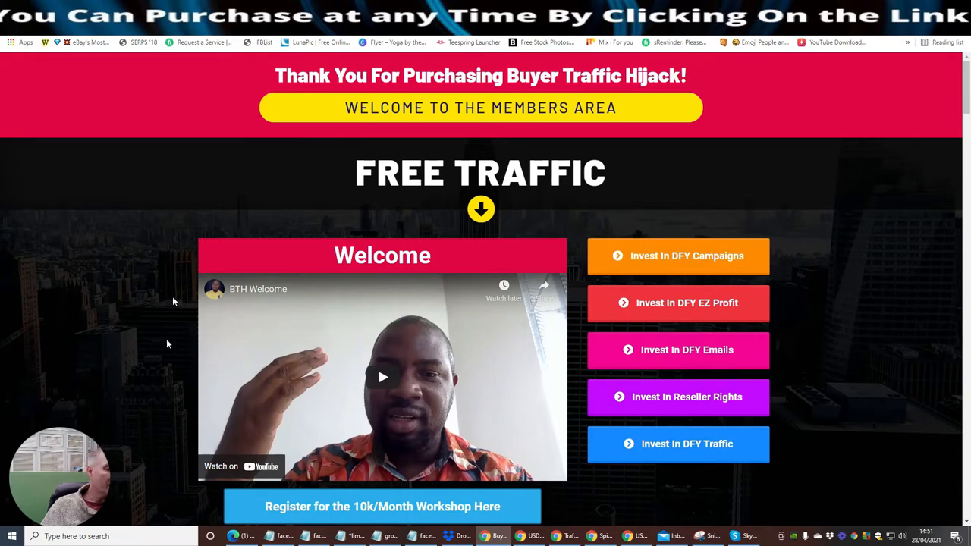
Scroll the members area down slightly to the welcome video and upgrade options
scroll(down, 3)
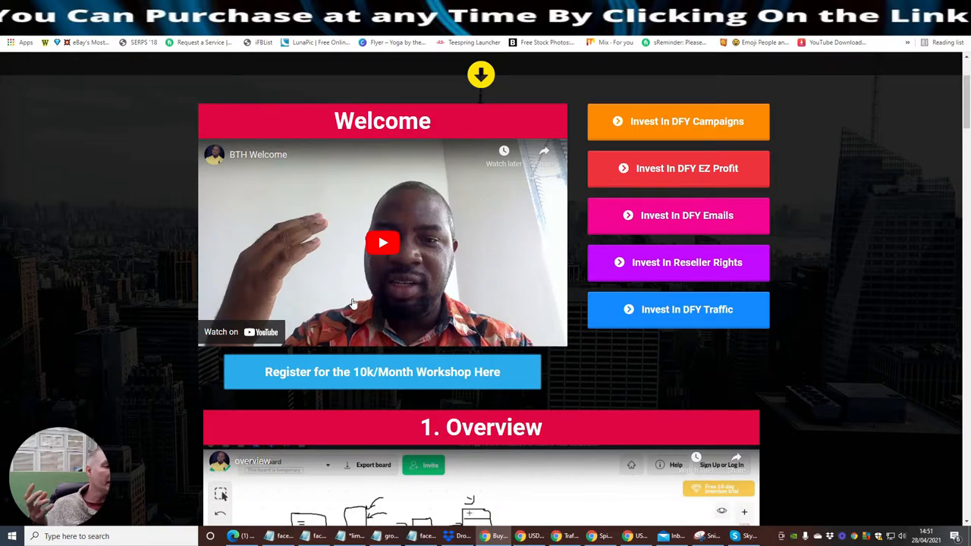
mouse_move(471, 198)
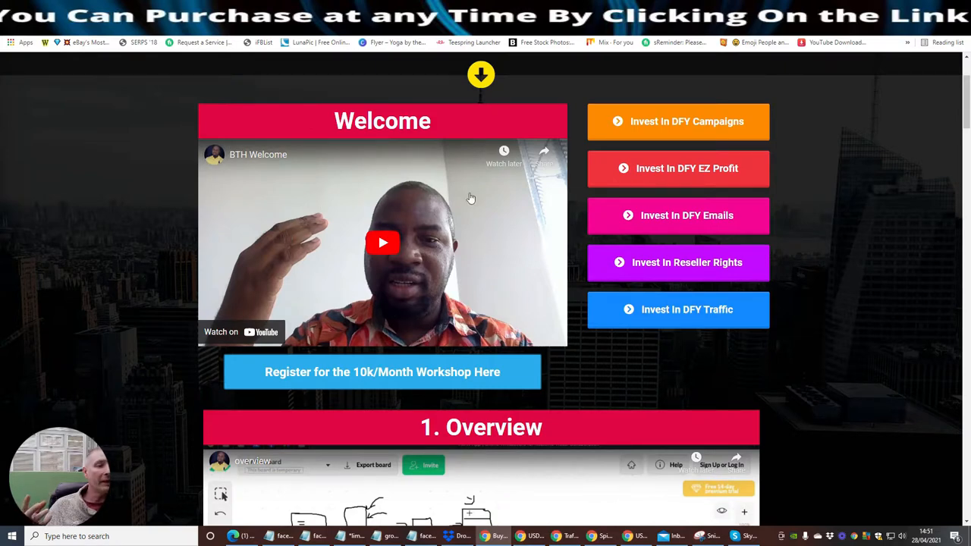
mouse_move(311, 263)
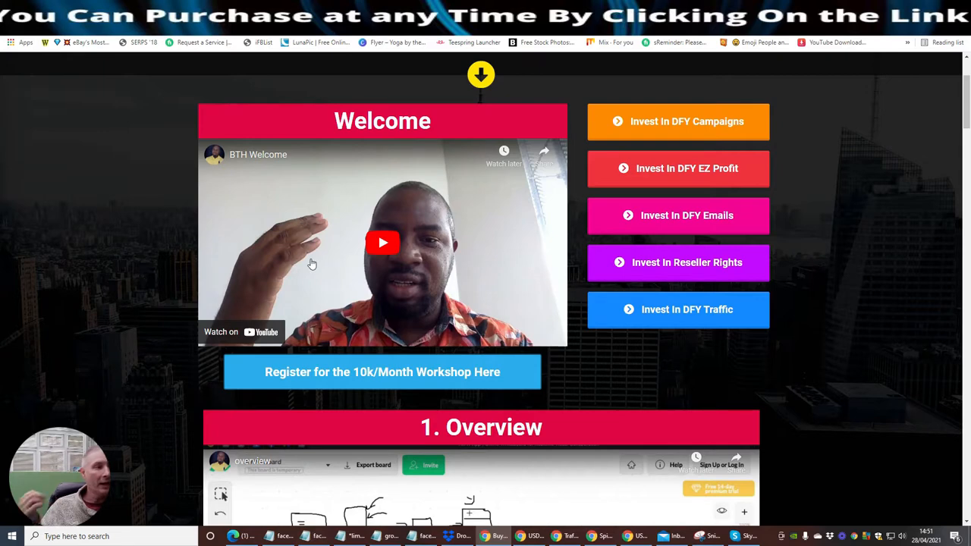
mouse_move(364, 240)
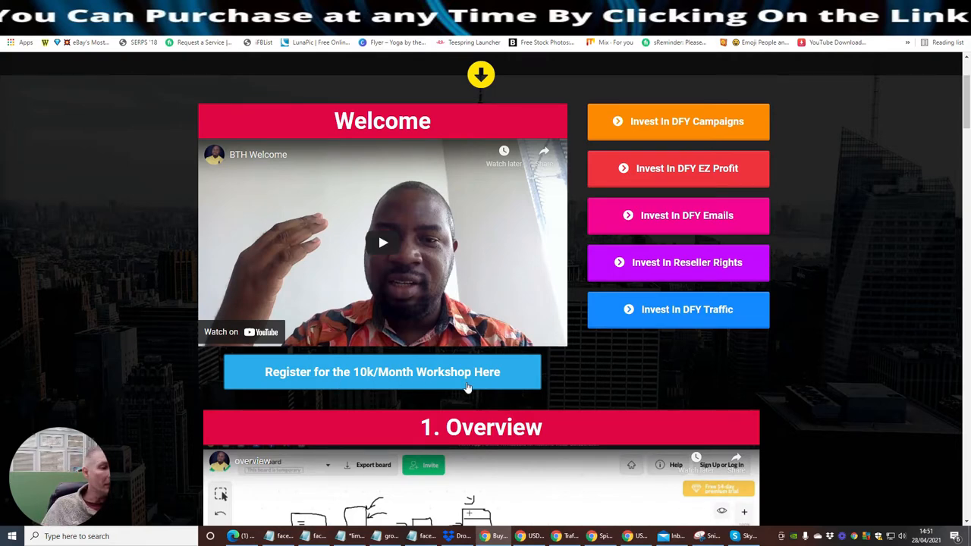
mouse_move(317, 387)
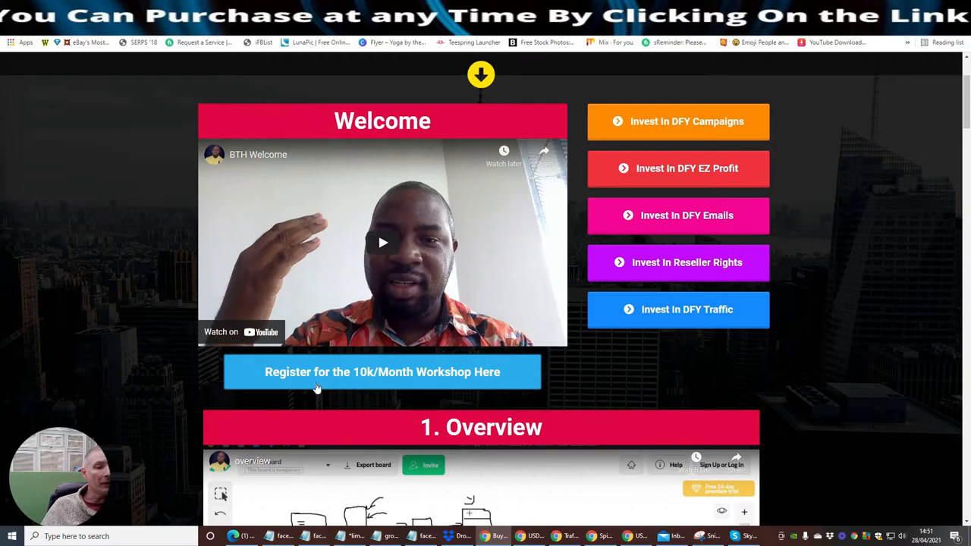
mouse_move(413, 380)
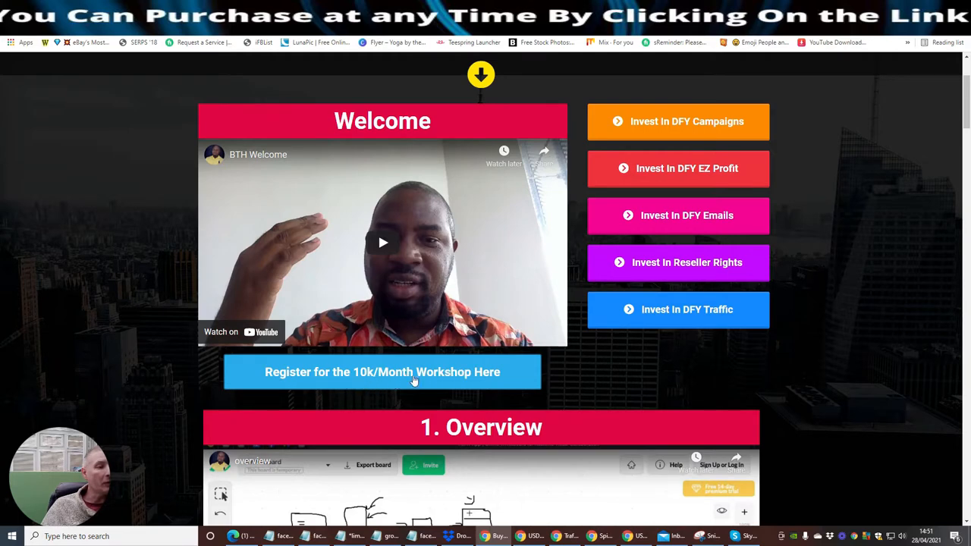
mouse_move(339, 382)
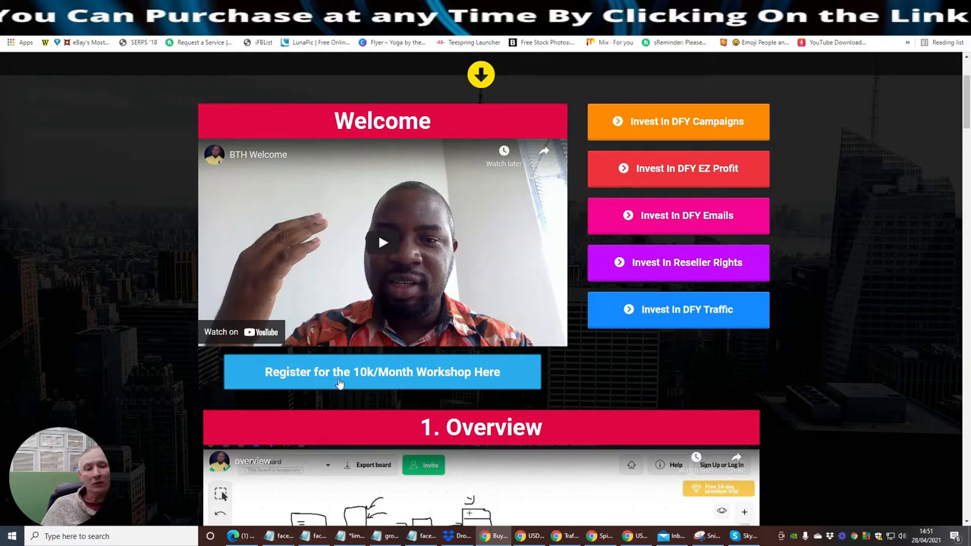
mouse_move(372, 385)
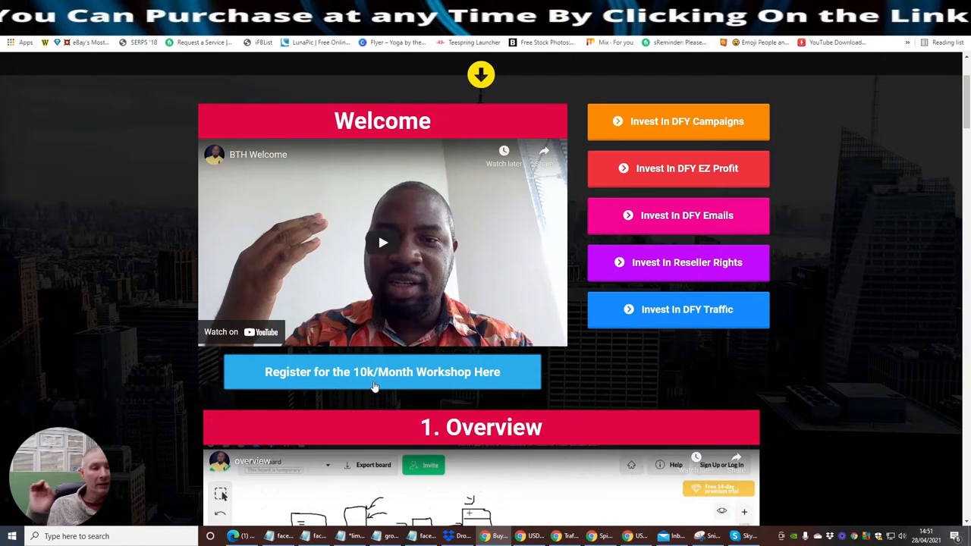
mouse_move(614, 368)
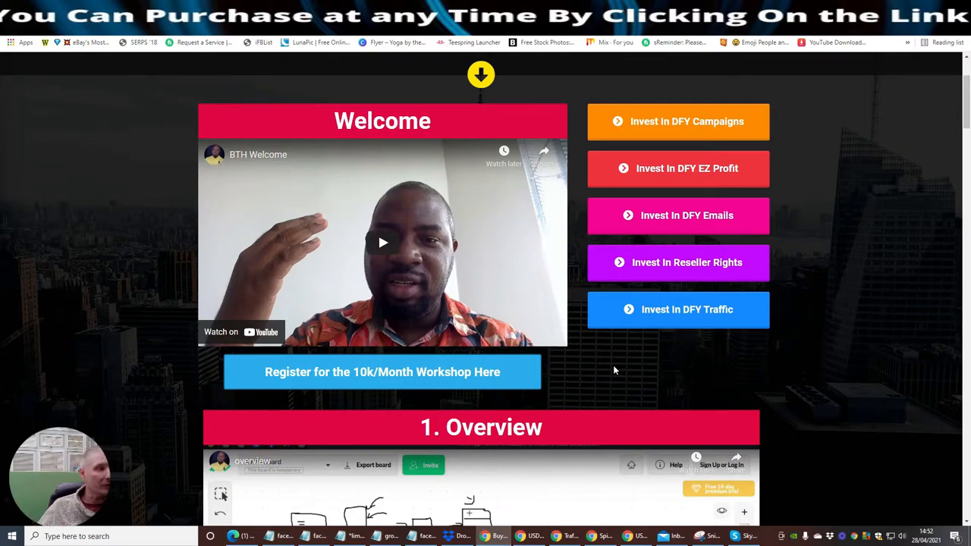
mouse_move(839, 203)
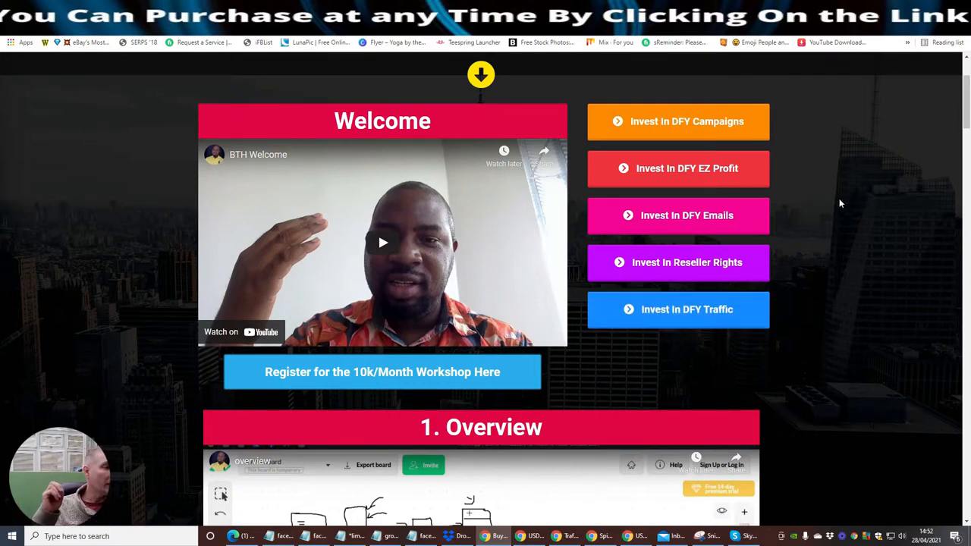
mouse_move(834, 207)
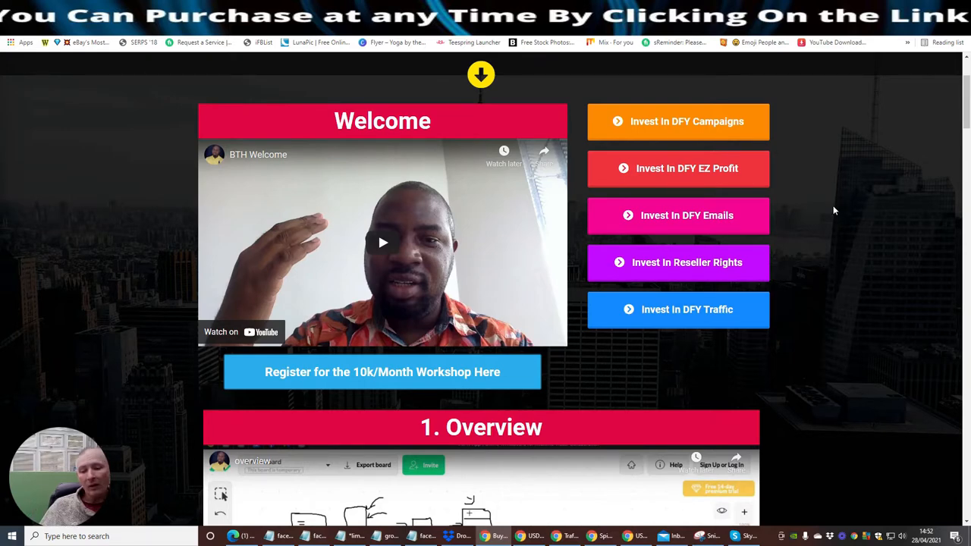
Scroll past 1. Overview and sections 2–3 to reveal sections 4 and 5
scroll(down, 3)
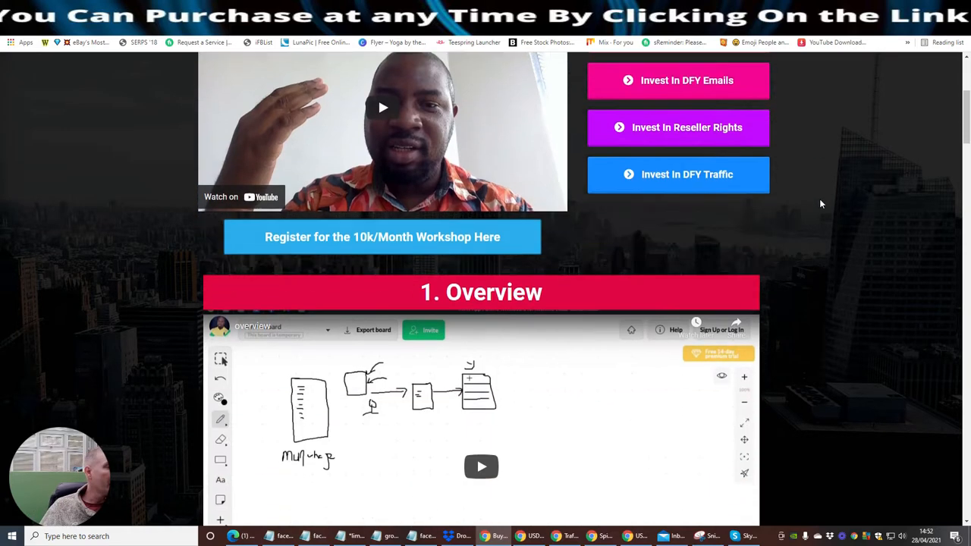
scroll(up, 3)
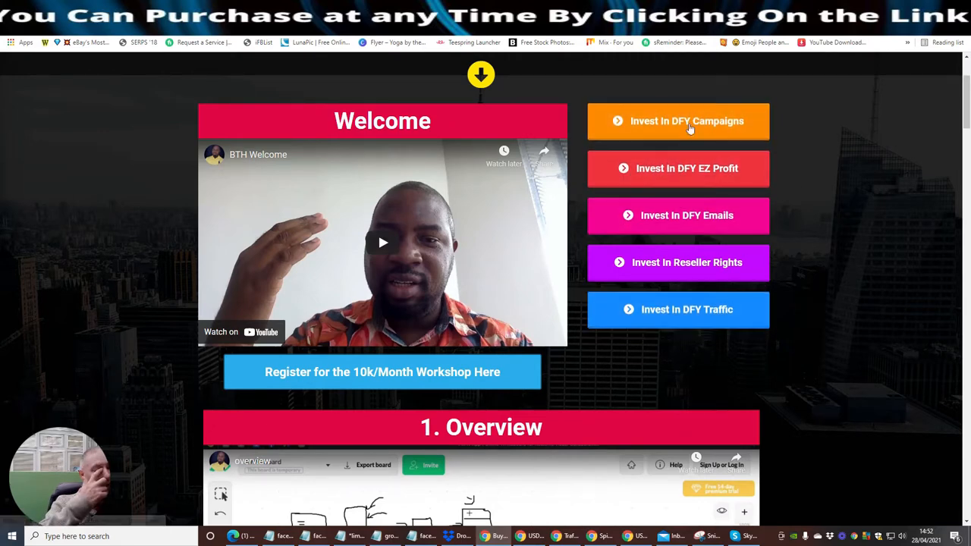
scroll(down, 3)
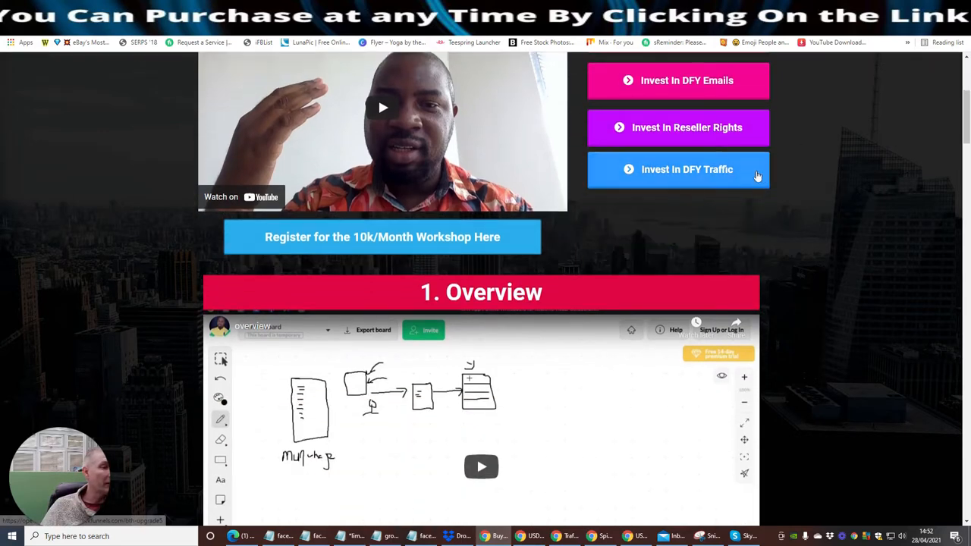
scroll(down, 3)
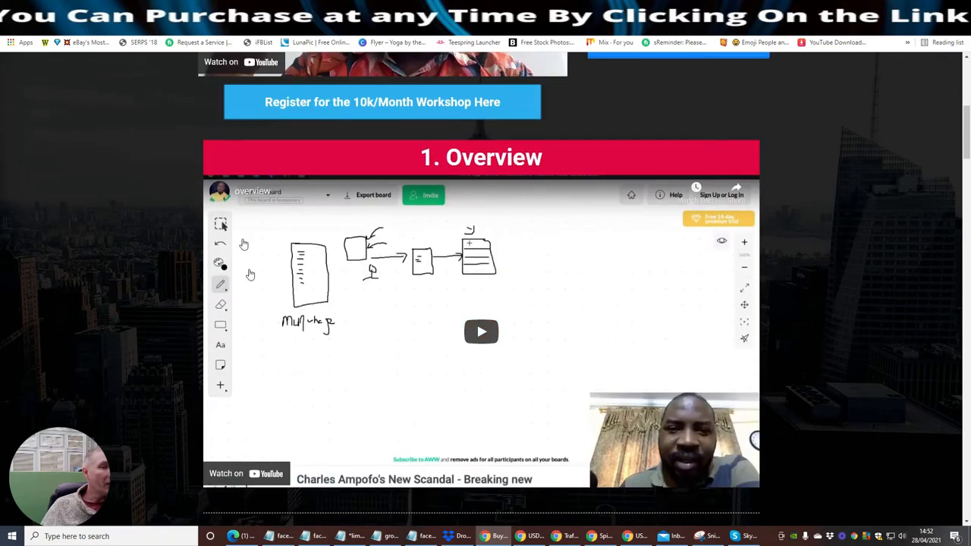
mouse_move(324, 172)
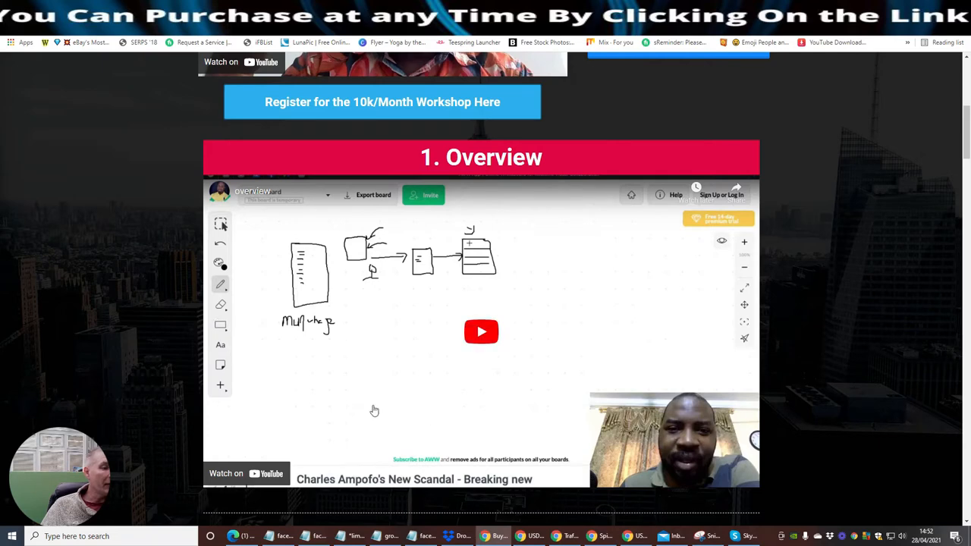
mouse_move(242, 326)
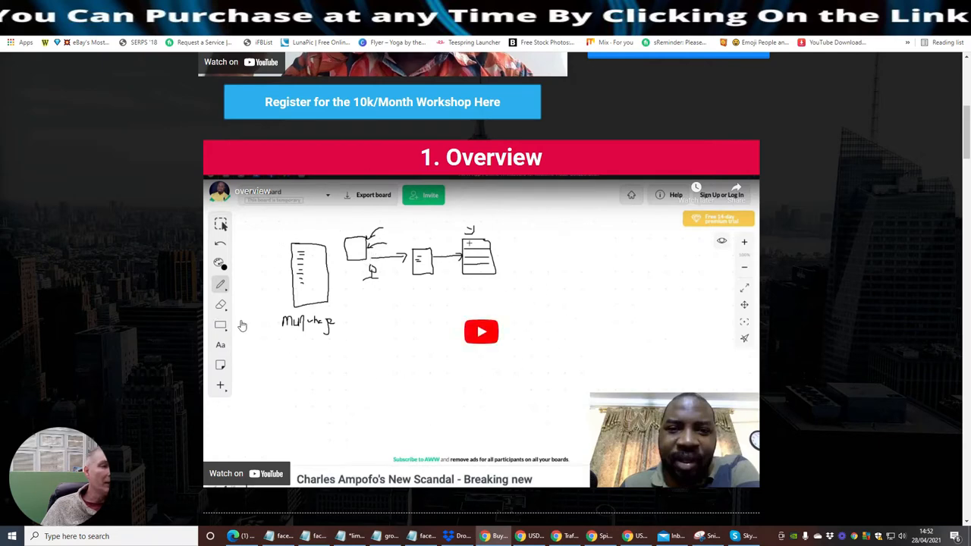
scroll(down, 3)
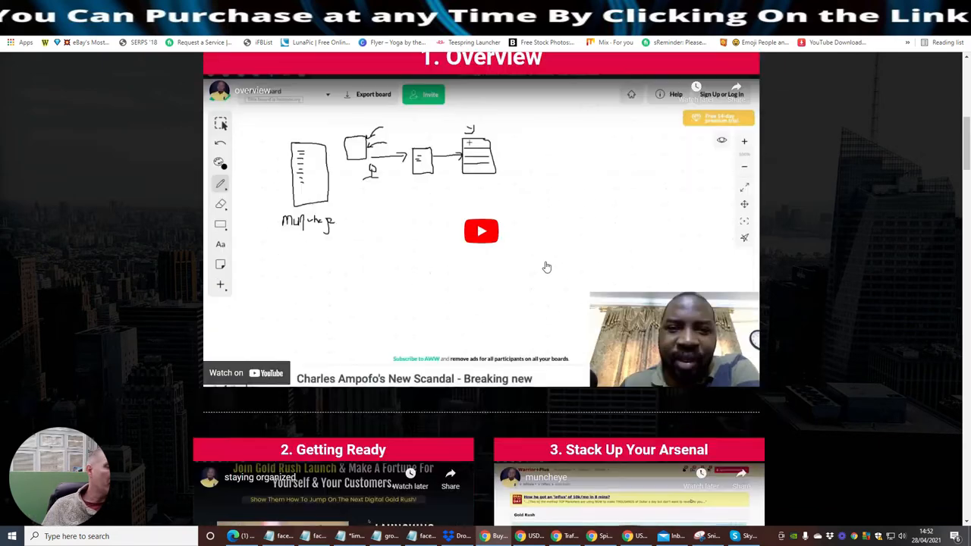
scroll(down, 3)
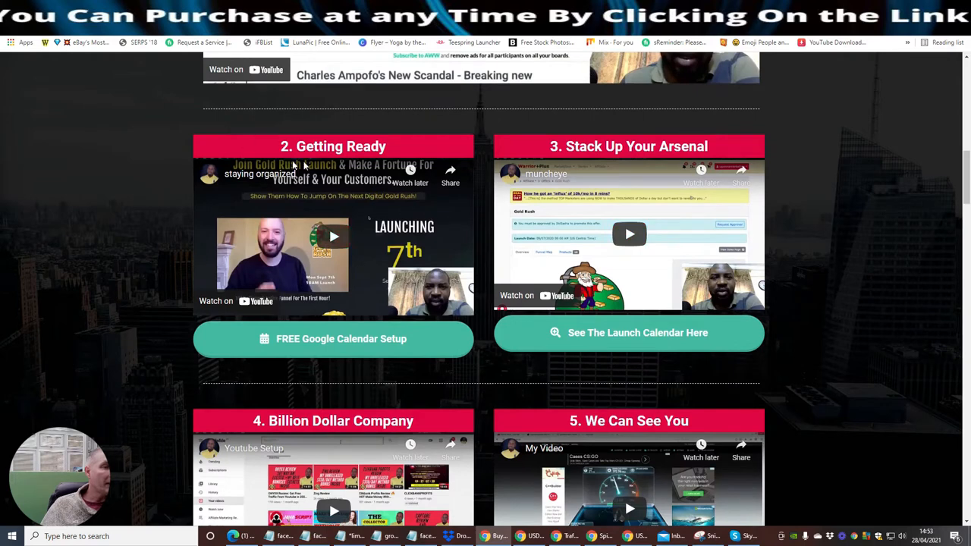
mouse_move(369, 192)
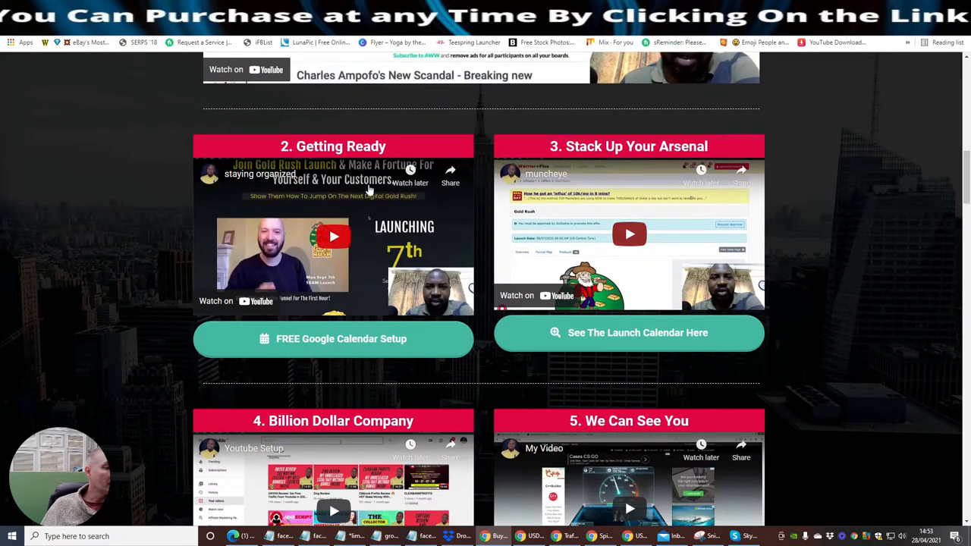
scroll(down, 3)
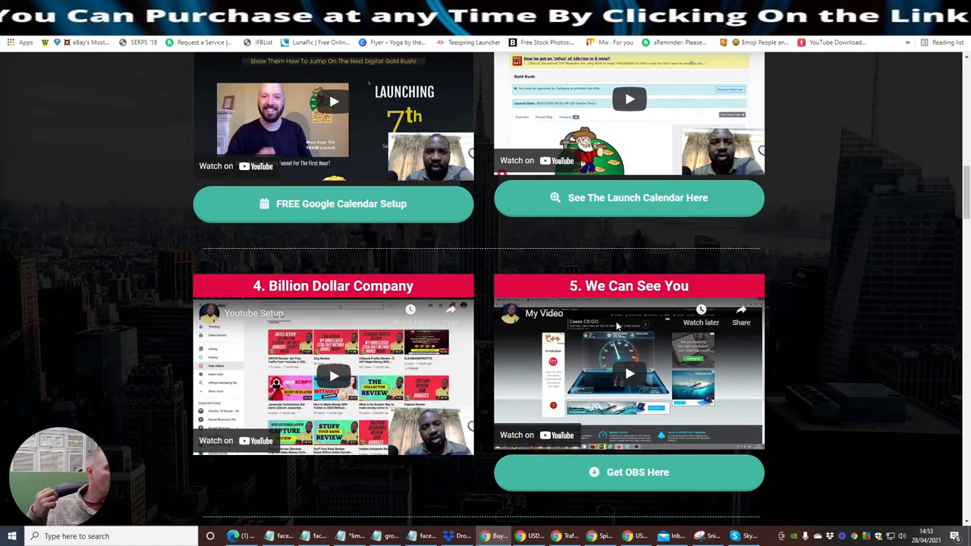
scroll(down, 3)
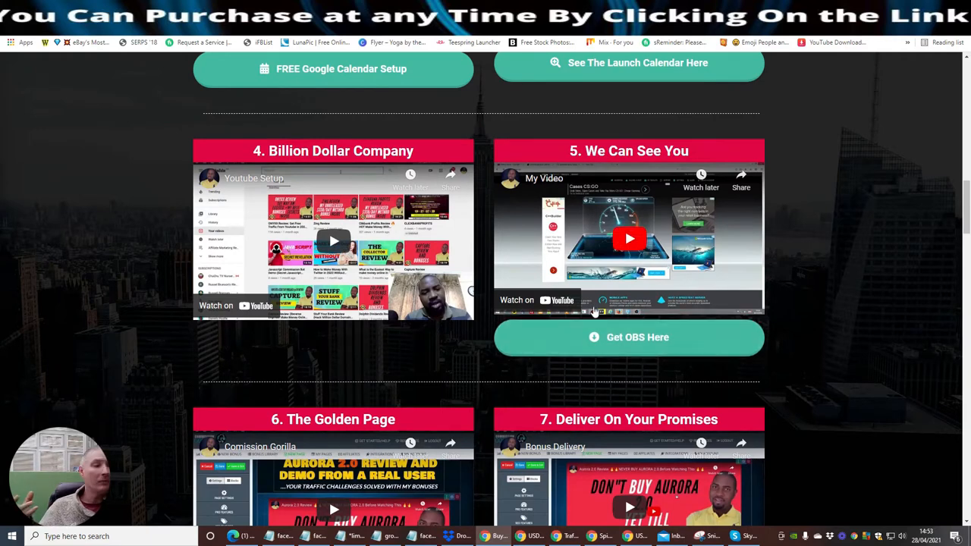
Scroll to section 6, The Golden Page, with the Get Commission Gorilla Here button and import code
scroll(down, 3)
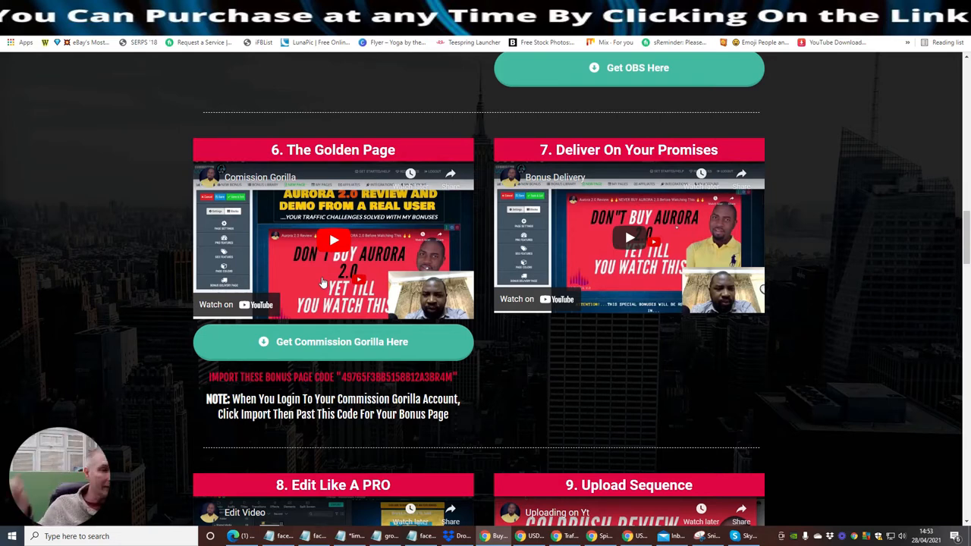
mouse_move(317, 267)
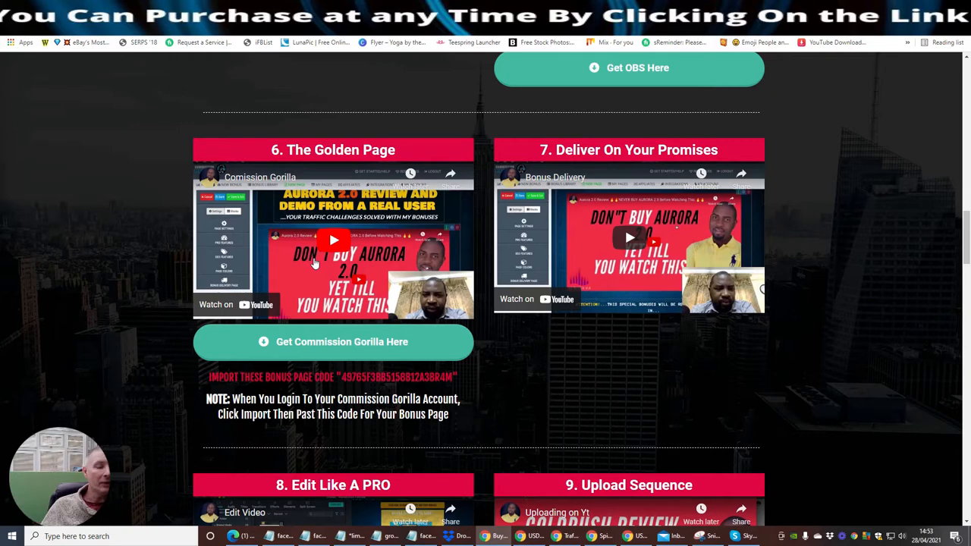
mouse_move(308, 275)
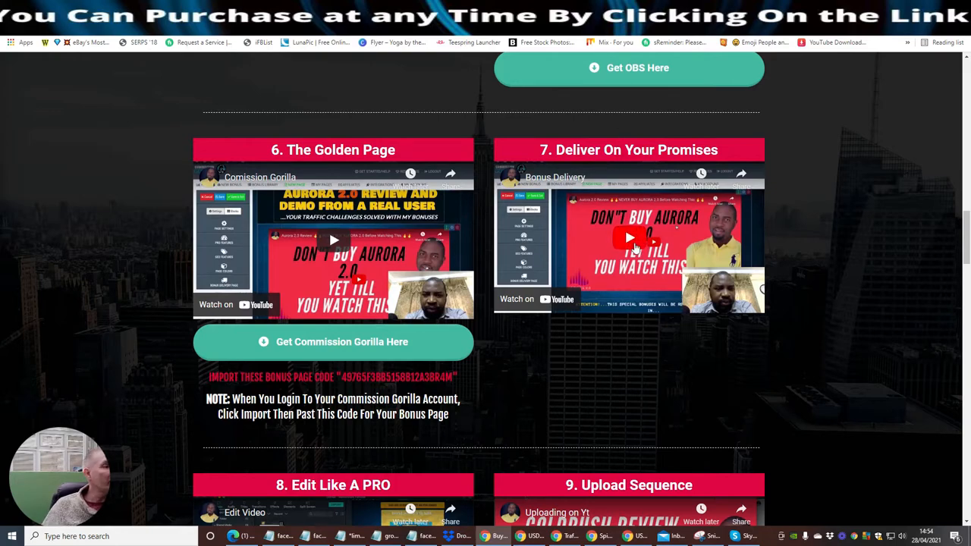
mouse_move(810, 212)
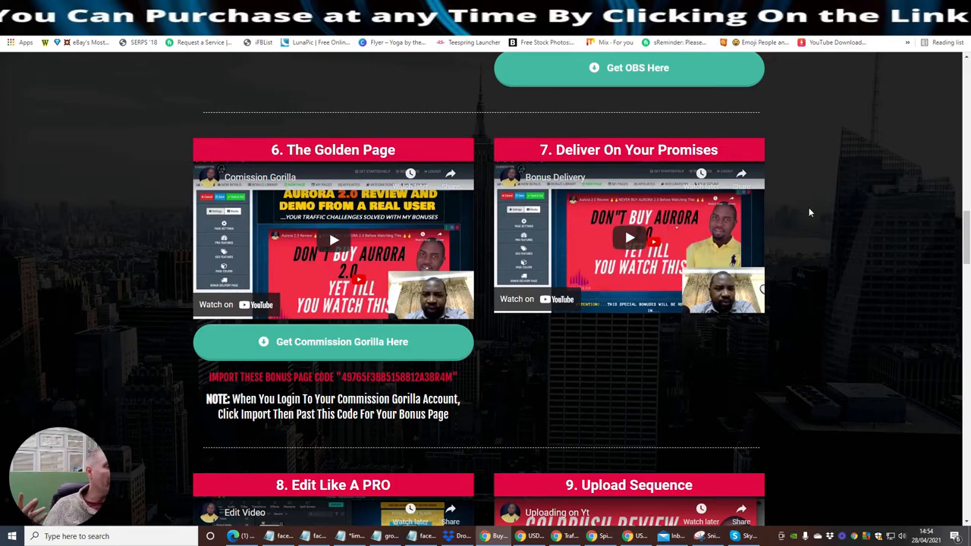
Scroll past lessons 10 and 11 to the '12. Conclusion And Next Steps' video
scroll(down, 3)
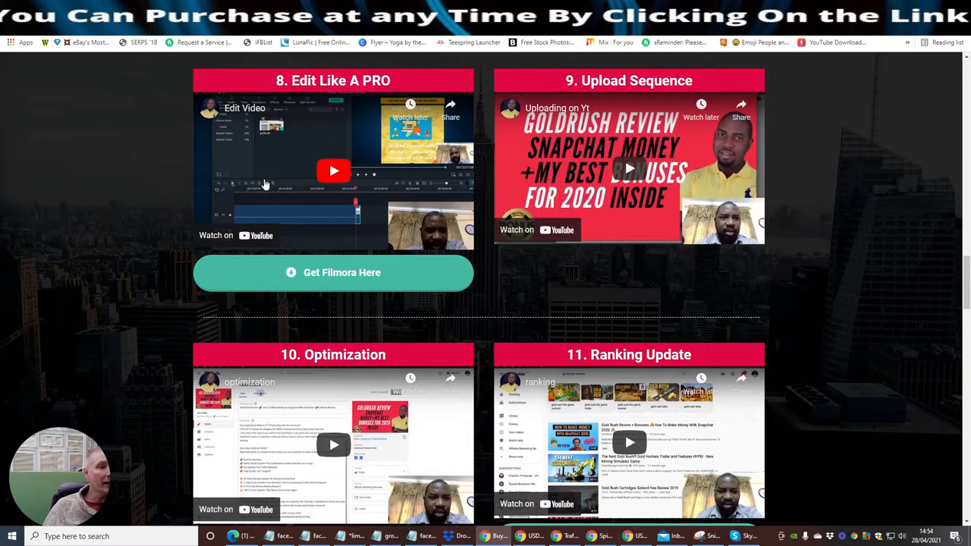
mouse_move(582, 141)
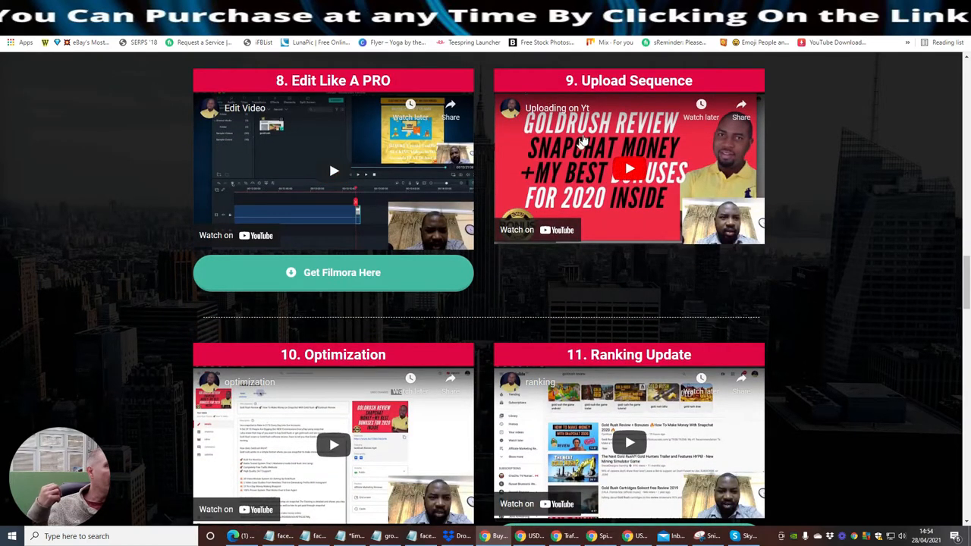
mouse_move(777, 116)
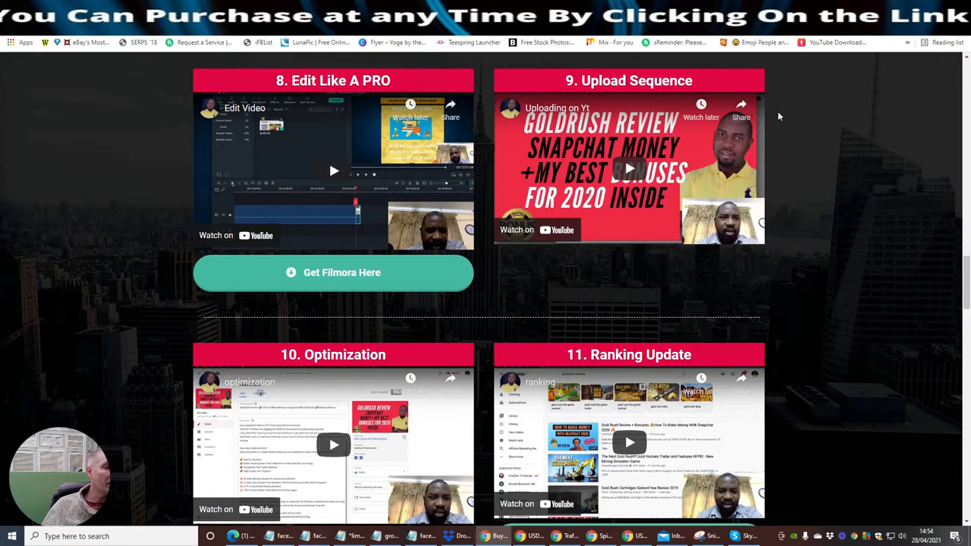
scroll(down, 3)
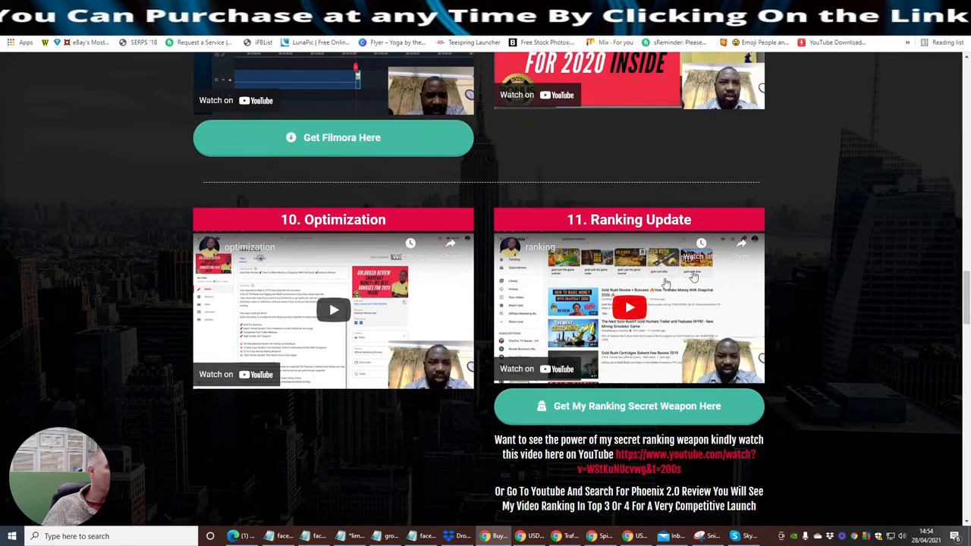
scroll(down, 3)
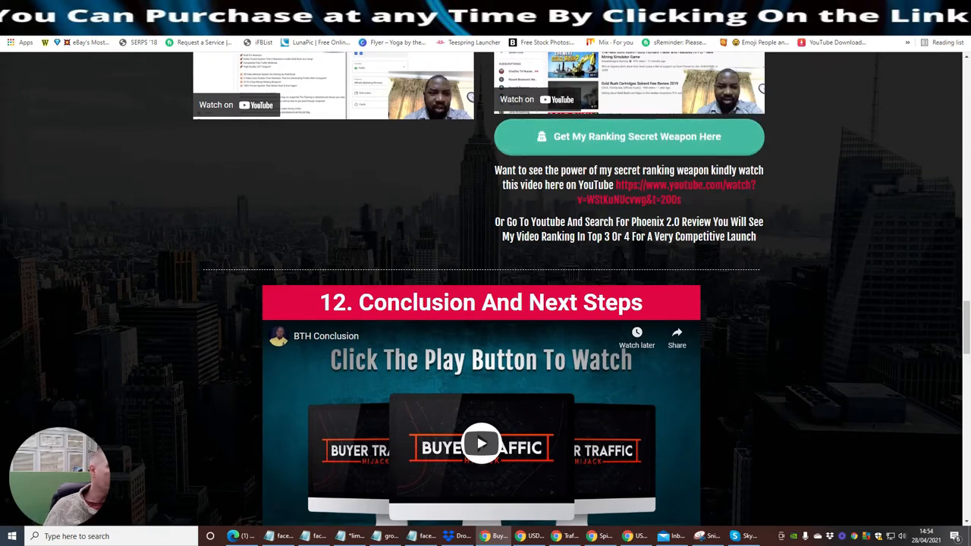
scroll(down, 3)
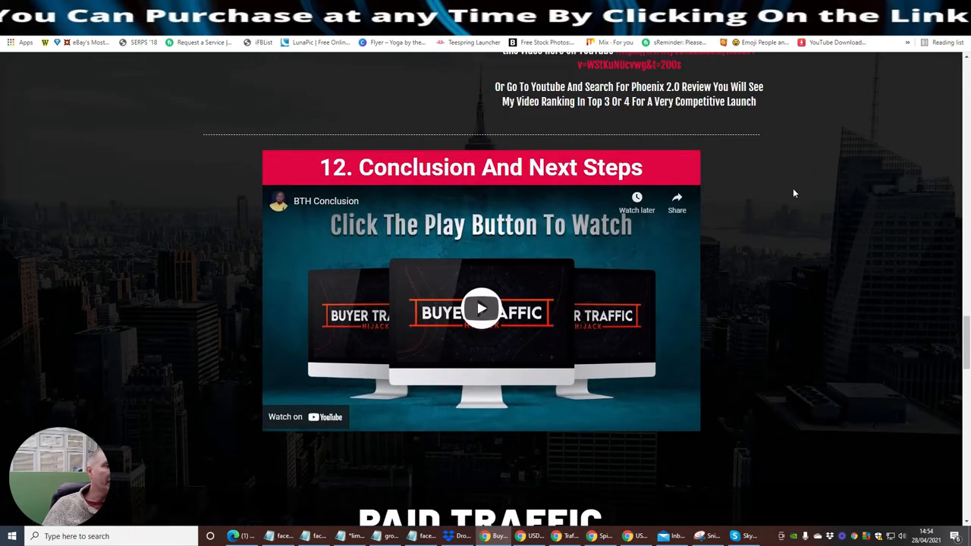
mouse_move(756, 267)
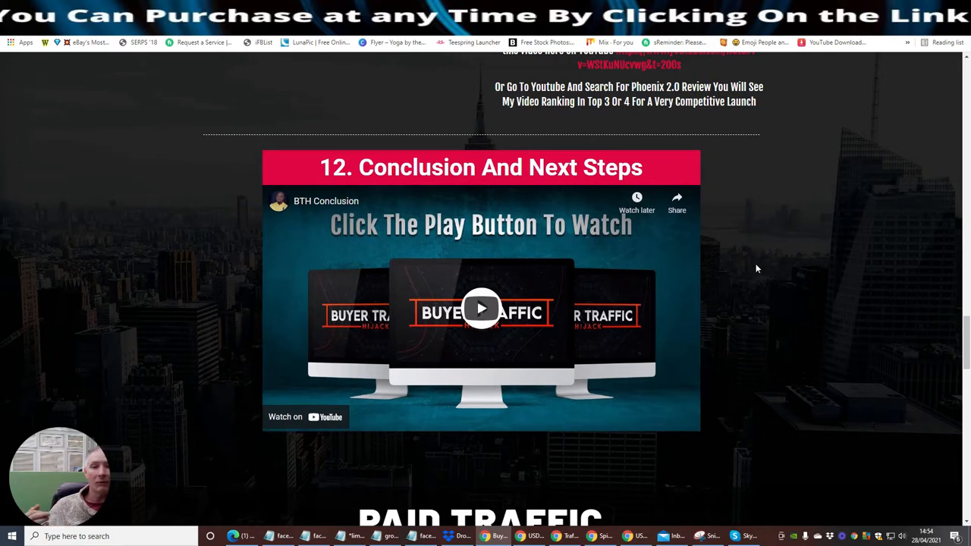
mouse_move(424, 188)
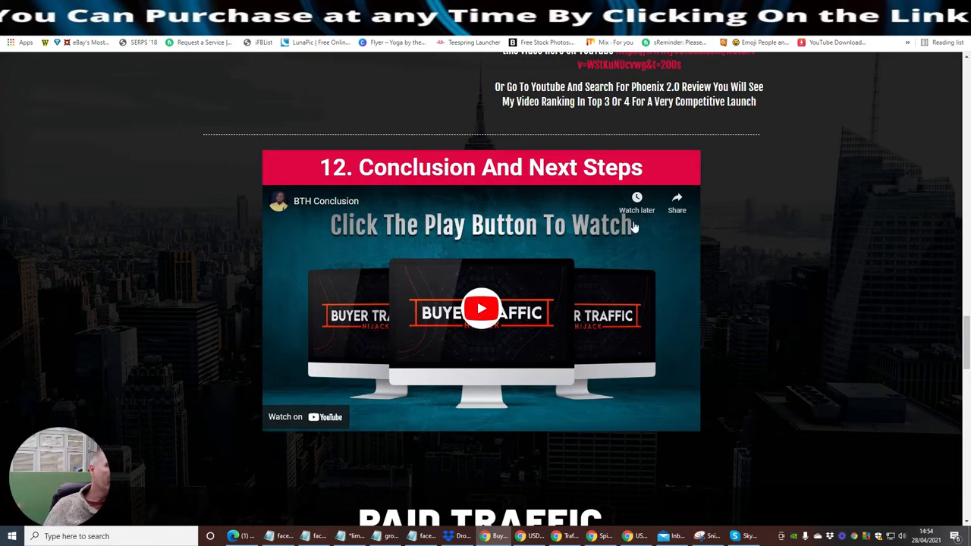
Scroll through the Paid Traffic lessons to Questions? Contact Us, then back up
scroll(down, 3)
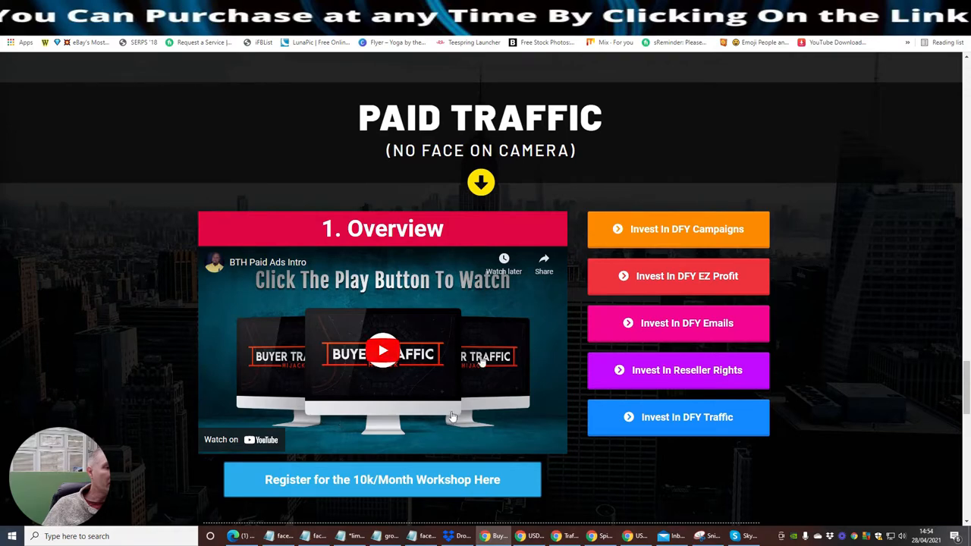
scroll(down, 3)
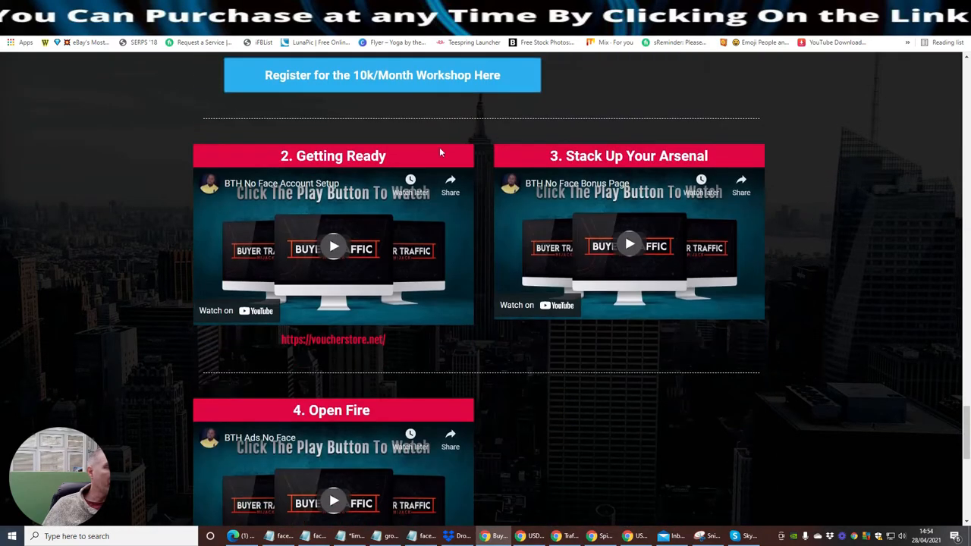
scroll(down, 3)
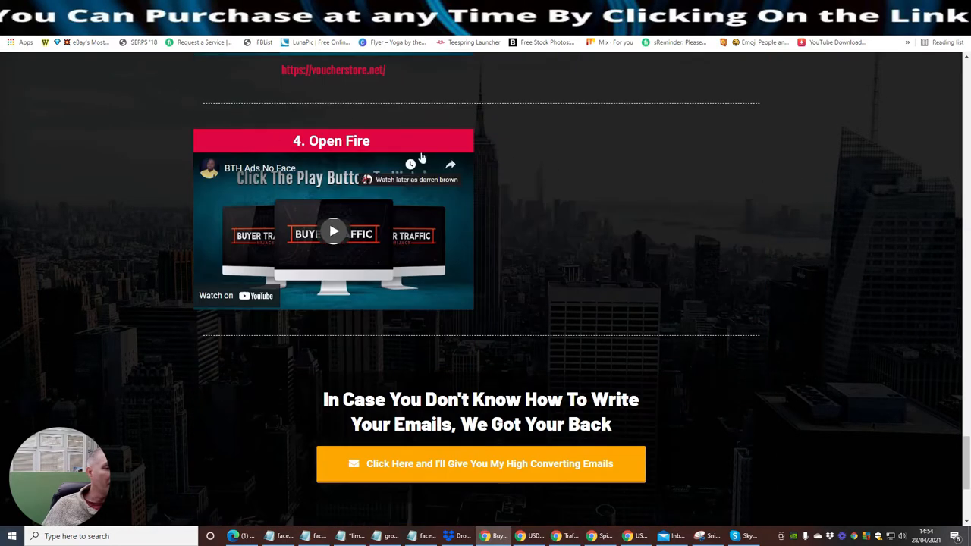
scroll(down, 3)
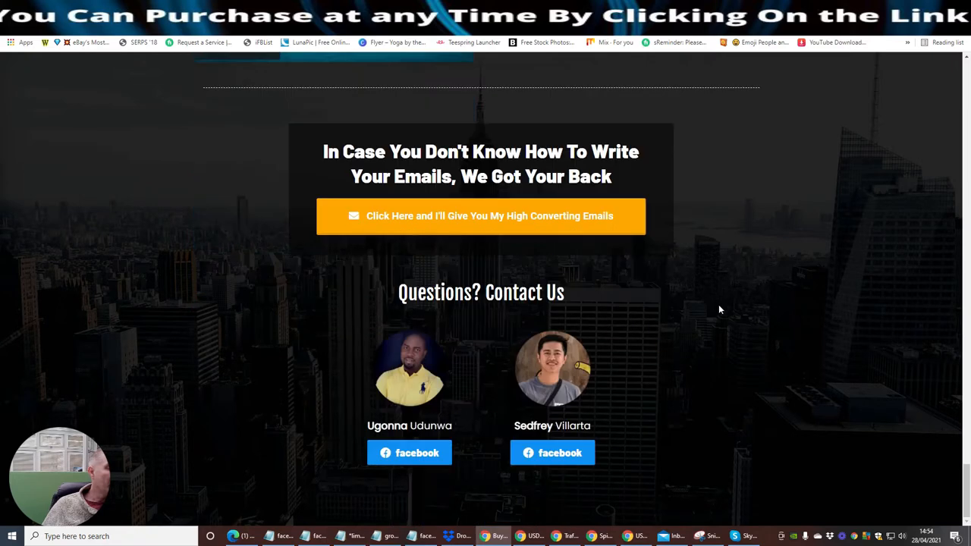
mouse_move(480, 467)
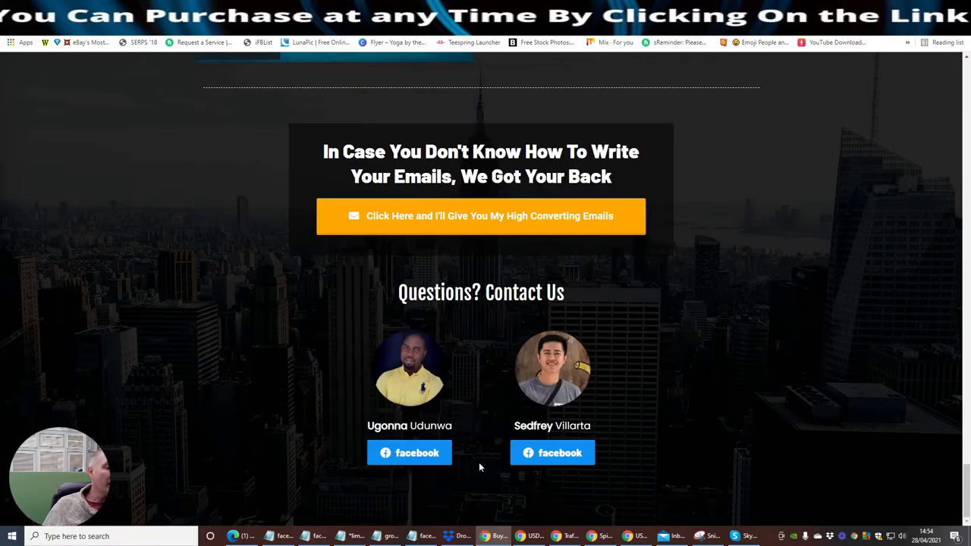
mouse_move(354, 420)
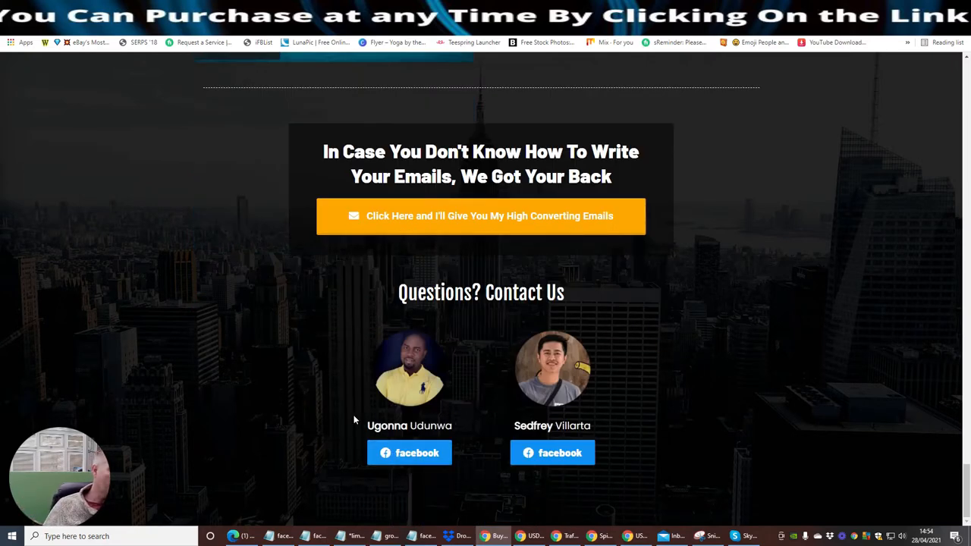
mouse_move(367, 437)
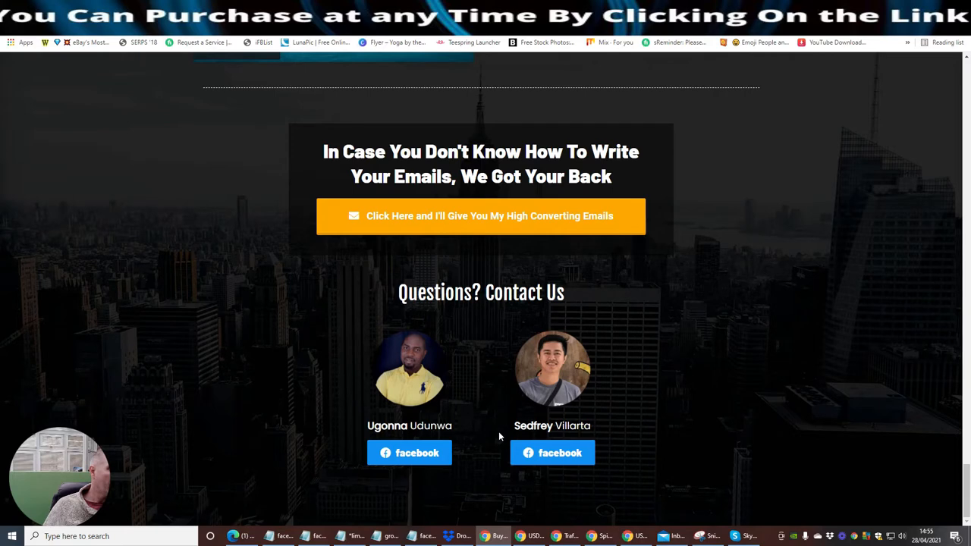
mouse_move(636, 426)
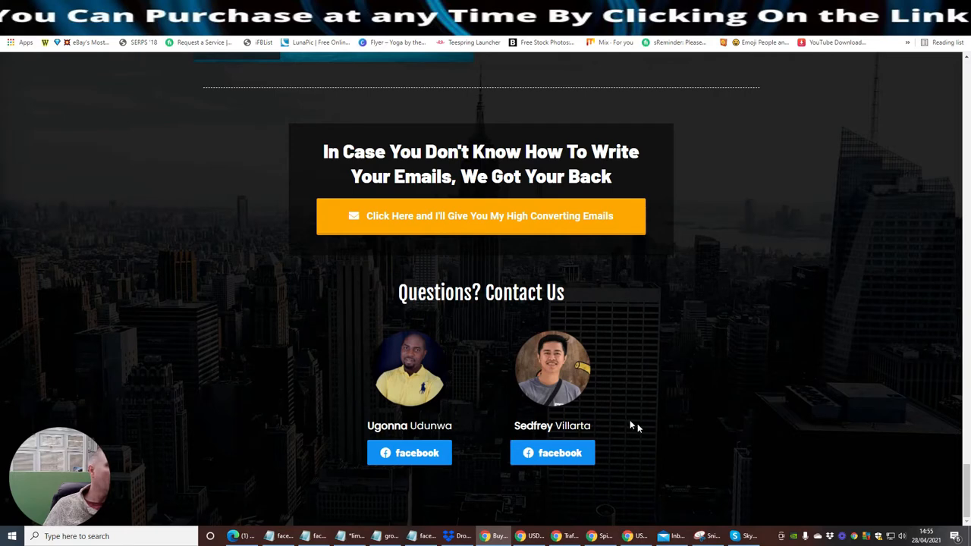
mouse_move(344, 375)
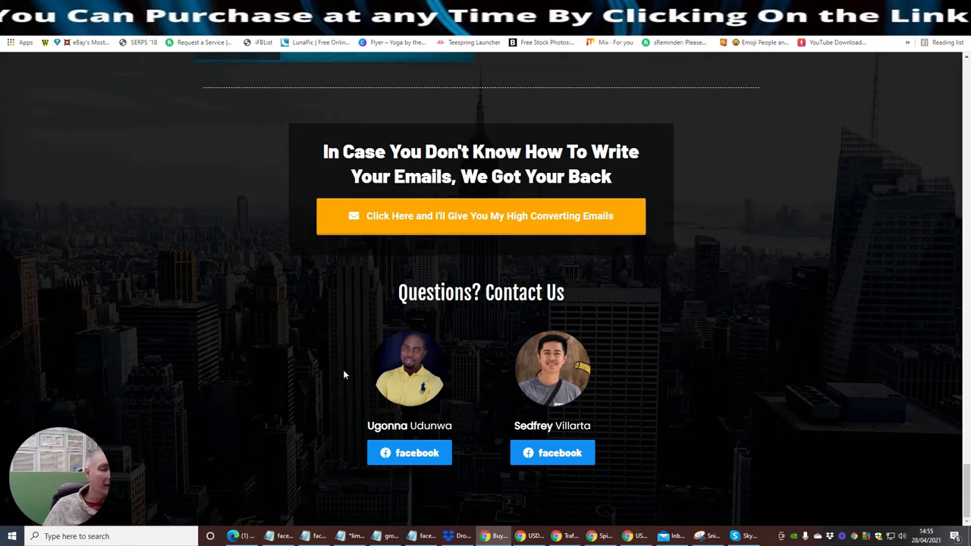
mouse_move(649, 360)
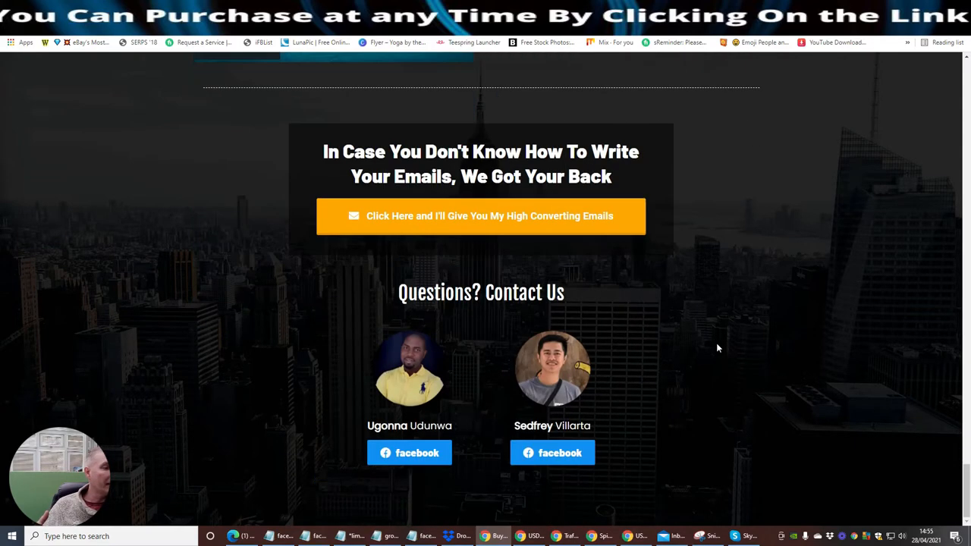
mouse_move(759, 268)
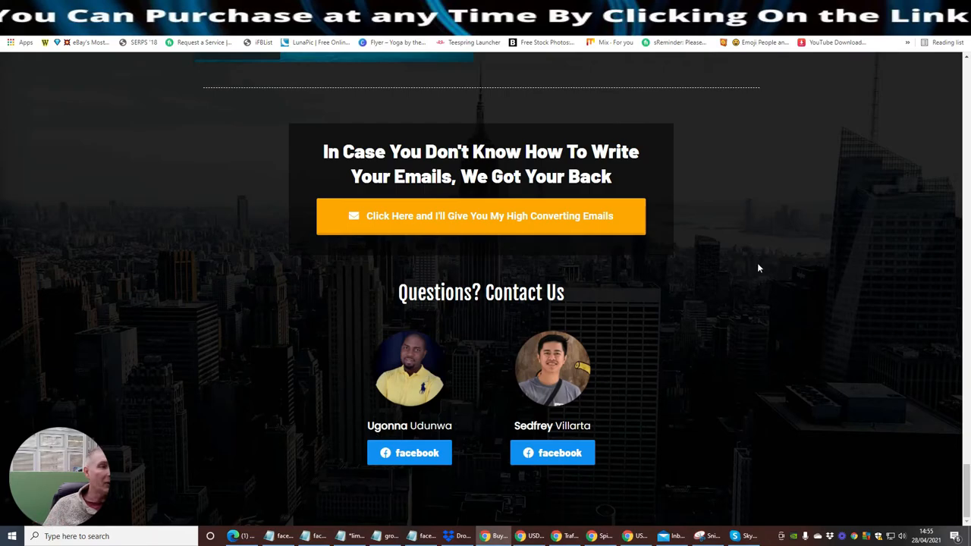
scroll(up, 3)
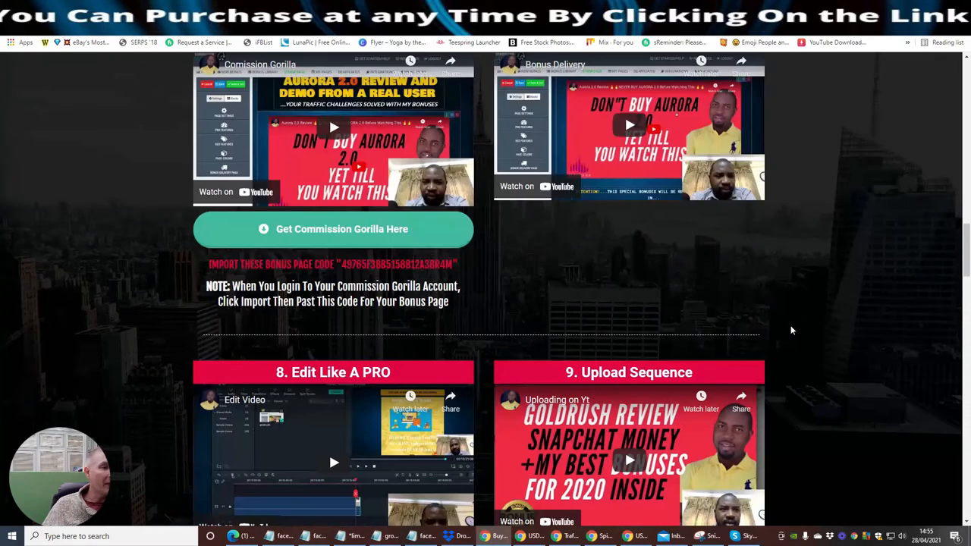
scroll(up, 3)
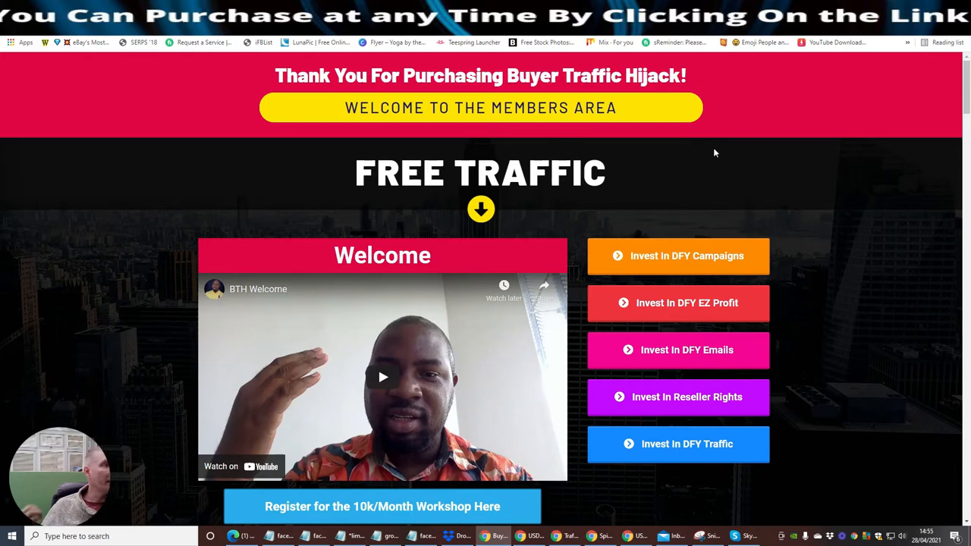
mouse_move(805, 96)
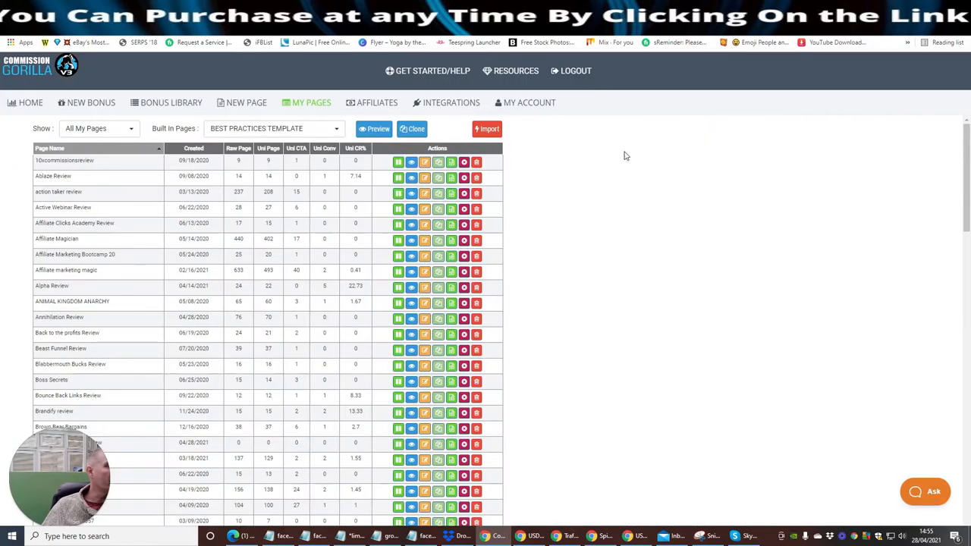
Scroll the My Pages list to the Buyer Traffic Hijack Review row
scroll(down, 3)
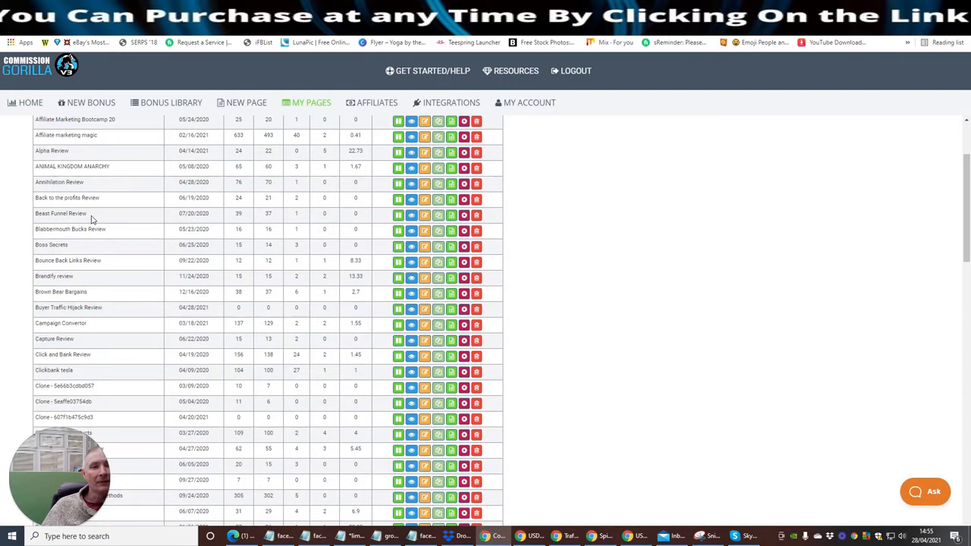
scroll(up, 3)
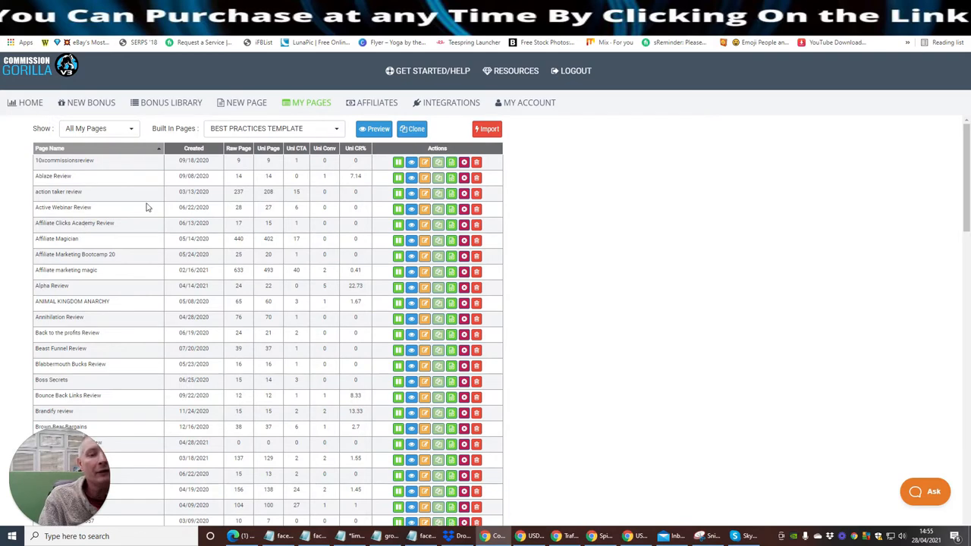
mouse_move(101, 185)
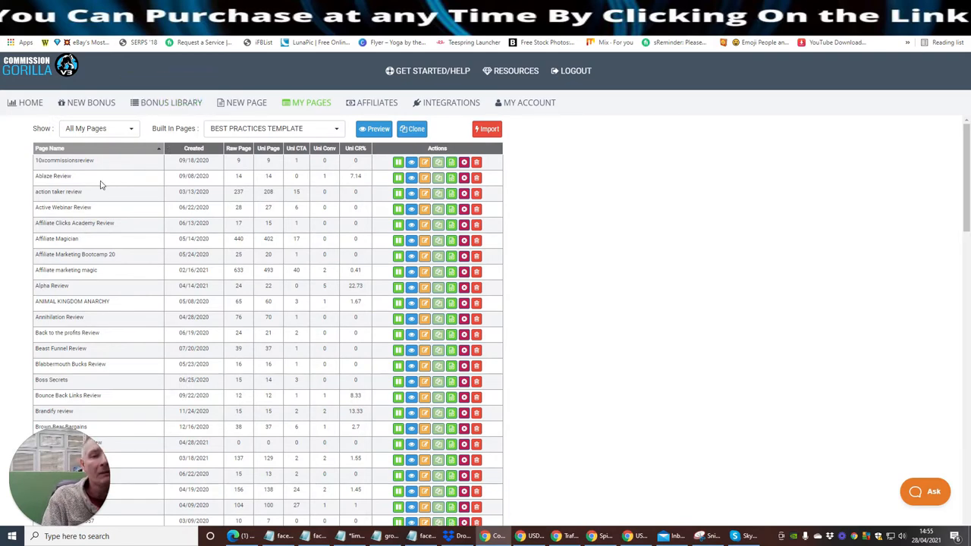
scroll(down, 3)
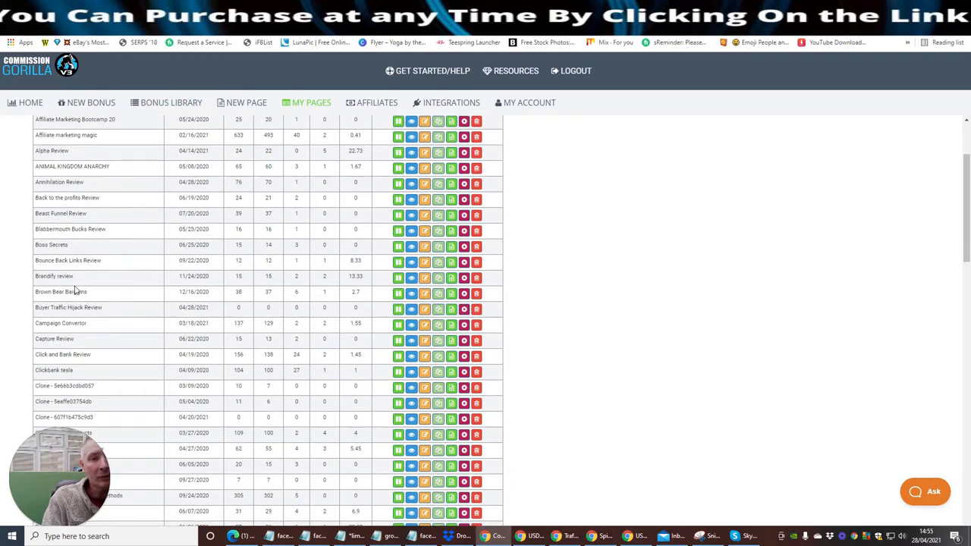
mouse_move(329, 318)
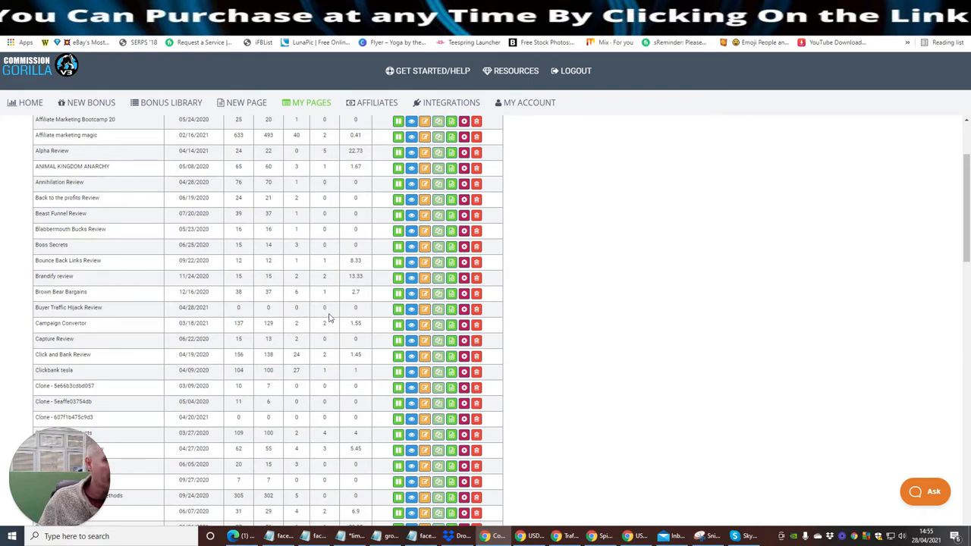
mouse_move(424, 309)
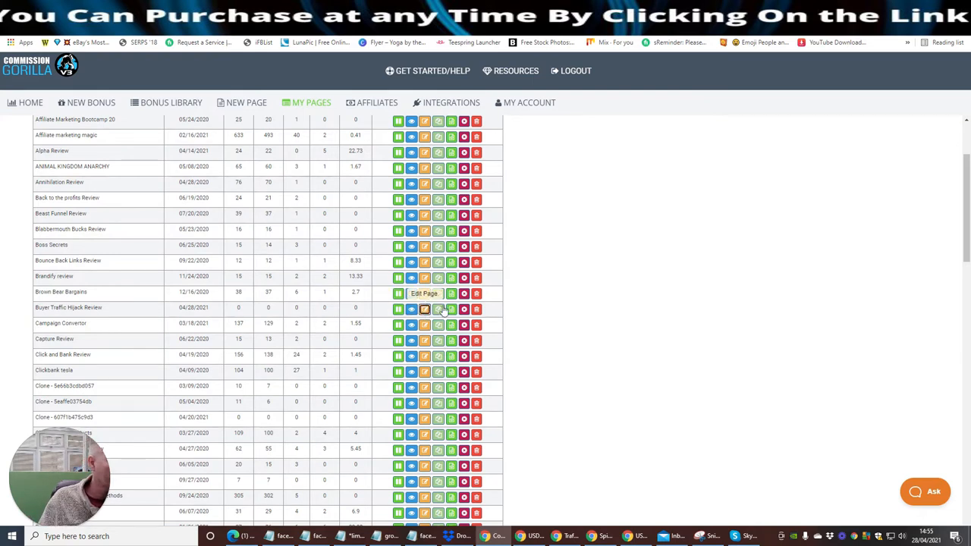
click(424, 309)
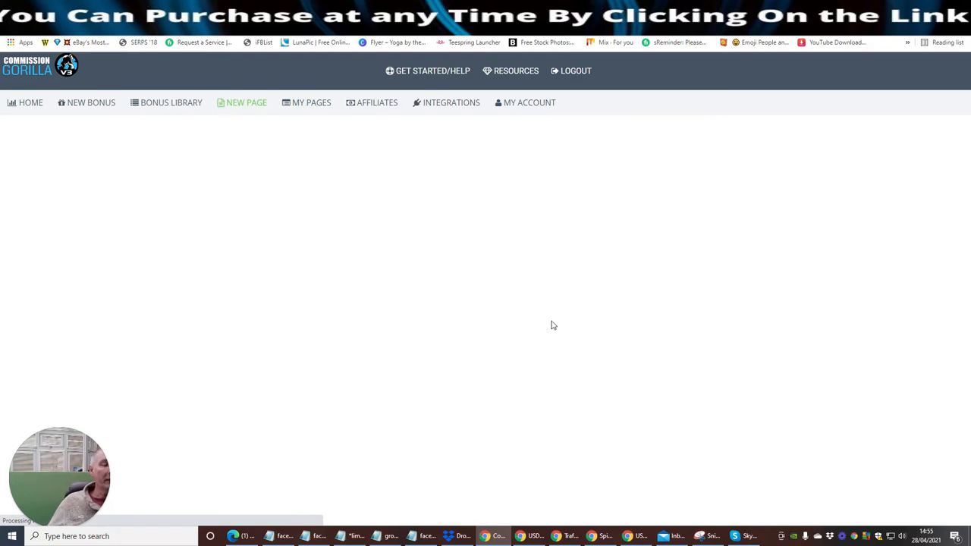
mouse_move(415, 309)
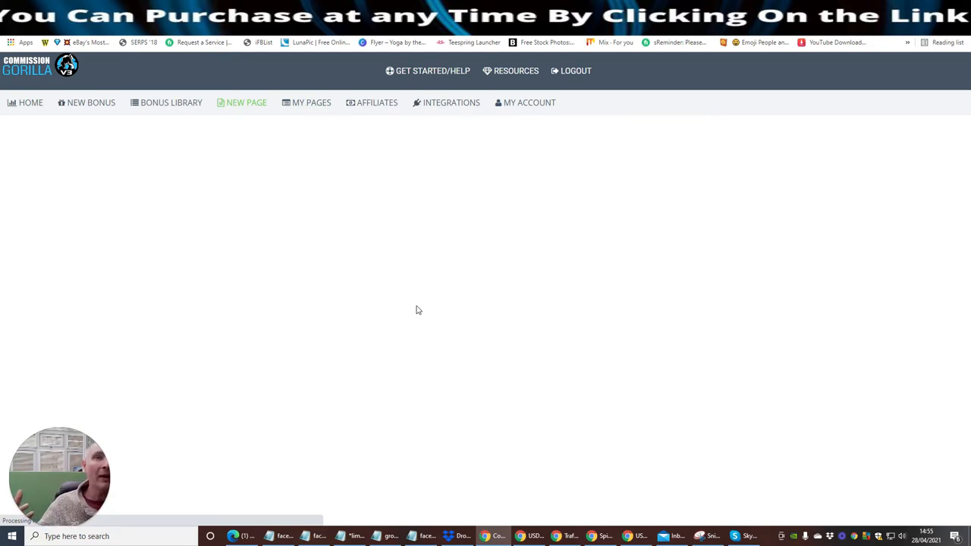
click(246, 102)
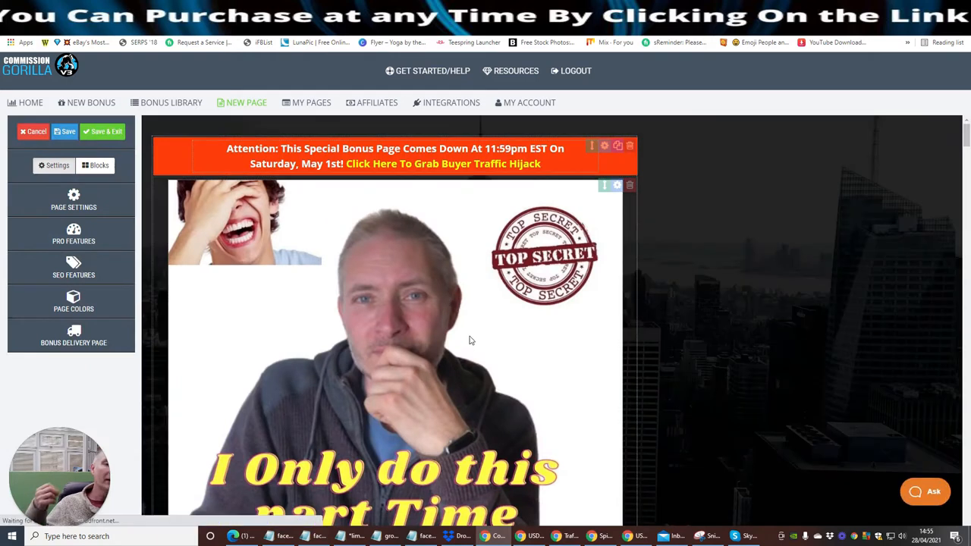
mouse_move(511, 336)
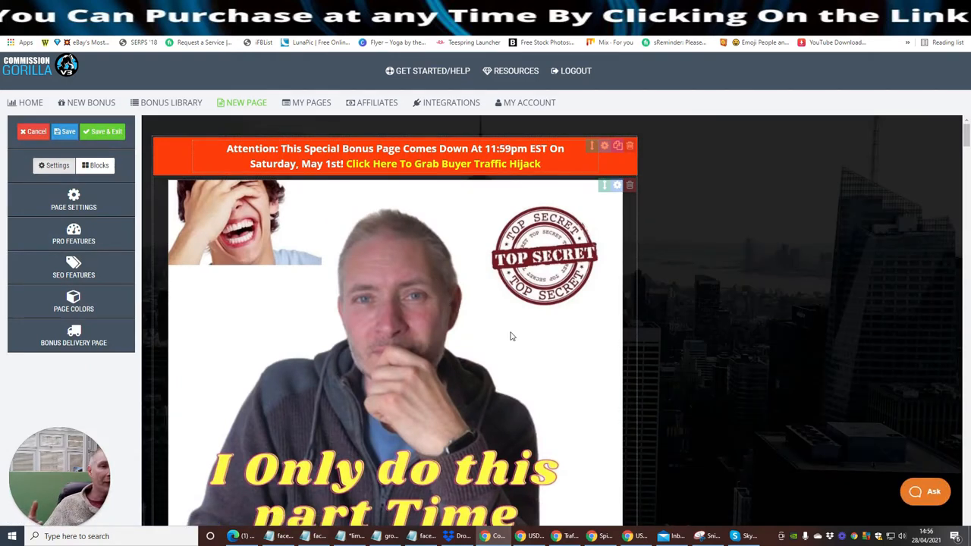
mouse_move(492, 289)
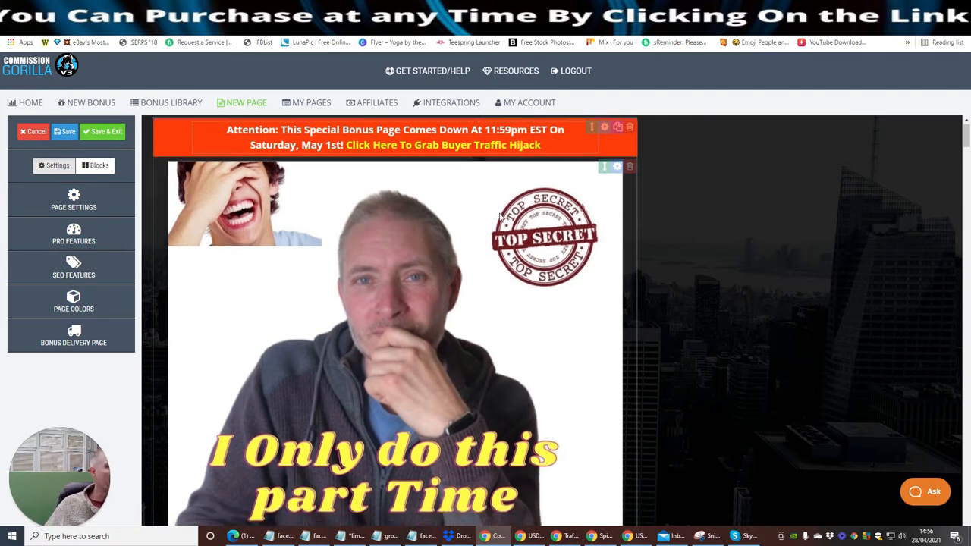
Scroll the editor past the logo to the Early Bird Mass Mailer Methods bonus
scroll(down, 3)
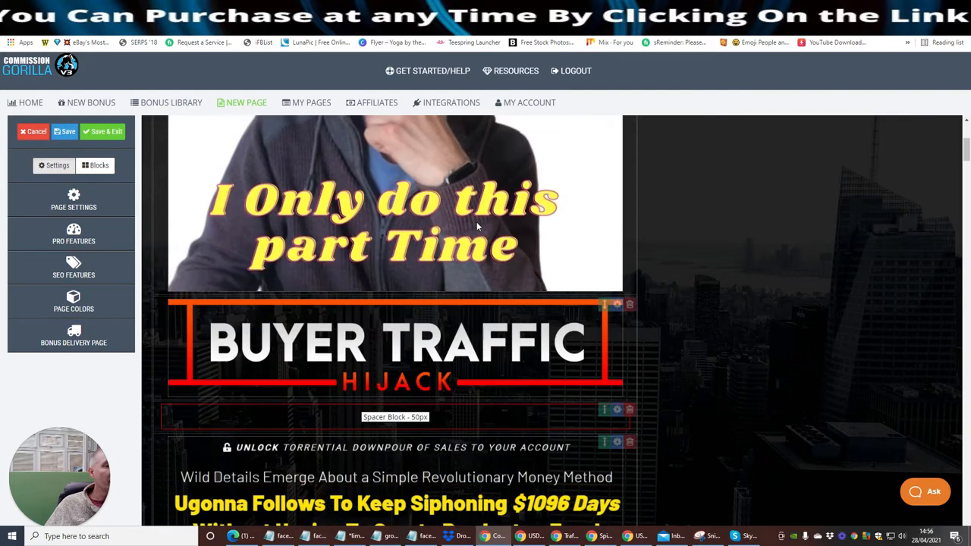
scroll(down, 3)
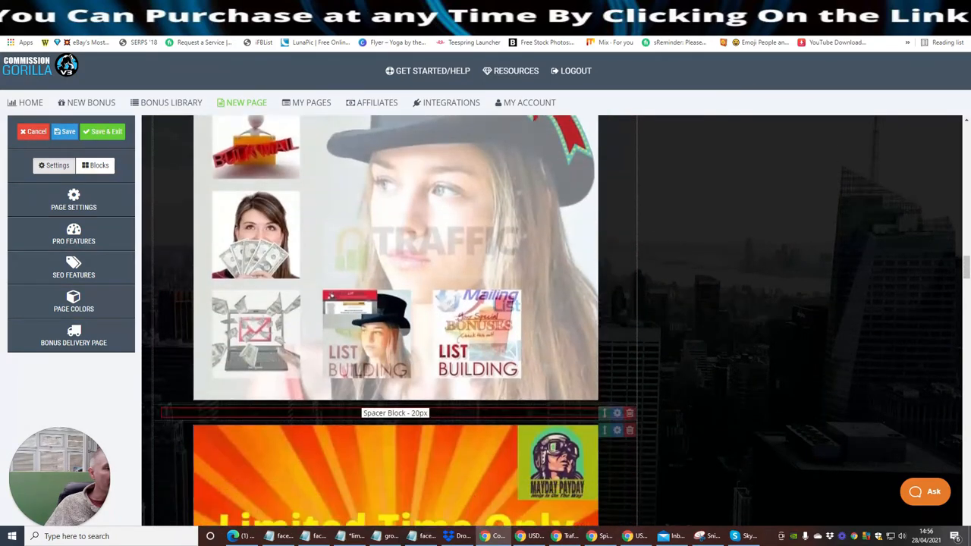
scroll(down, 3)
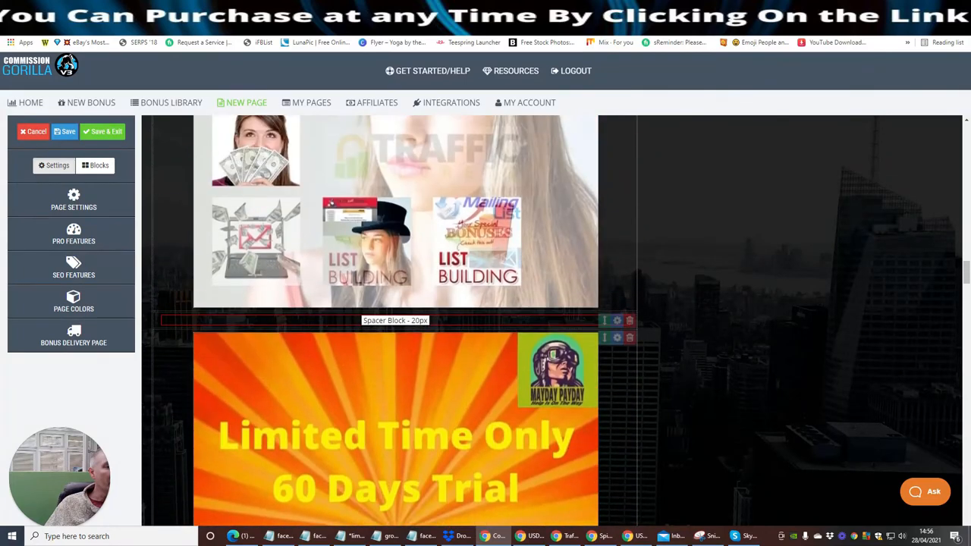
scroll(up, 3)
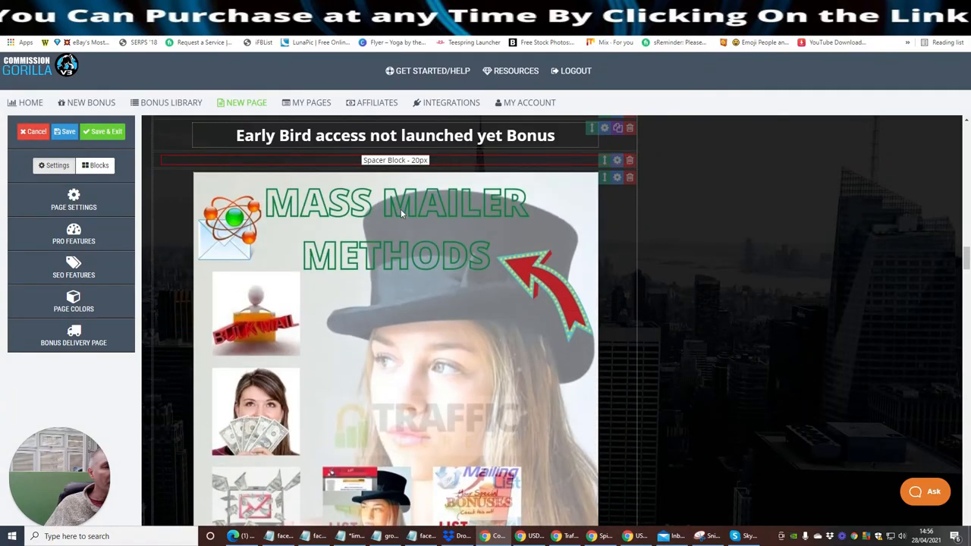
mouse_move(455, 283)
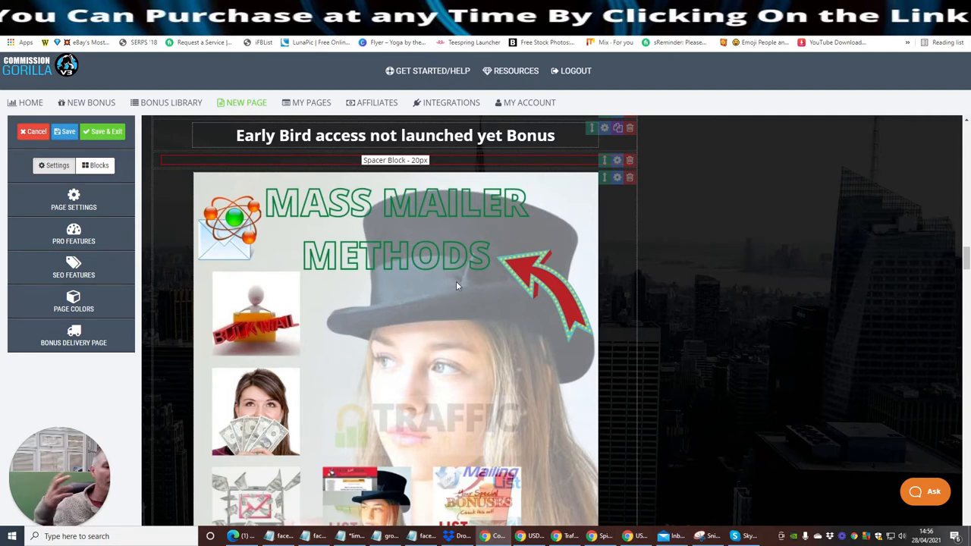
mouse_move(458, 282)
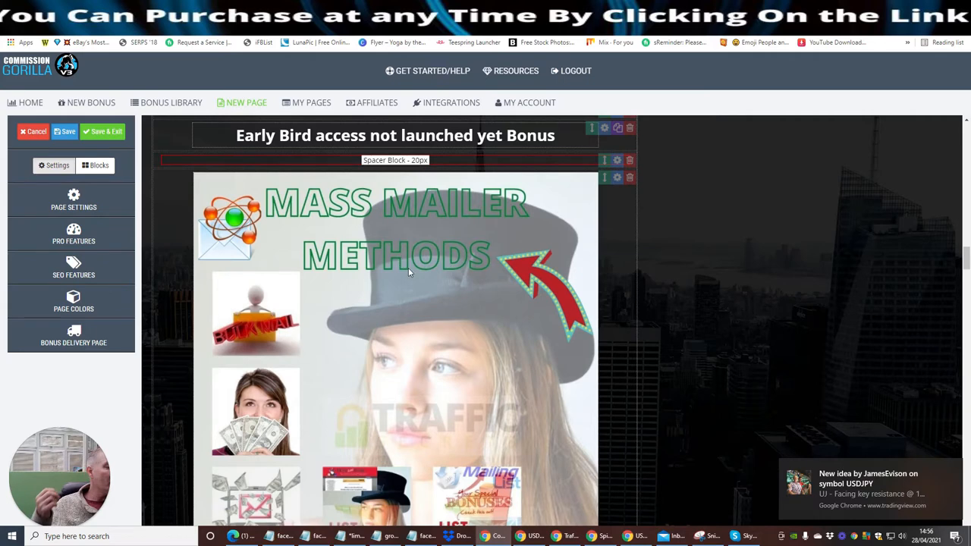
mouse_move(423, 282)
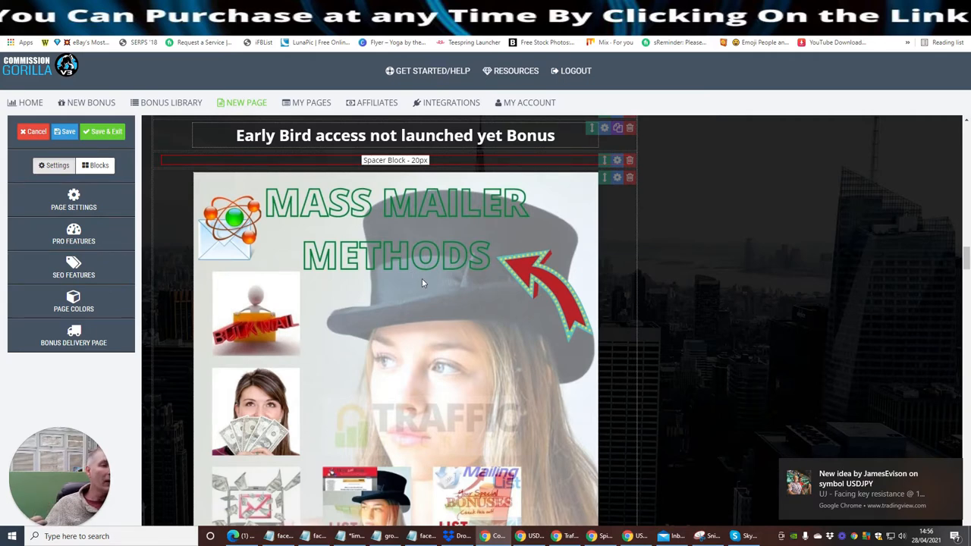
mouse_move(415, 291)
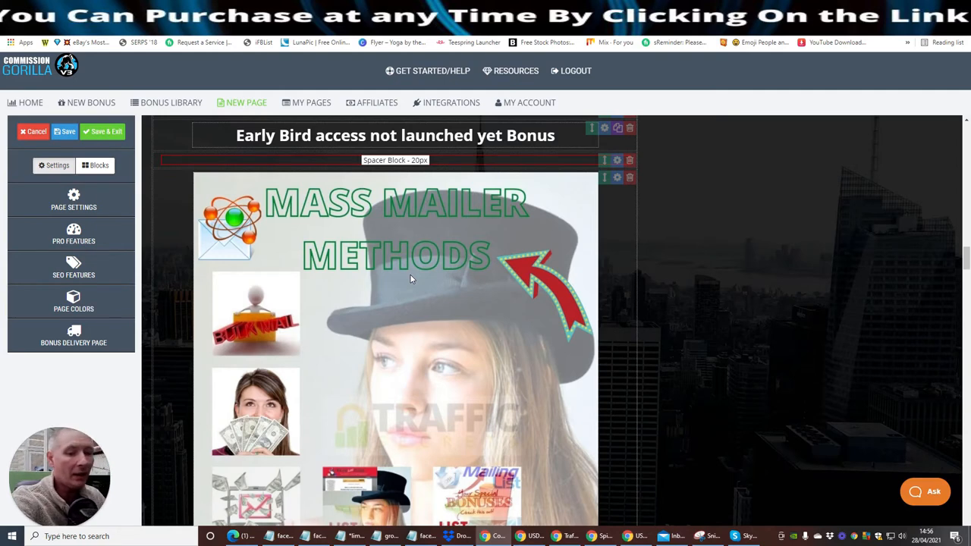
mouse_move(388, 296)
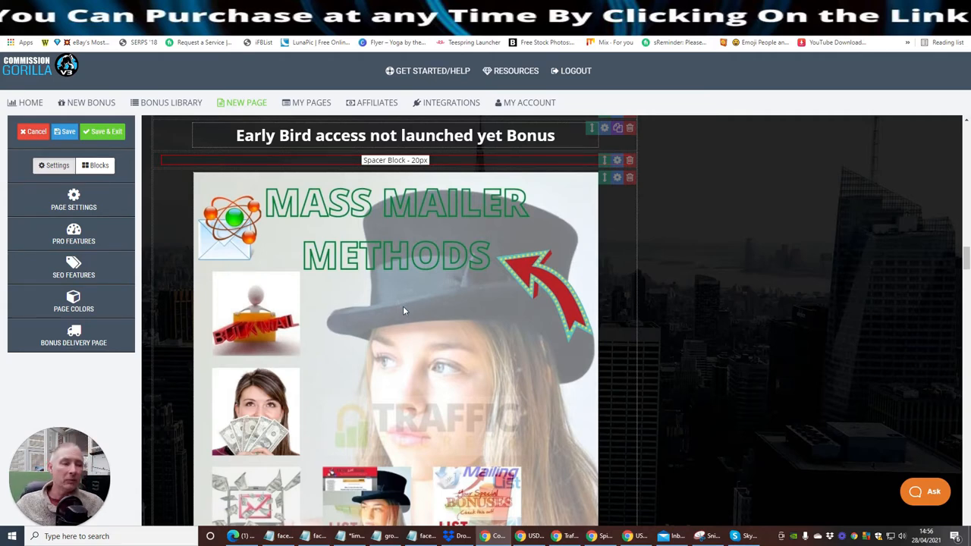
mouse_move(405, 314)
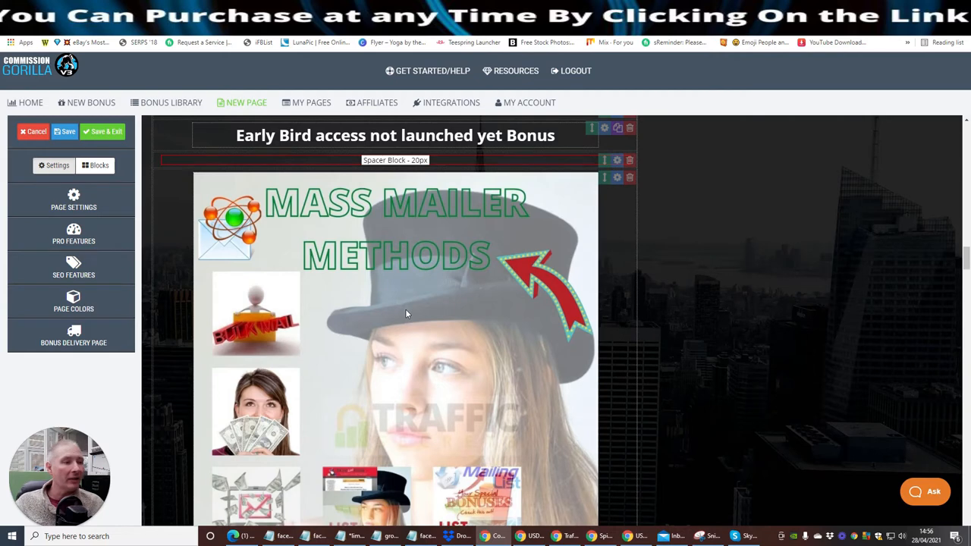
mouse_move(410, 303)
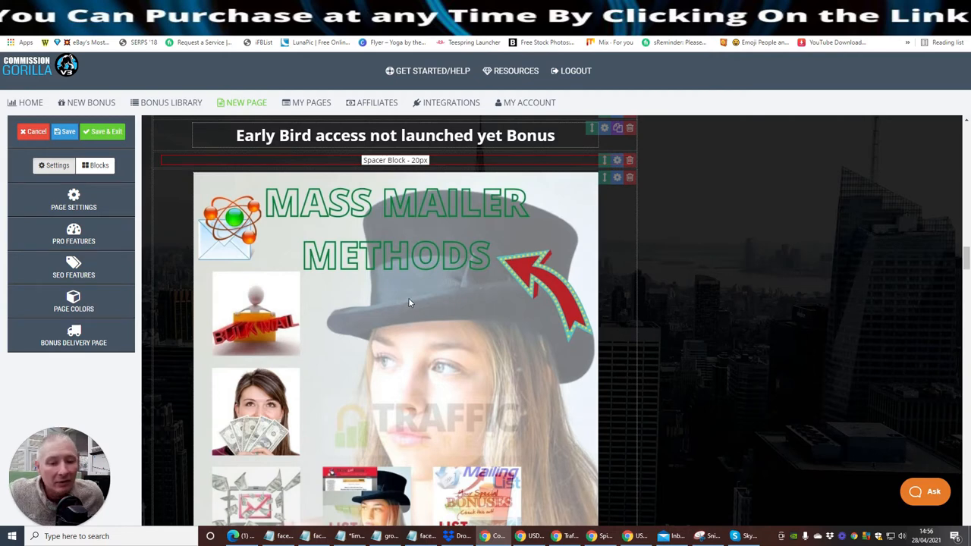
mouse_move(396, 277)
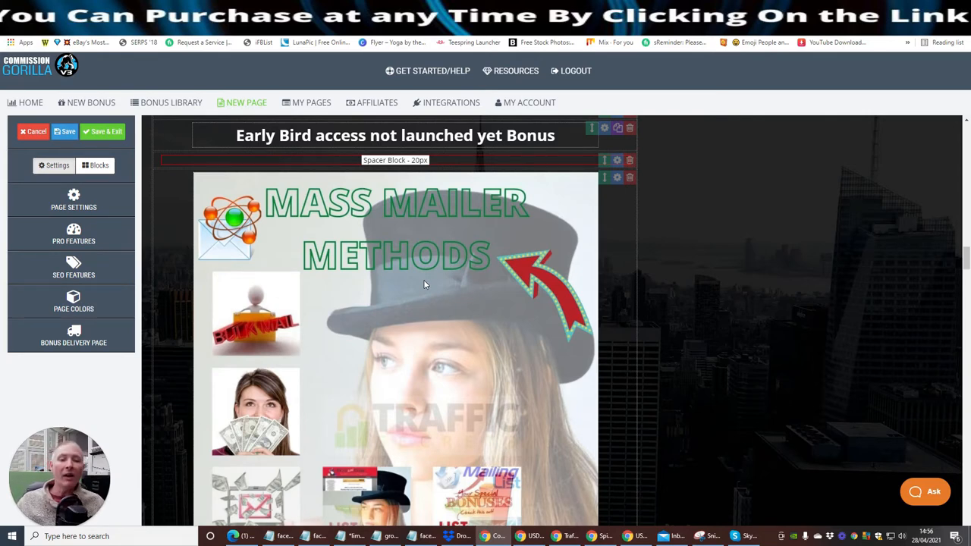
mouse_move(515, 269)
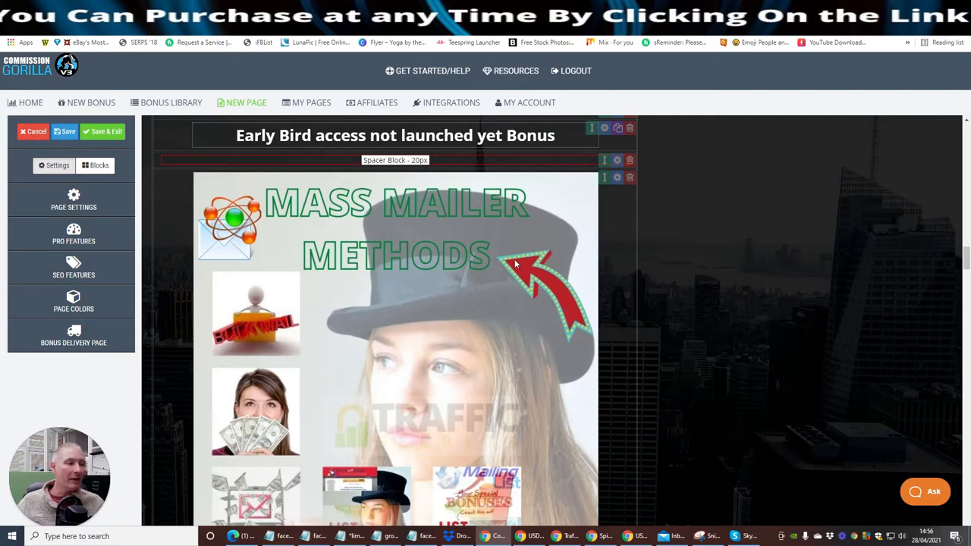
mouse_move(506, 251)
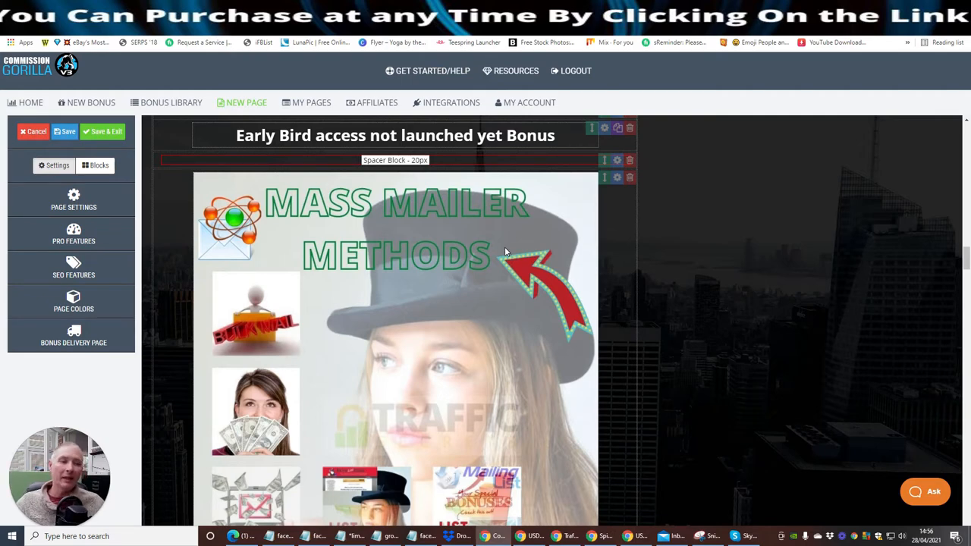
Add a 20px Spacer Block from Blocks below the Exclusive Special Bonus image
scroll(down, 3)
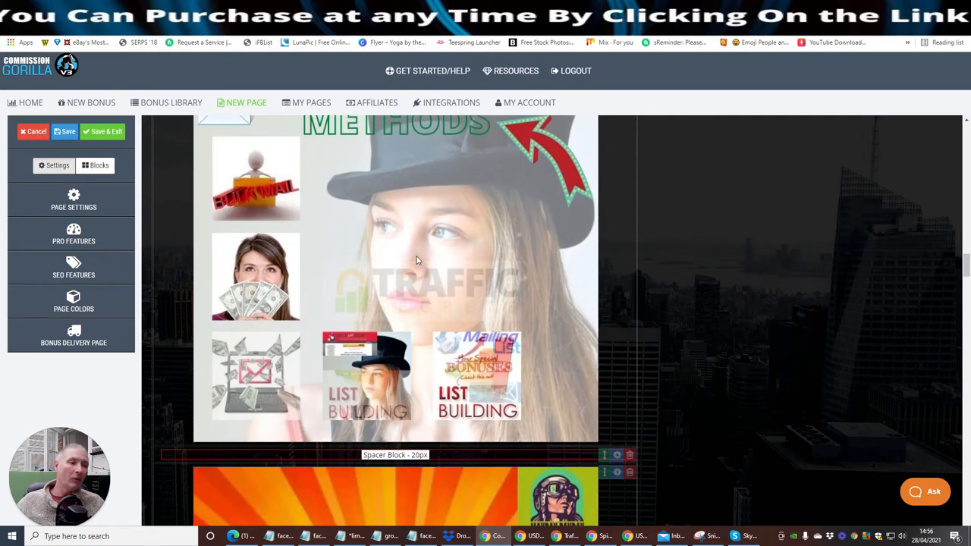
scroll(down, 3)
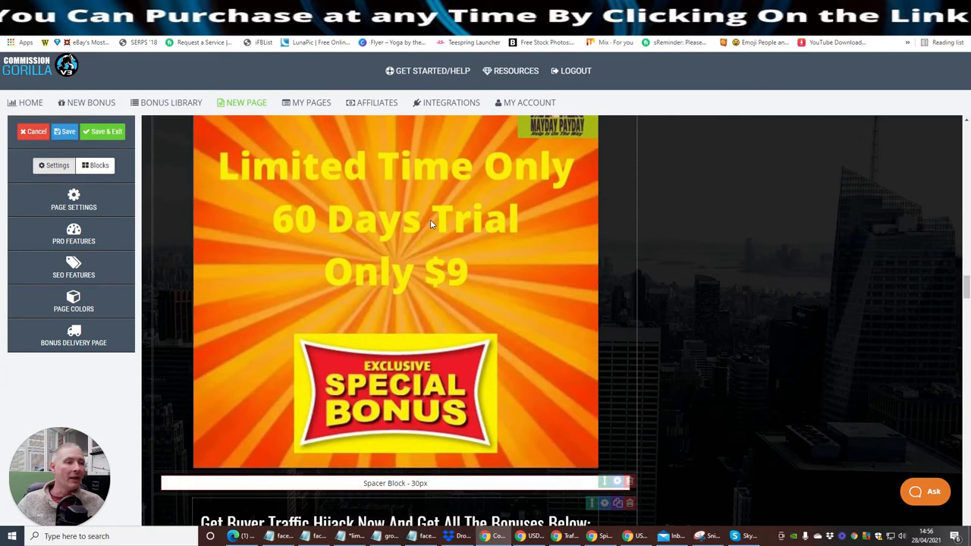
mouse_move(323, 245)
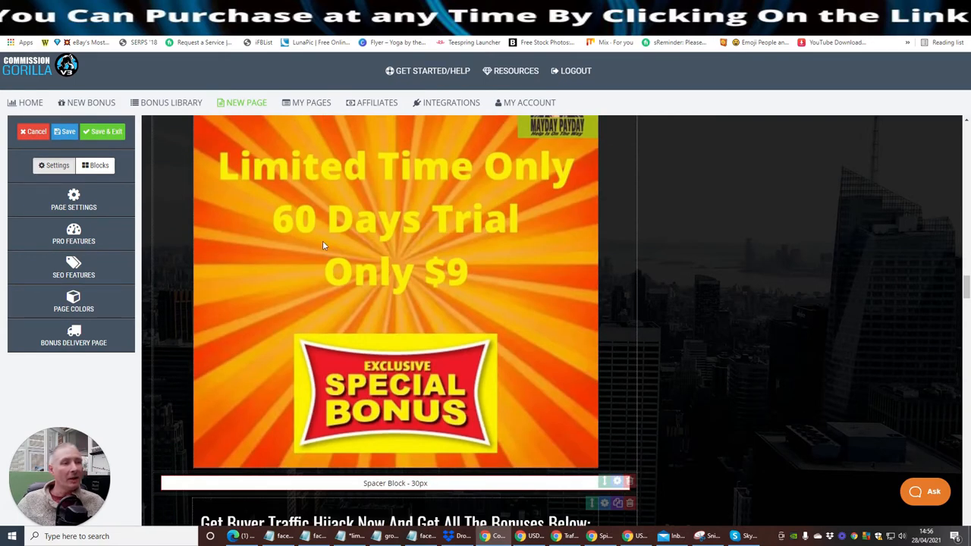
mouse_move(371, 321)
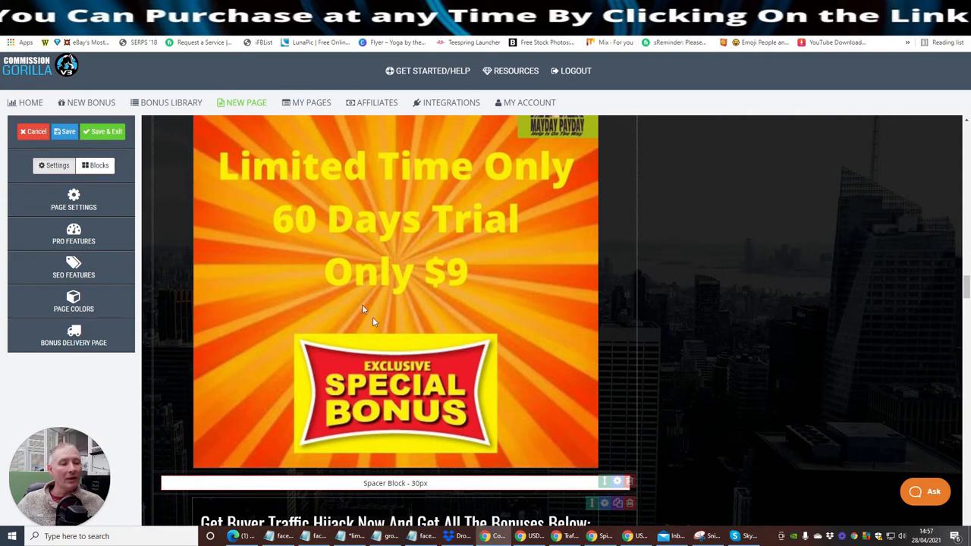
mouse_move(380, 260)
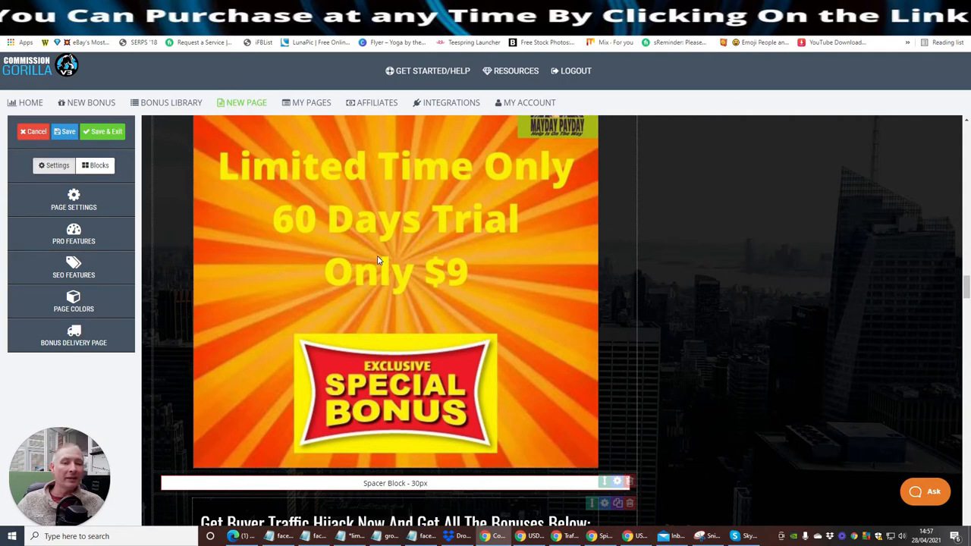
mouse_move(391, 264)
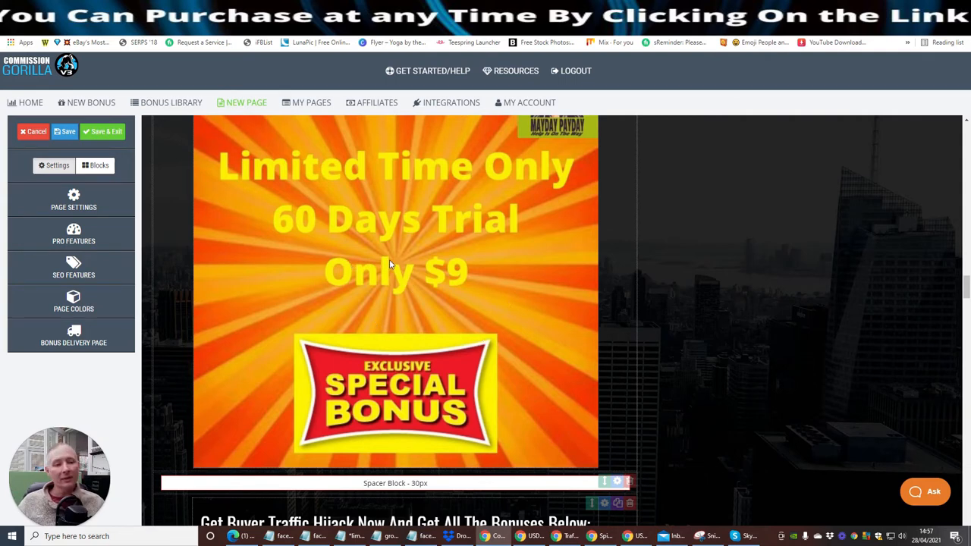
mouse_move(470, 261)
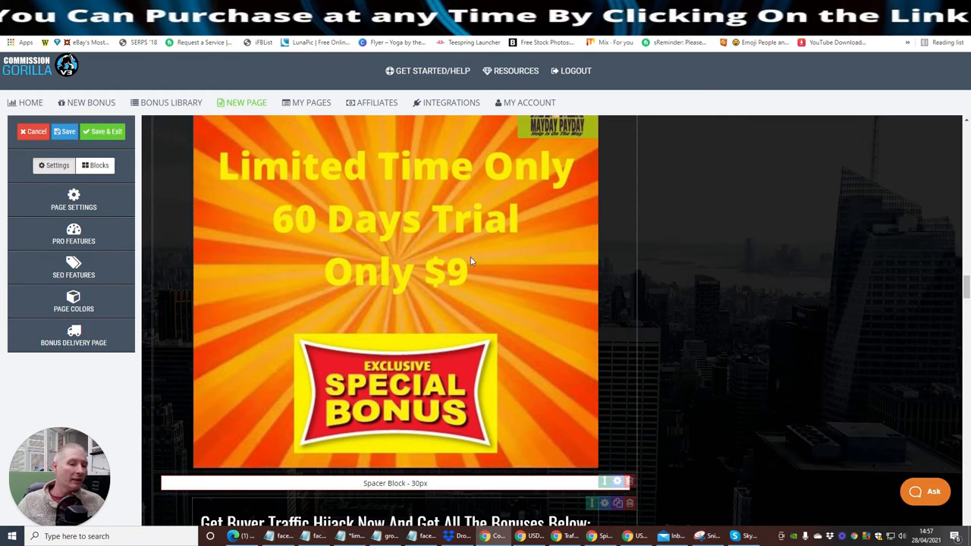
mouse_move(469, 261)
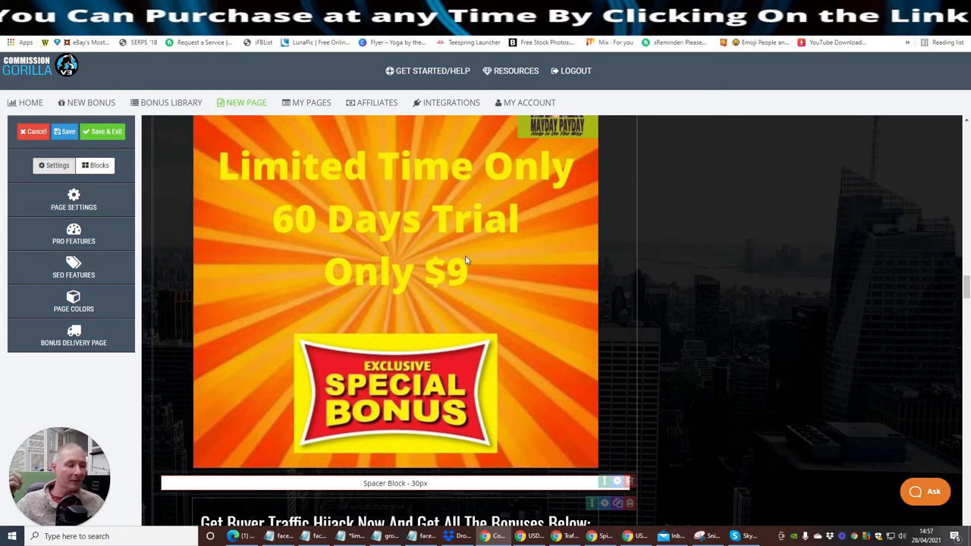
scroll(down, 3)
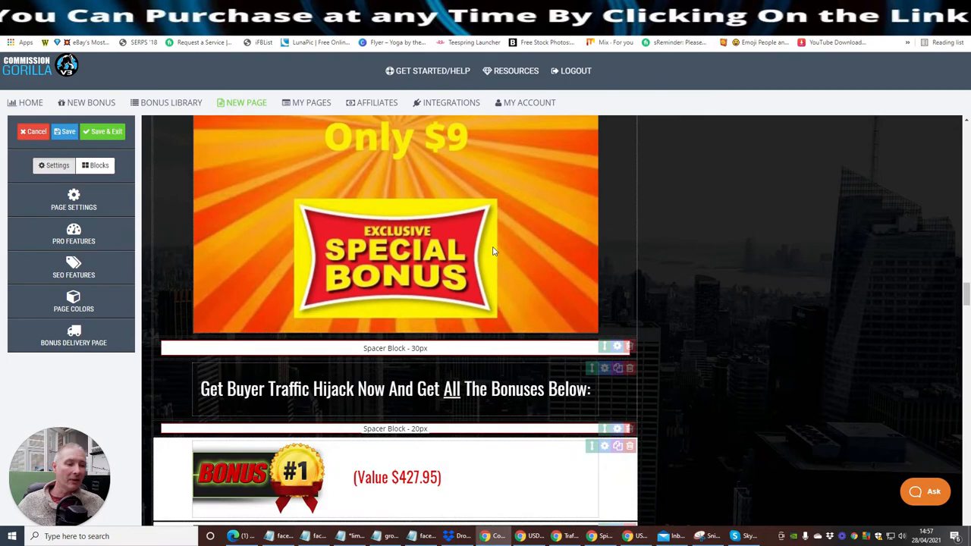
scroll(up, 3)
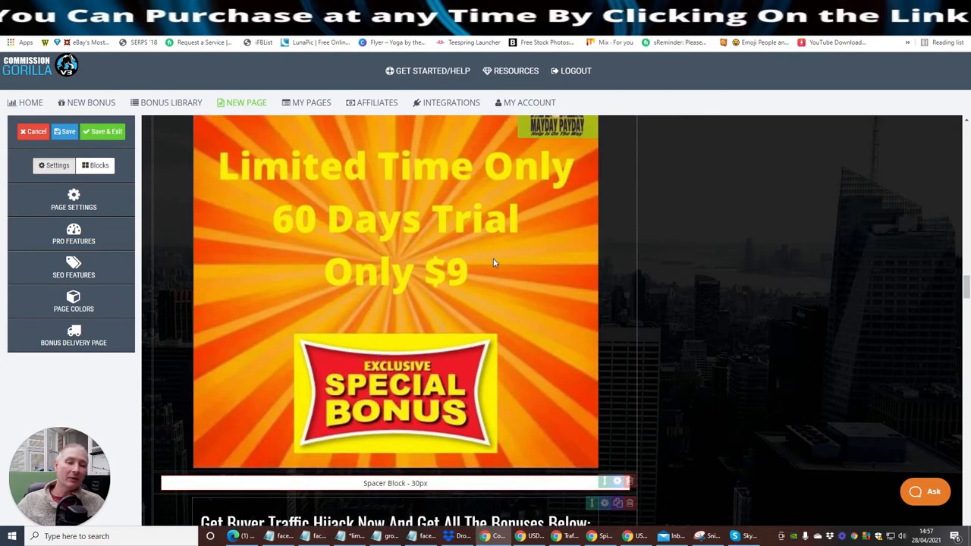
mouse_move(493, 254)
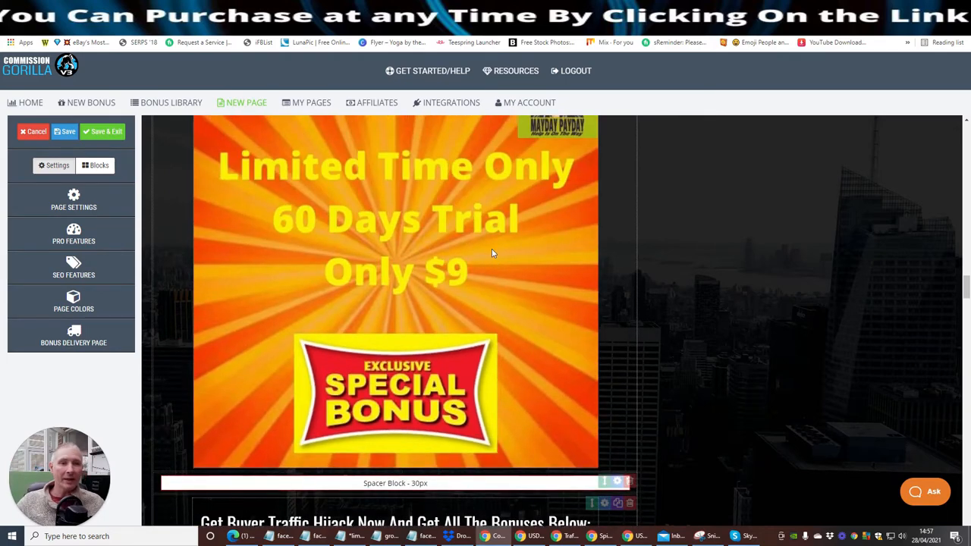
scroll(up, 3)
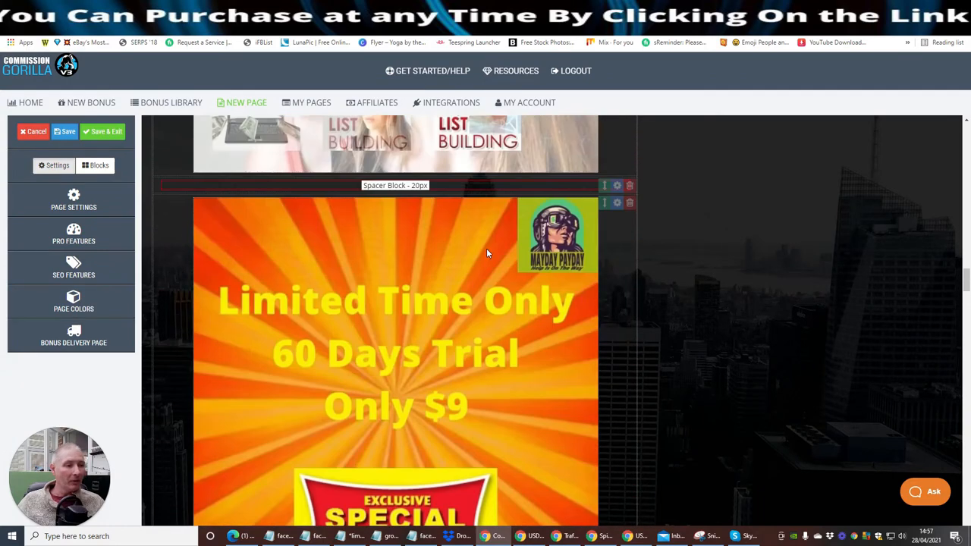
scroll(down, 3)
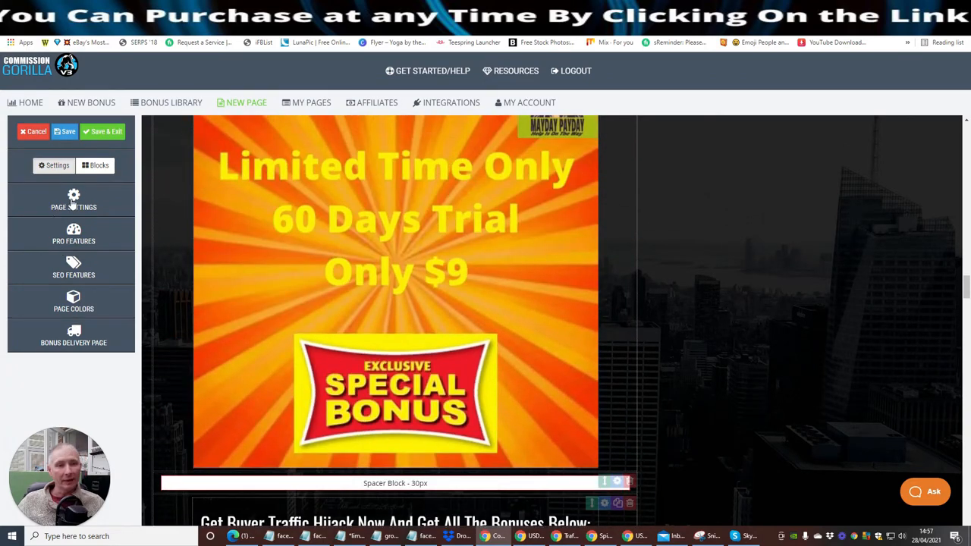
click(94, 165)
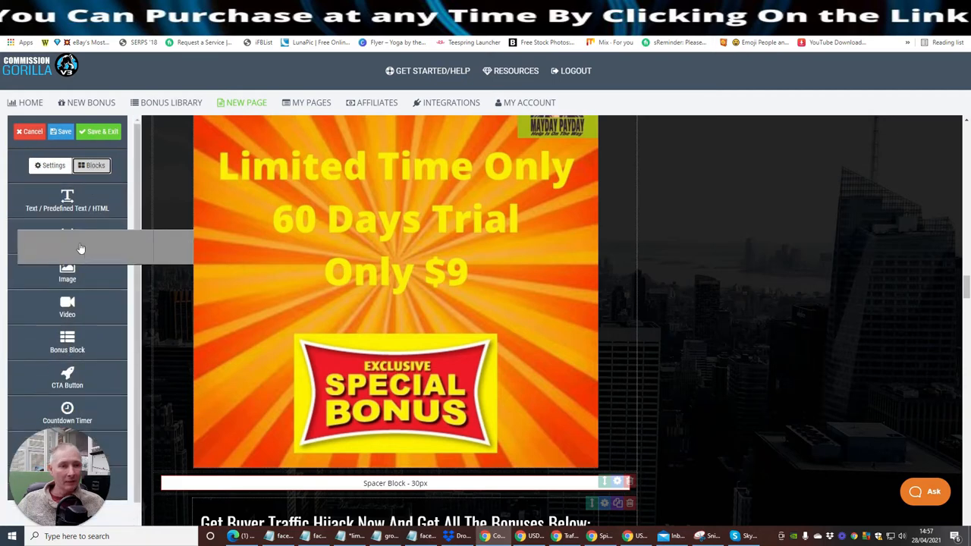
click(67, 237)
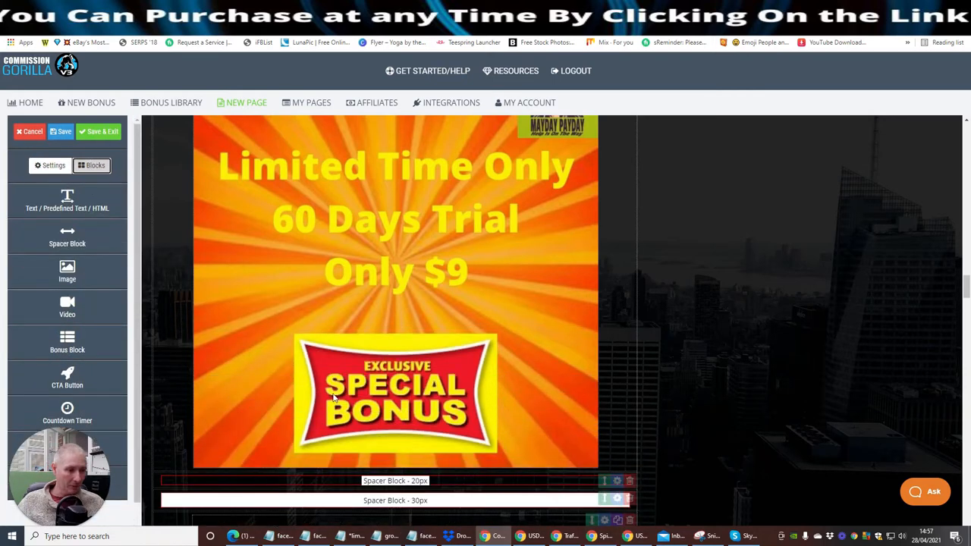
scroll(down, 3)
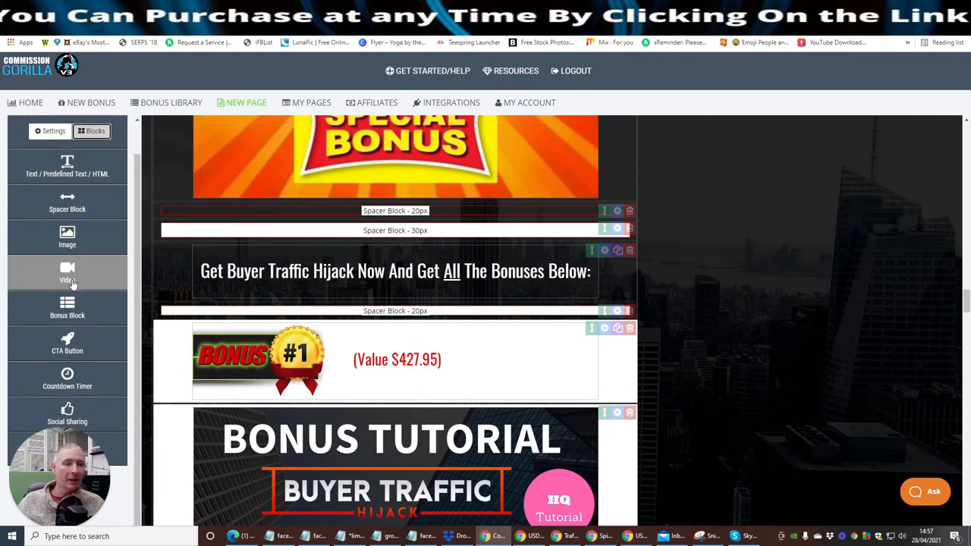
mouse_move(67, 315)
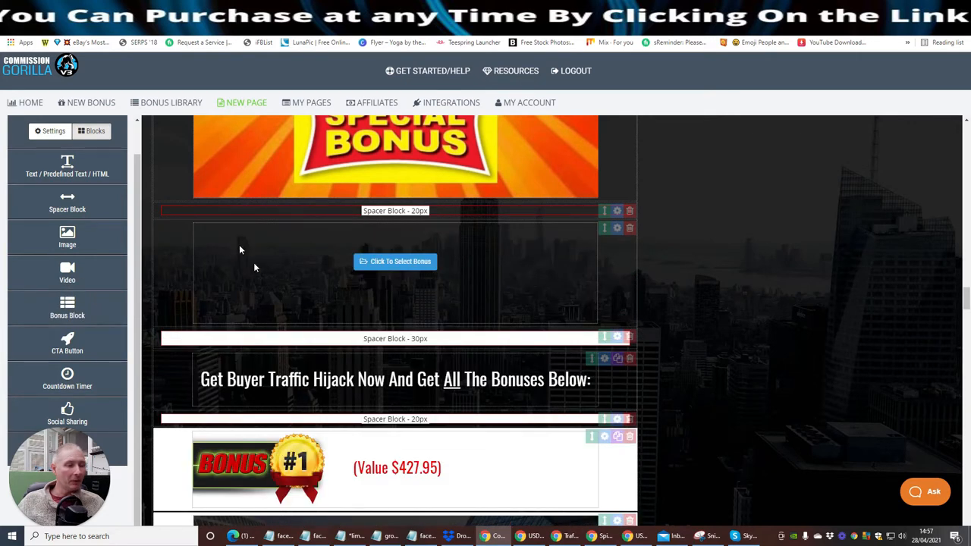
mouse_move(401, 261)
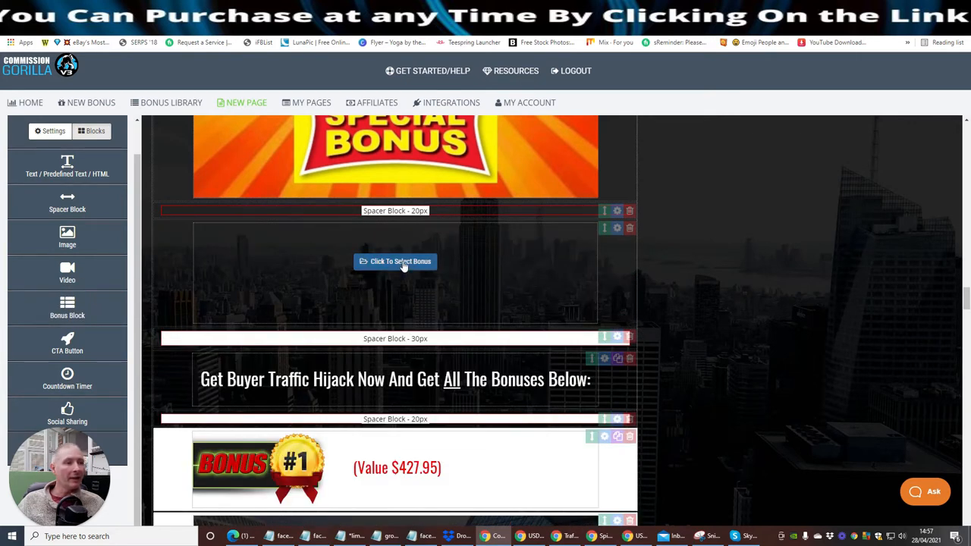
click(394, 261)
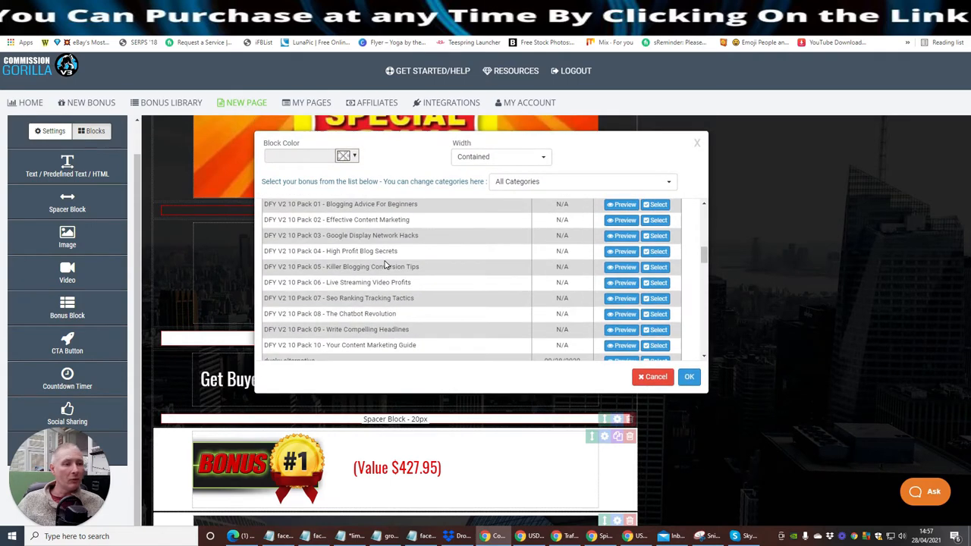
scroll(down, 3)
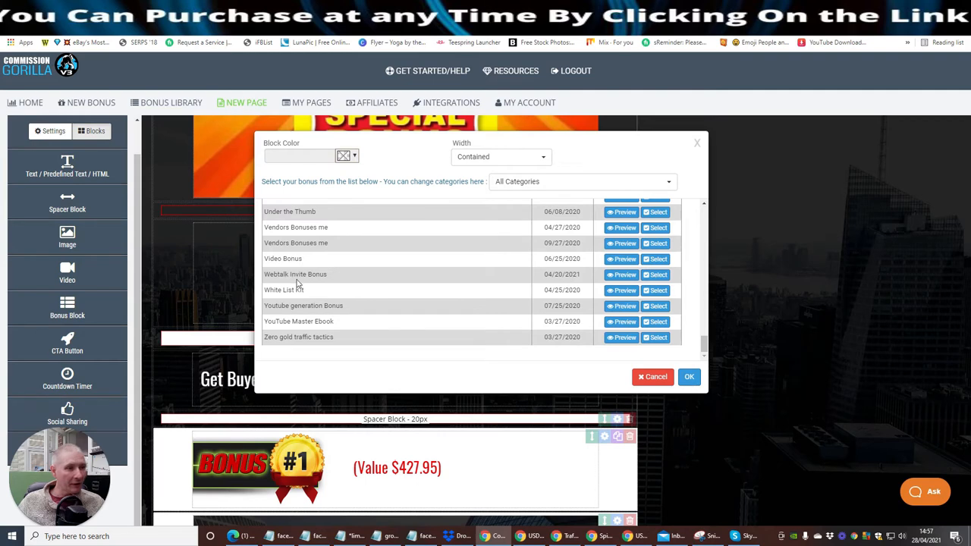
scroll(up, 3)
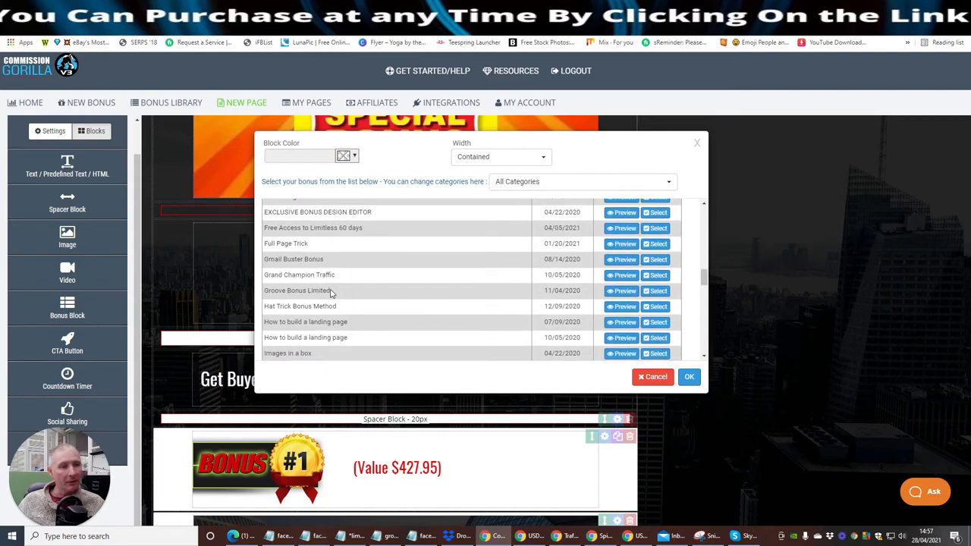
scroll(down, 3)
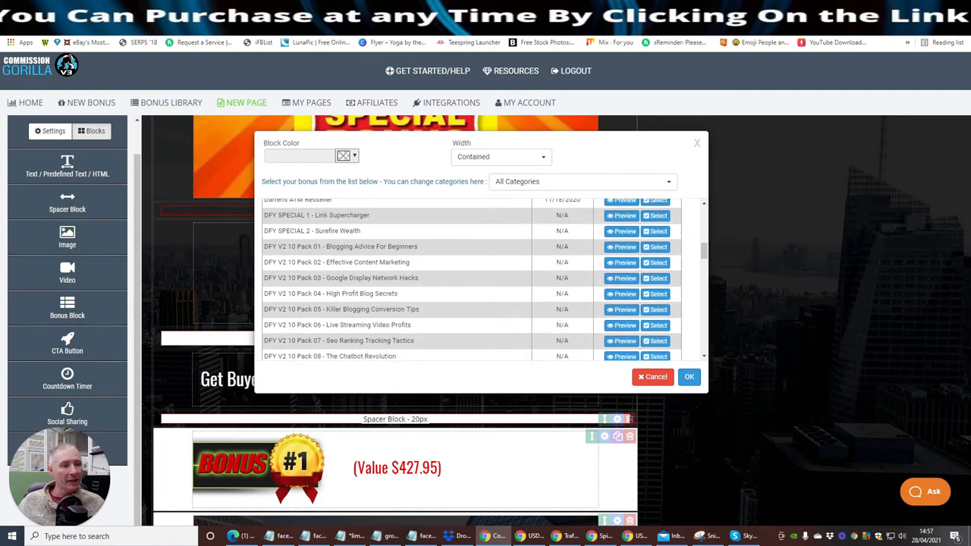
scroll(up, 3)
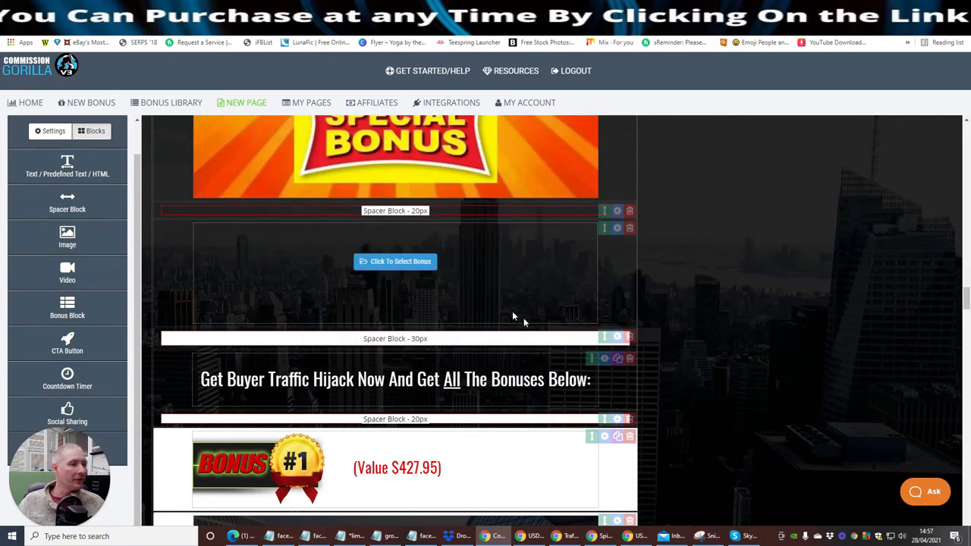
Load the Commission Gorilla v2 Complete Setup bonus into the empty block and review its upsells
click(394, 260)
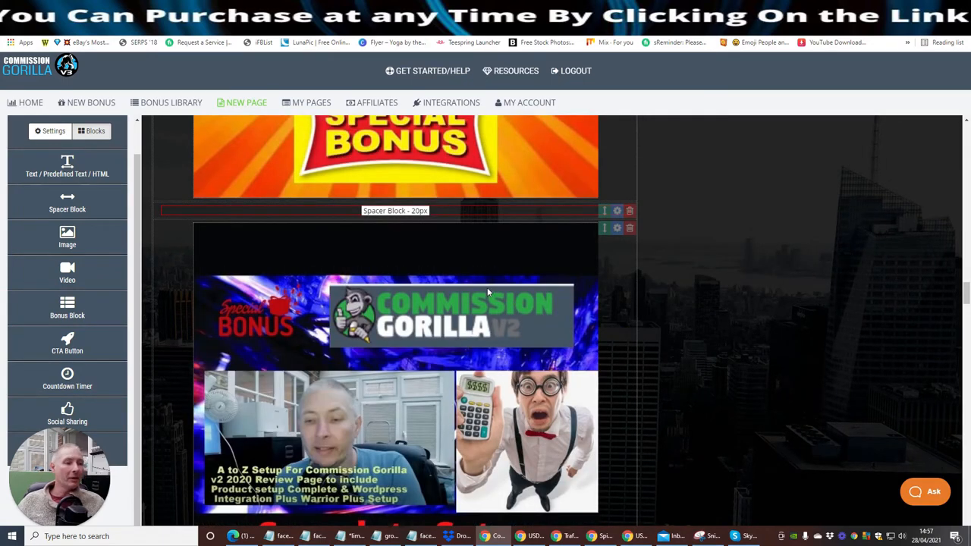
scroll(down, 3)
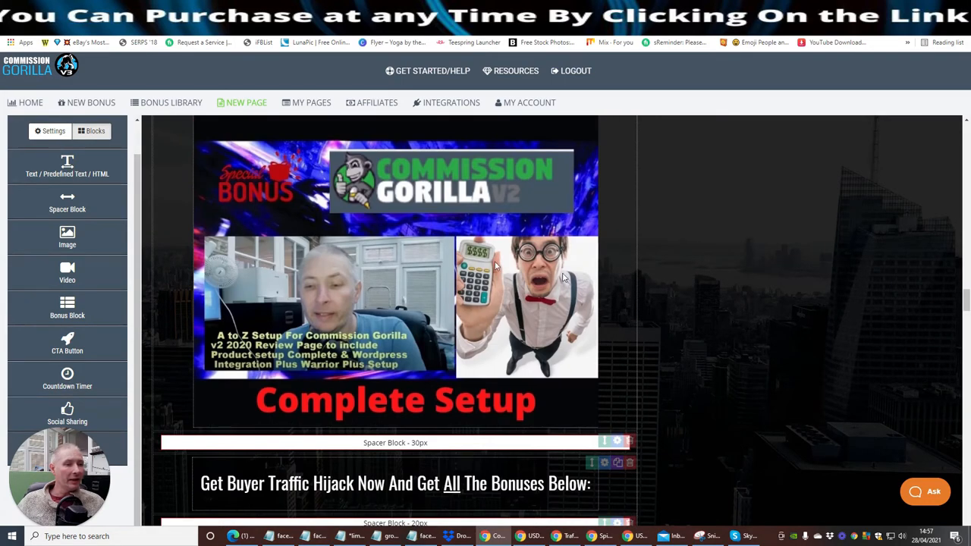
mouse_move(284, 189)
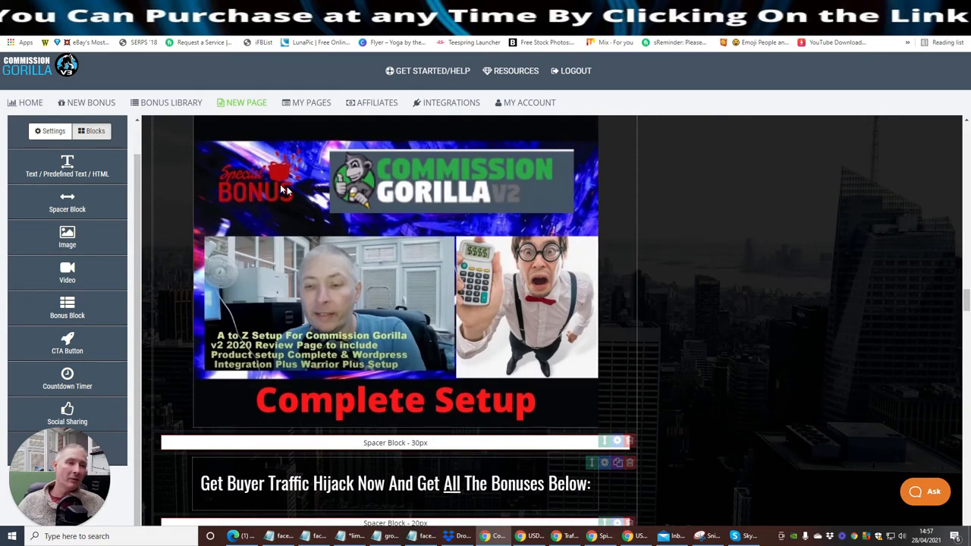
mouse_move(468, 189)
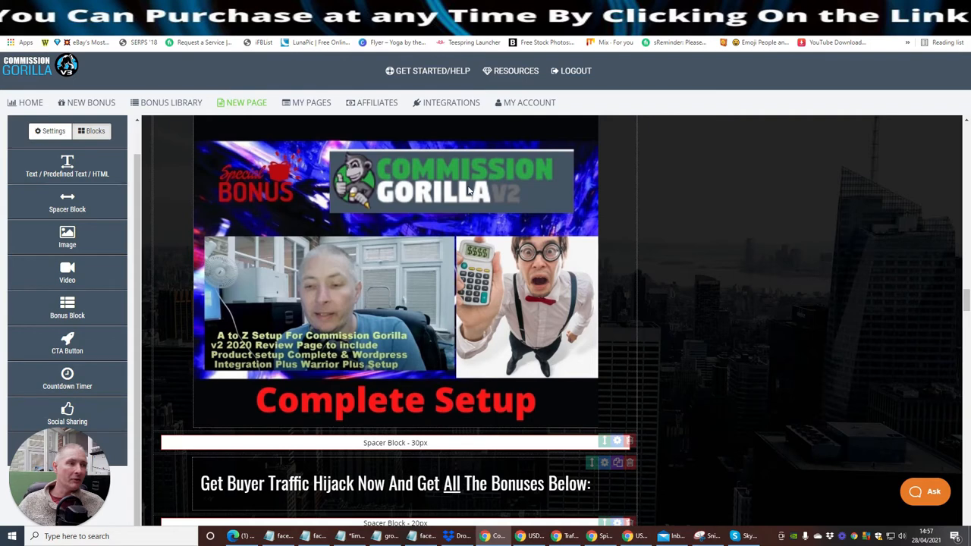
mouse_move(447, 234)
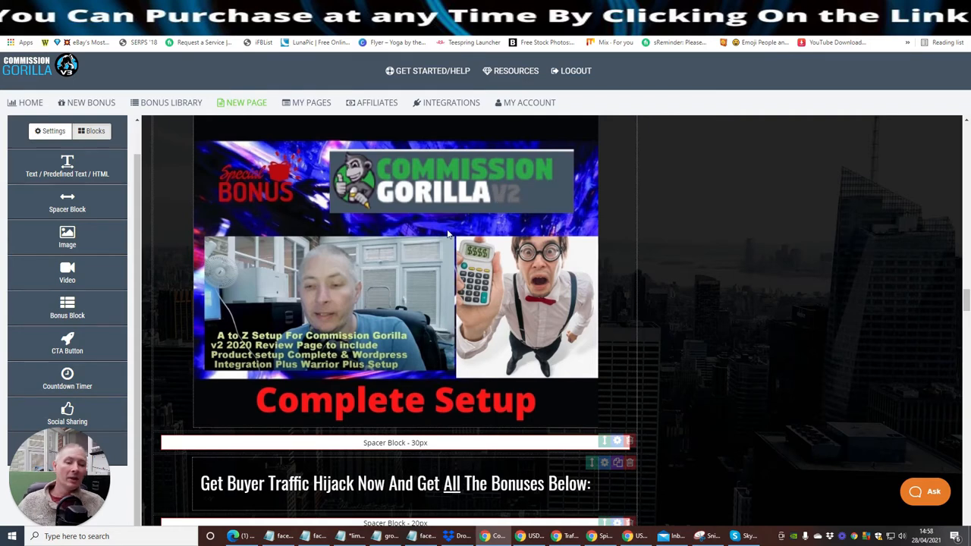
mouse_move(448, 228)
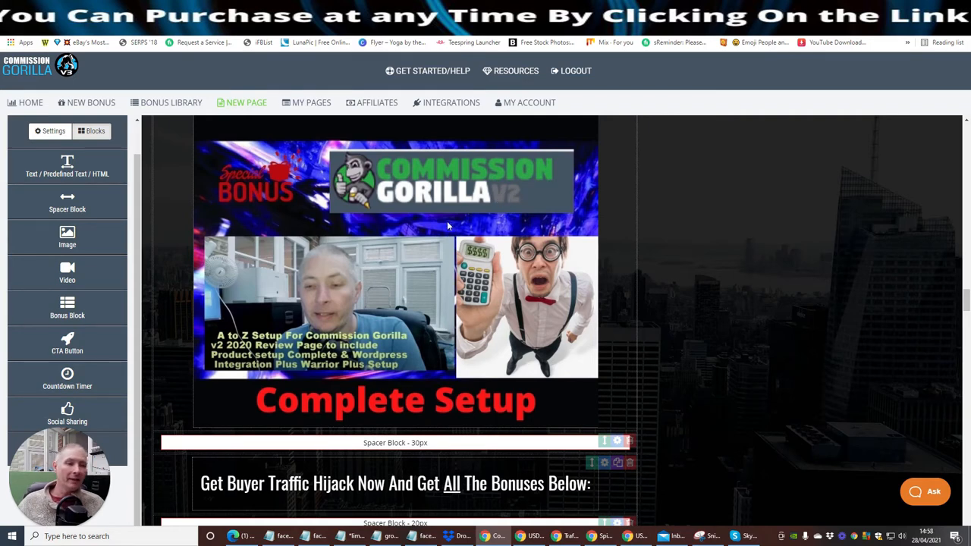
mouse_move(425, 241)
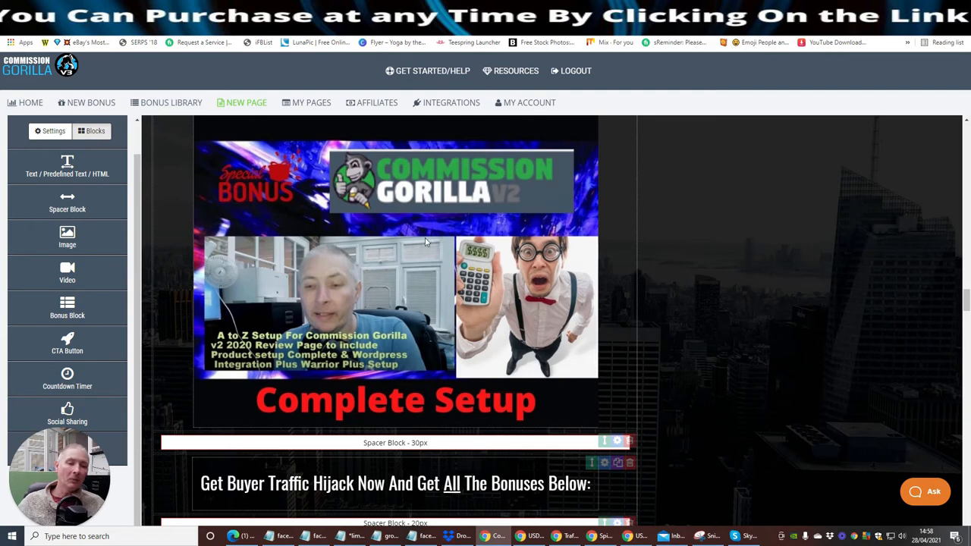
mouse_move(410, 262)
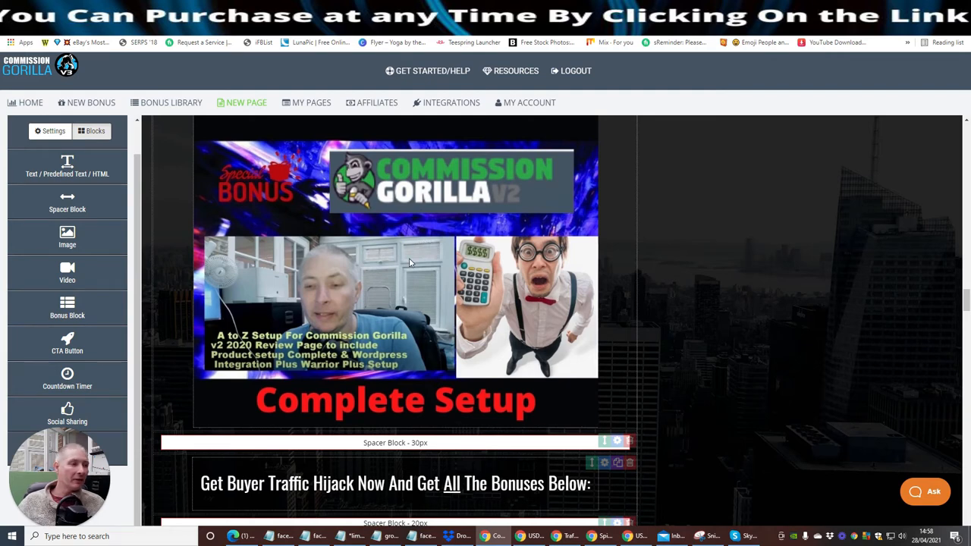
mouse_move(396, 255)
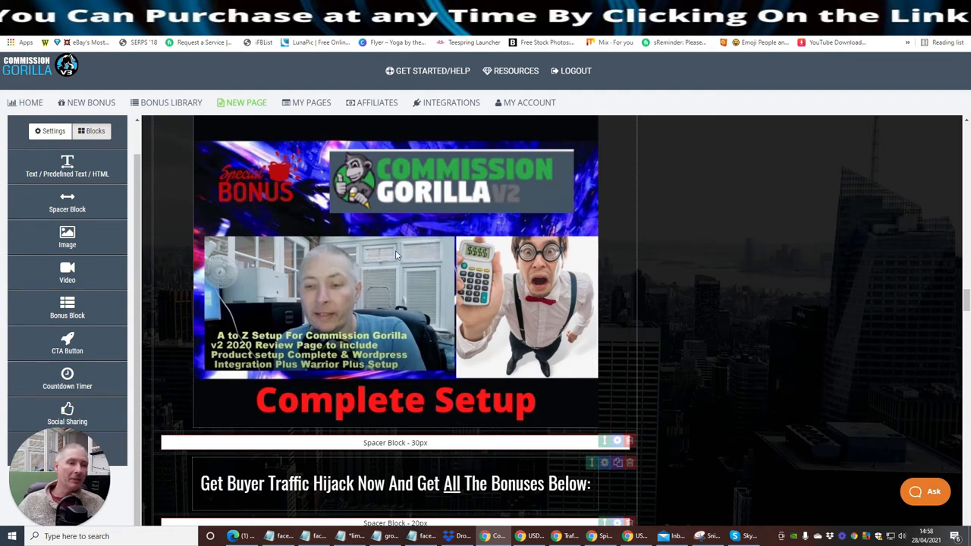
mouse_move(246, 319)
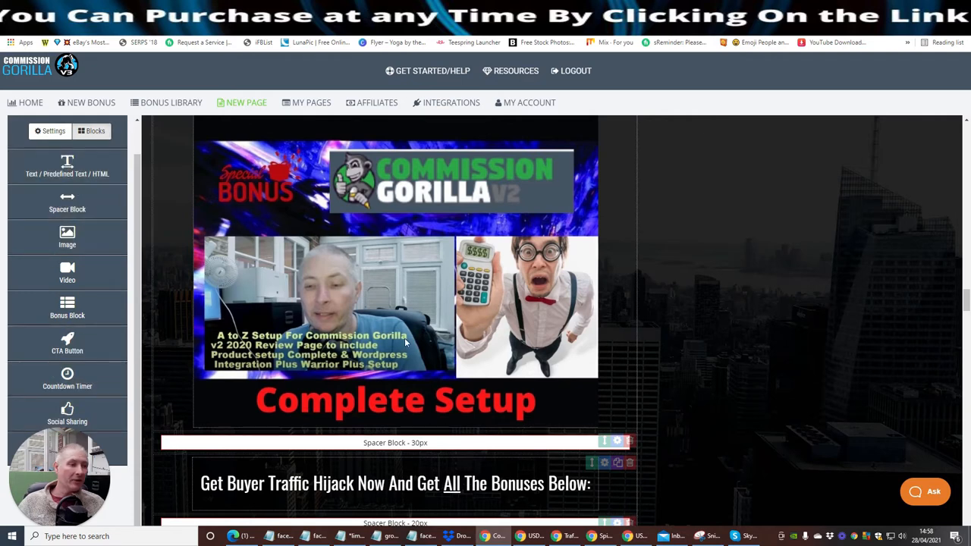
mouse_move(396, 313)
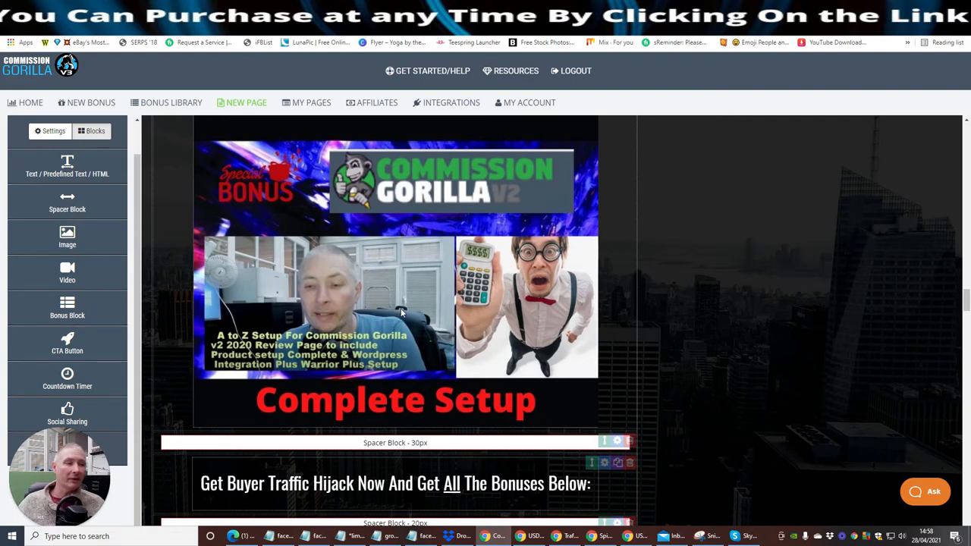
mouse_move(120, 149)
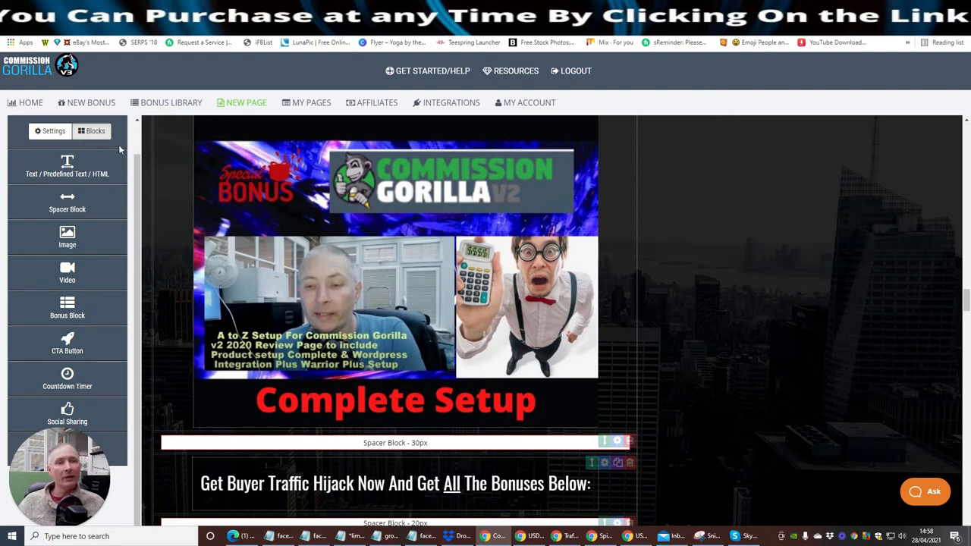
scroll(down, 3)
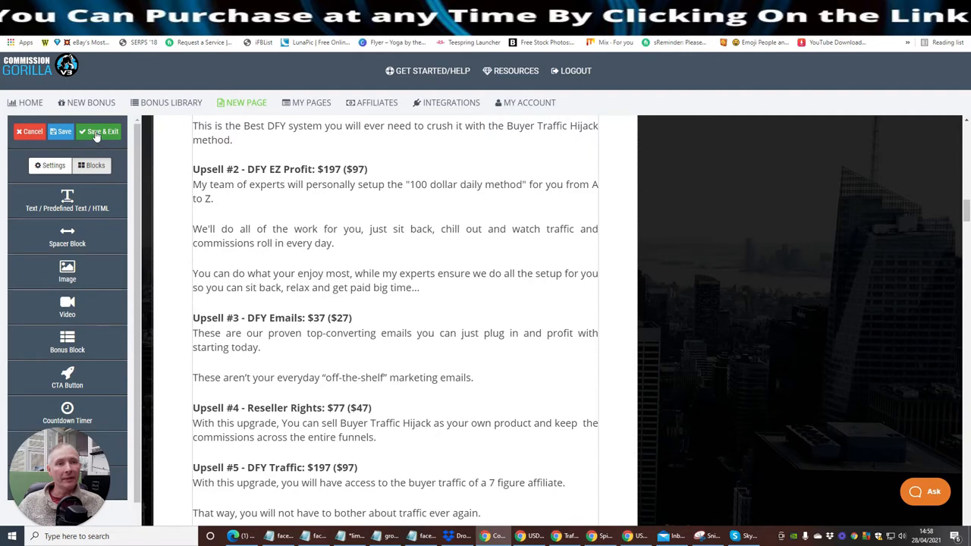
Save & Exit the Buyer Traffic Hijack Review page and view it live, confirming Leave
click(103, 132)
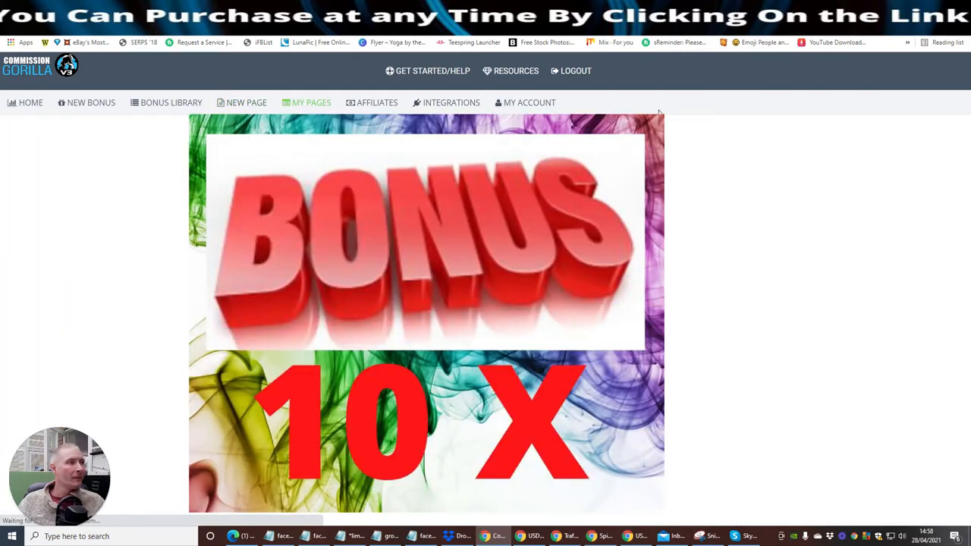
click(311, 103)
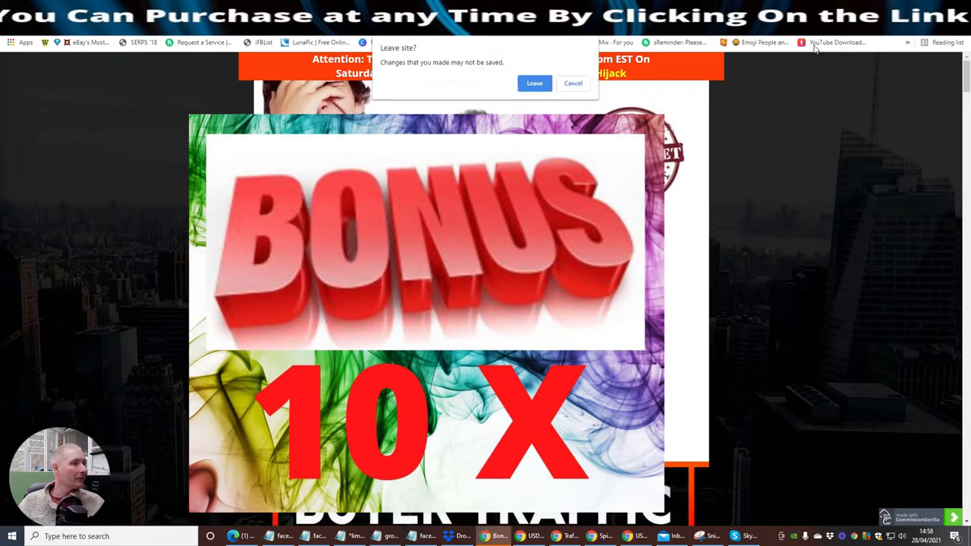
click(534, 83)
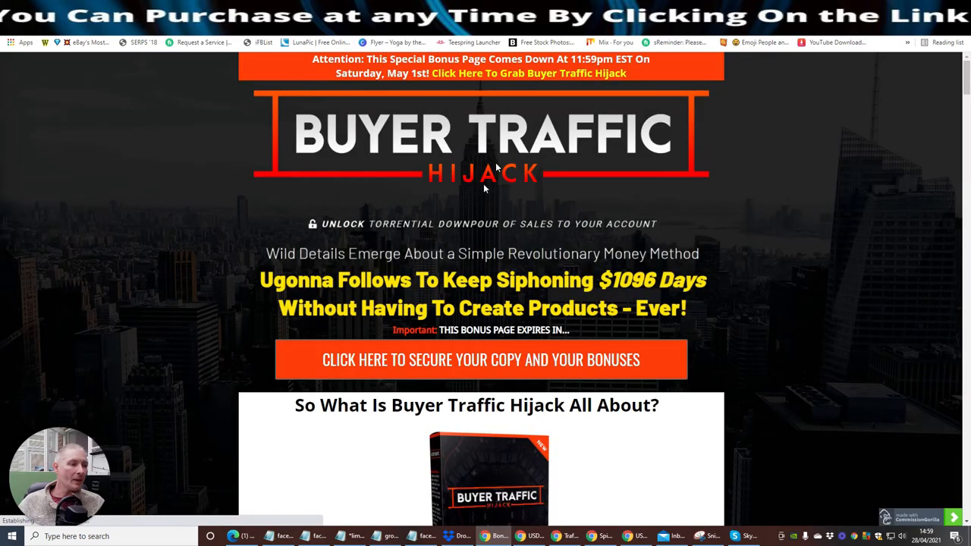
Scroll the bonus page past the hero image to the logo, countdown and orange CTA
scroll(down, 3)
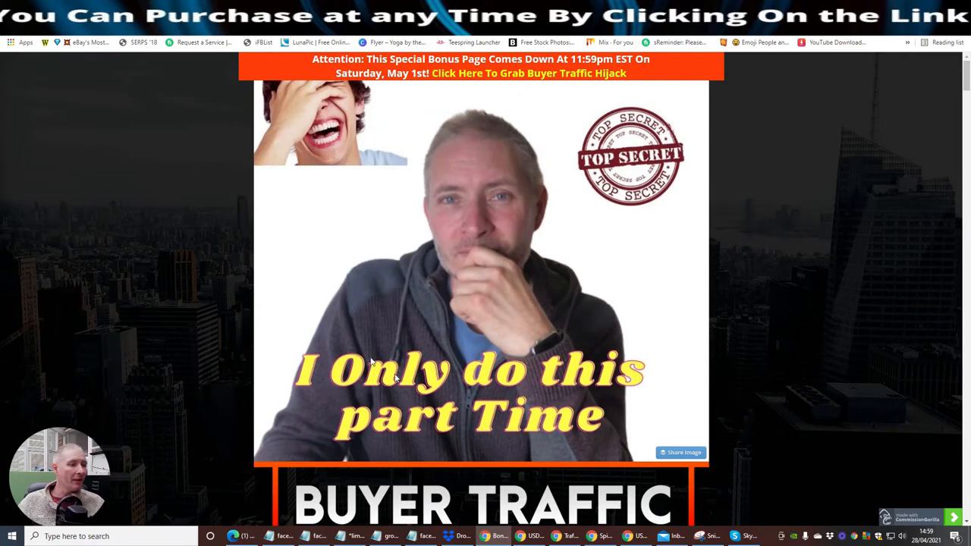
mouse_move(531, 296)
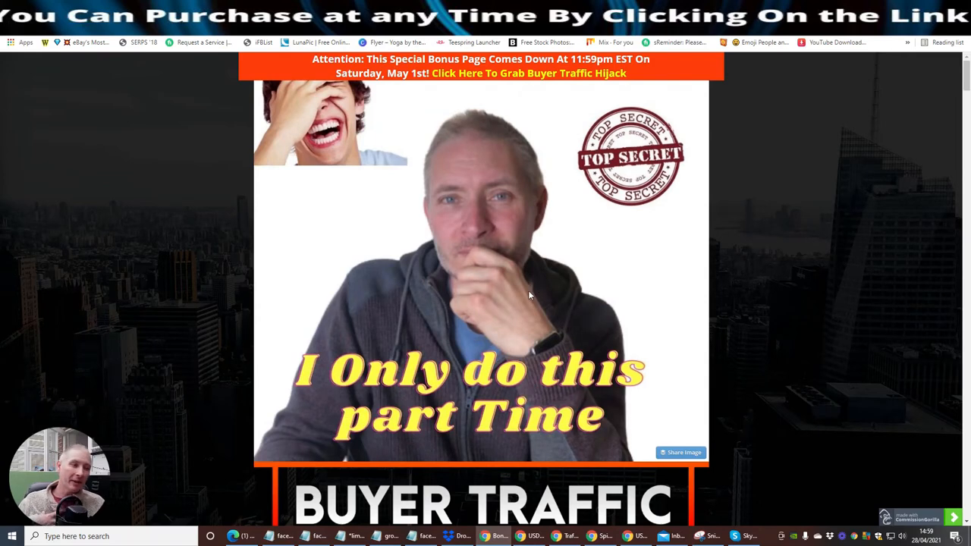
mouse_move(491, 193)
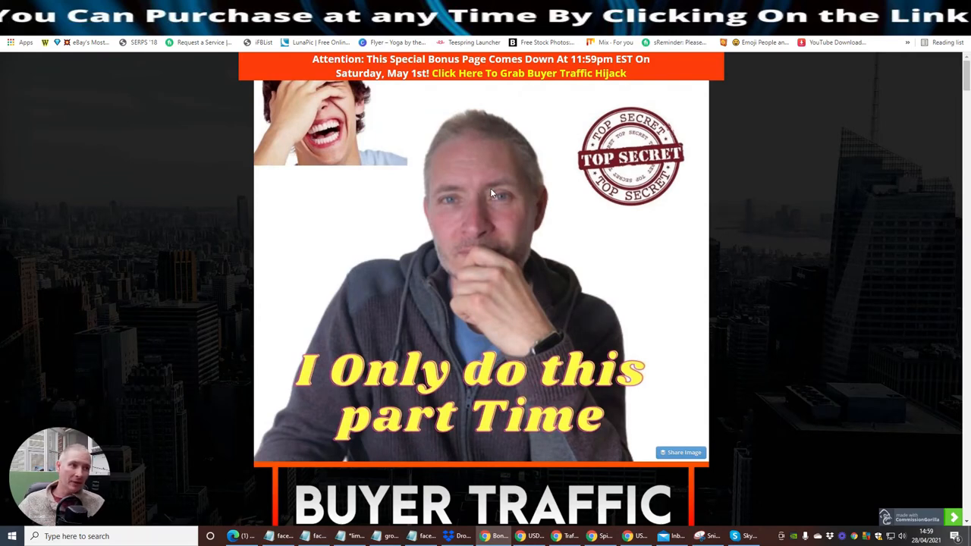
scroll(down, 3)
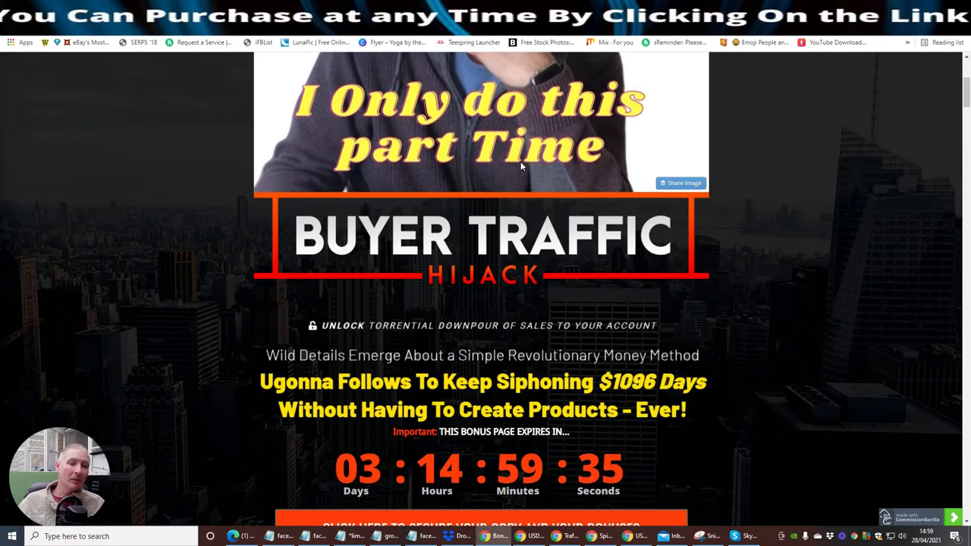
scroll(down, 3)
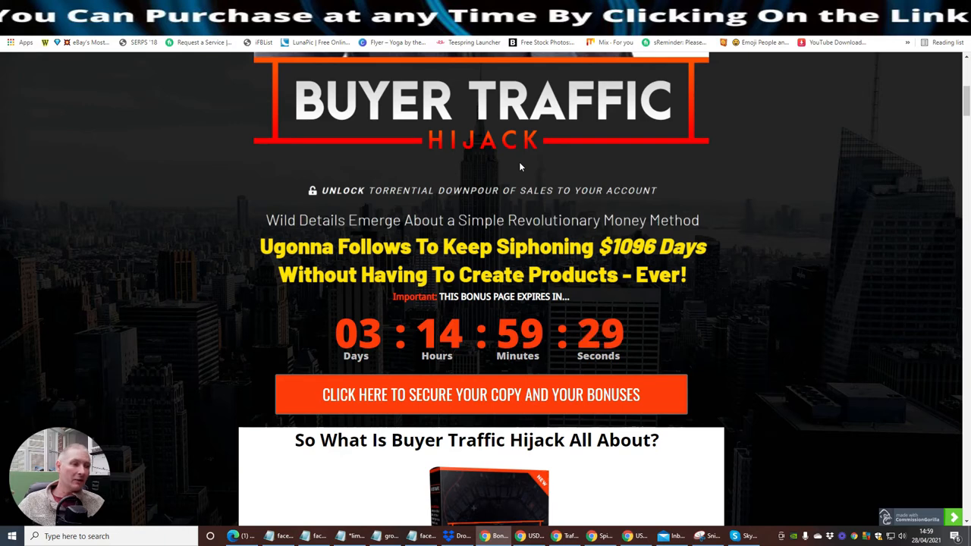
mouse_move(523, 152)
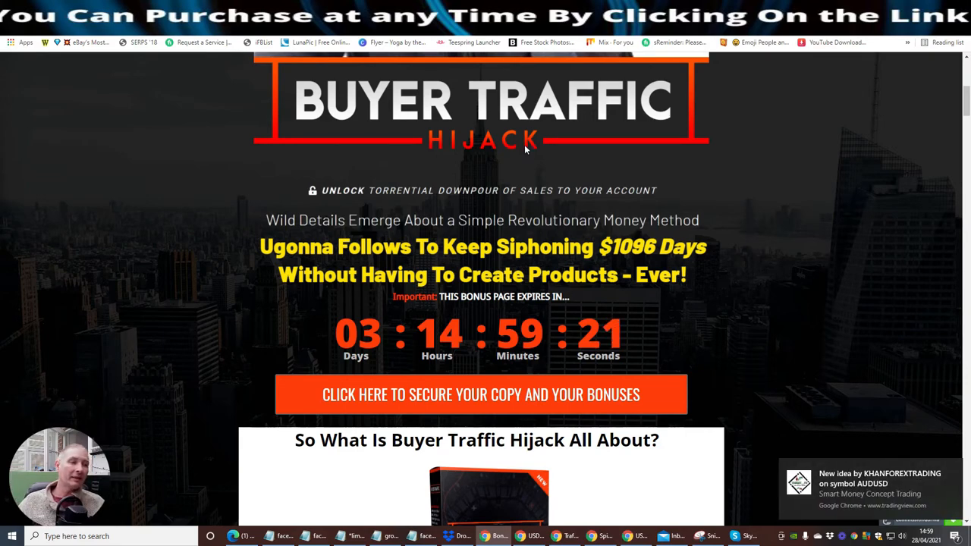
scroll(down, 3)
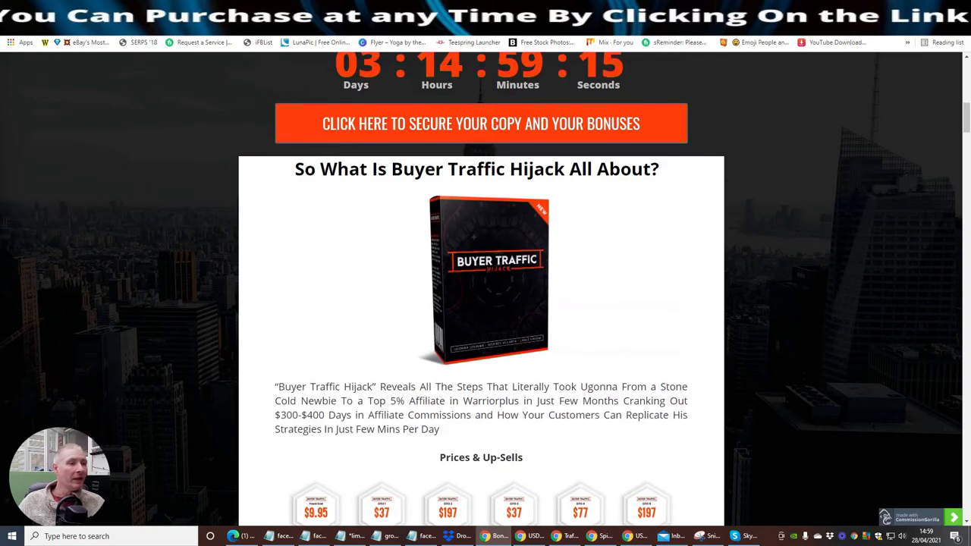
Scroll through 'So What Is Buyer Traffic Hijack All About?' and price badges to Upsell #4
scroll(down, 3)
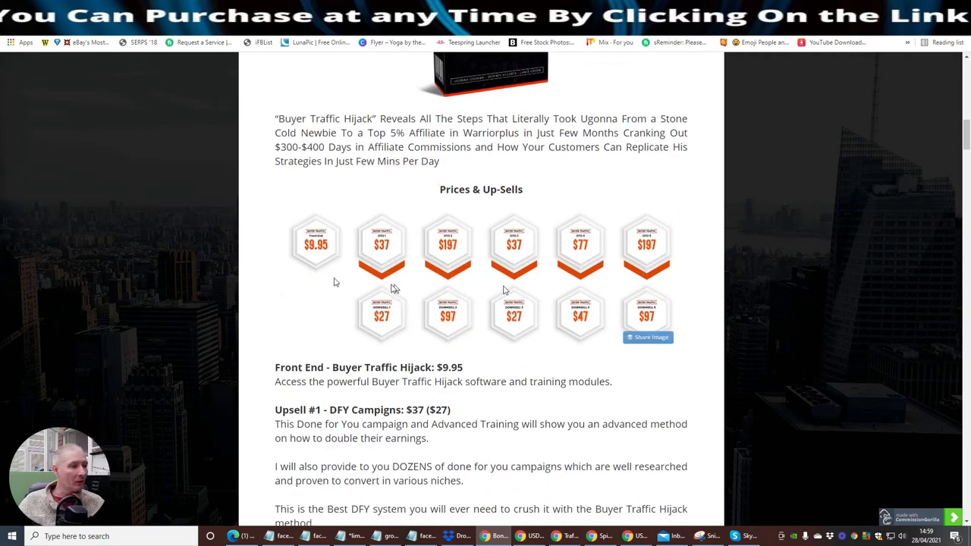
mouse_move(318, 264)
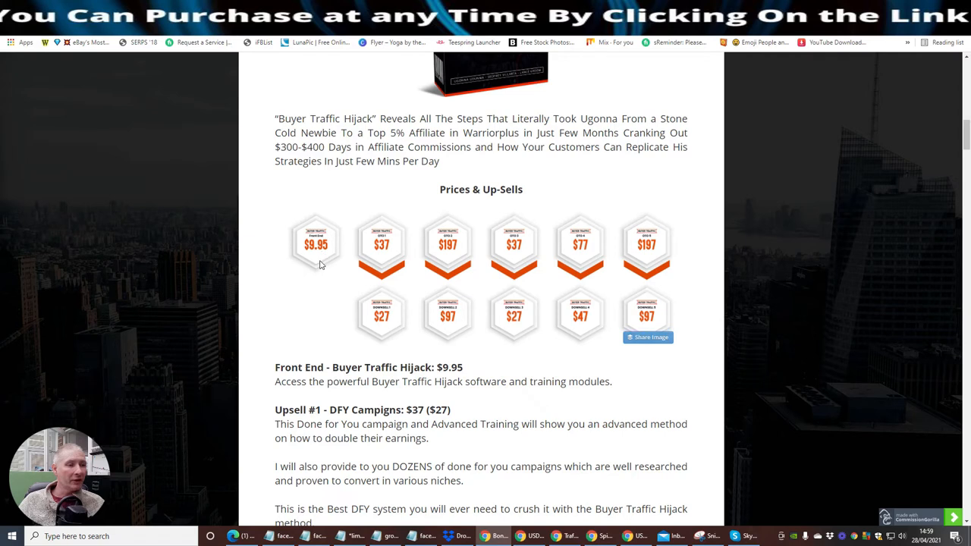
mouse_move(309, 292)
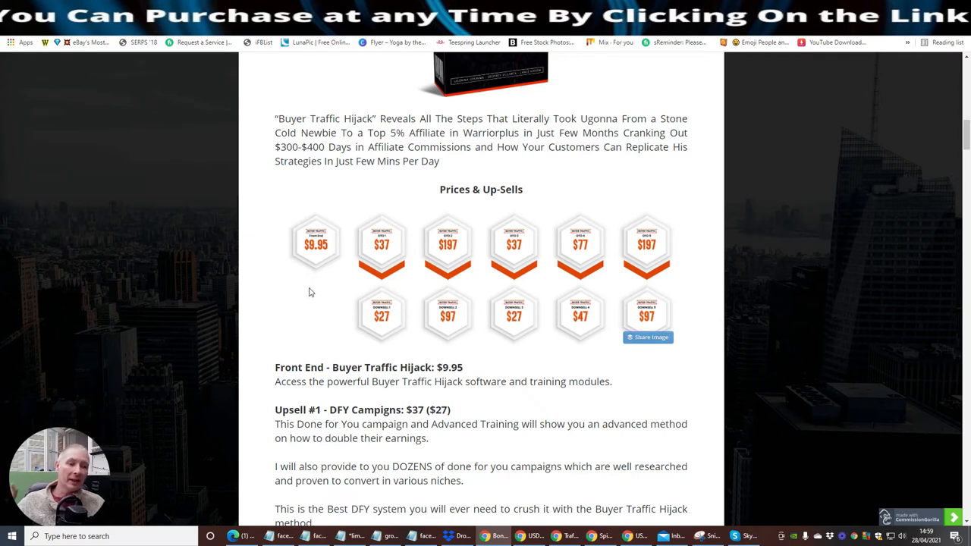
mouse_move(310, 258)
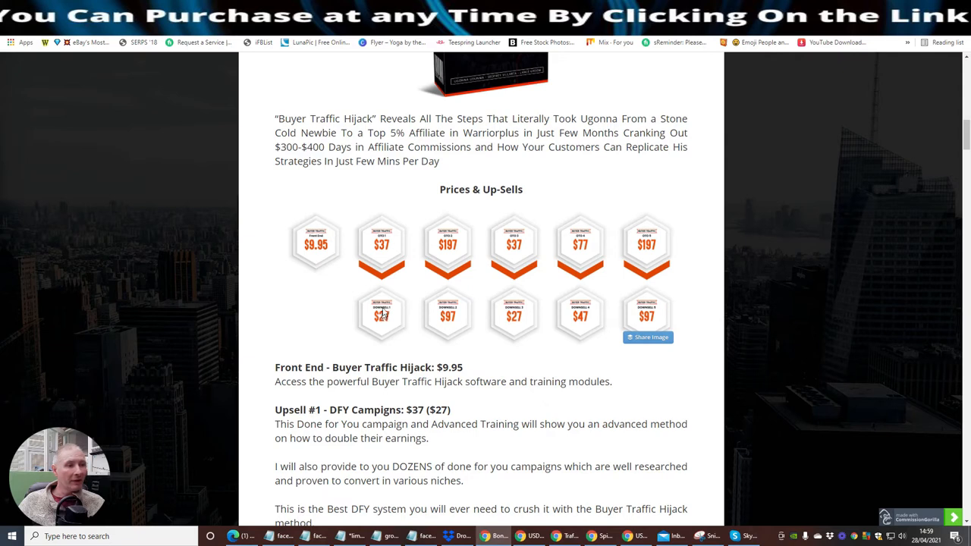
mouse_move(449, 318)
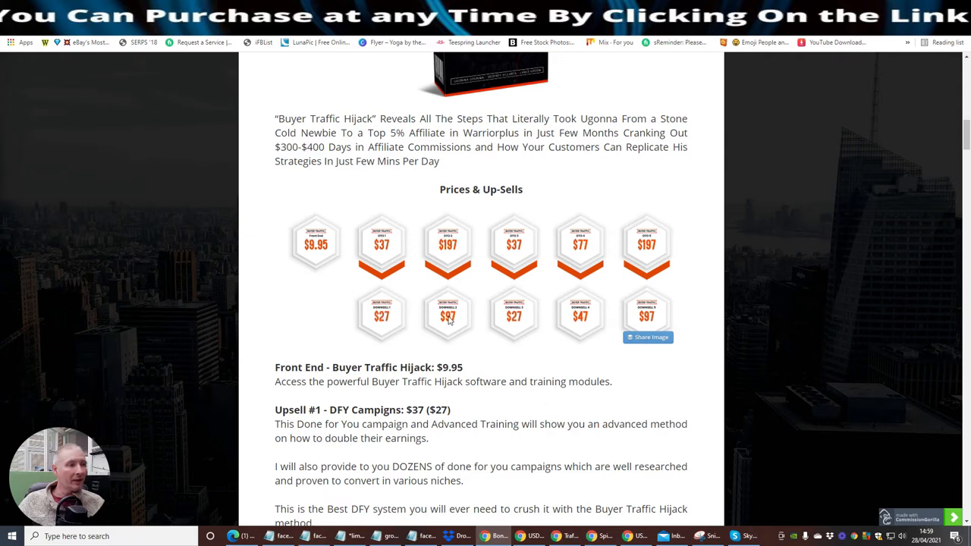
mouse_move(501, 315)
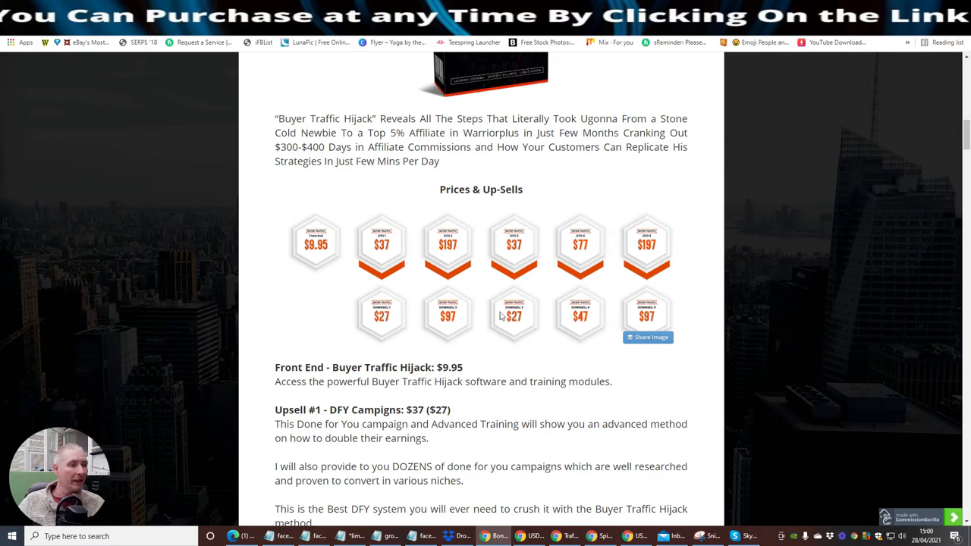
mouse_move(614, 286)
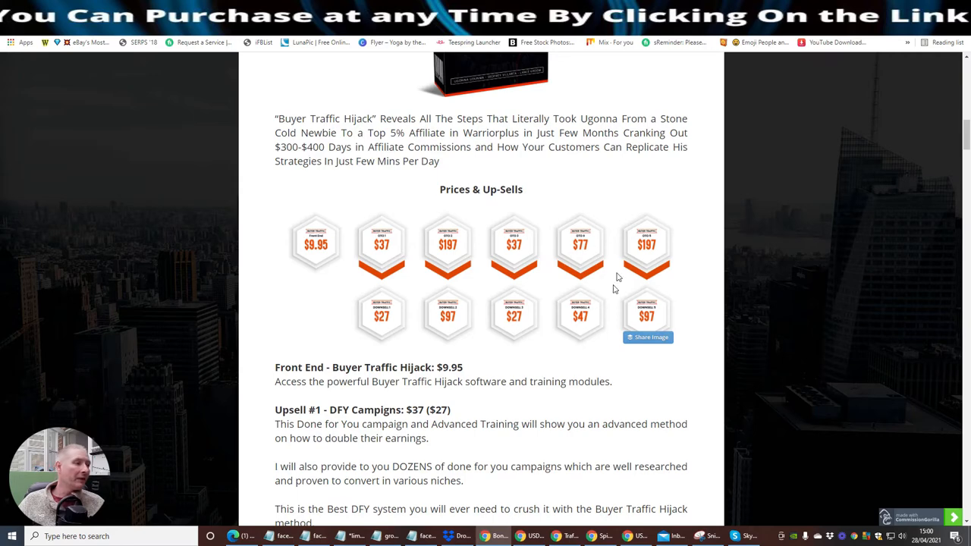
mouse_move(637, 251)
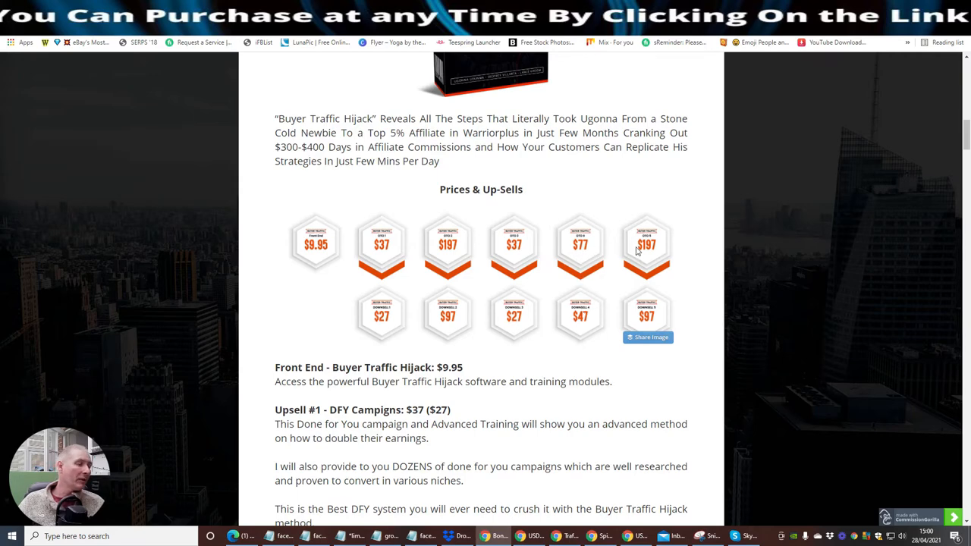
scroll(up, 3)
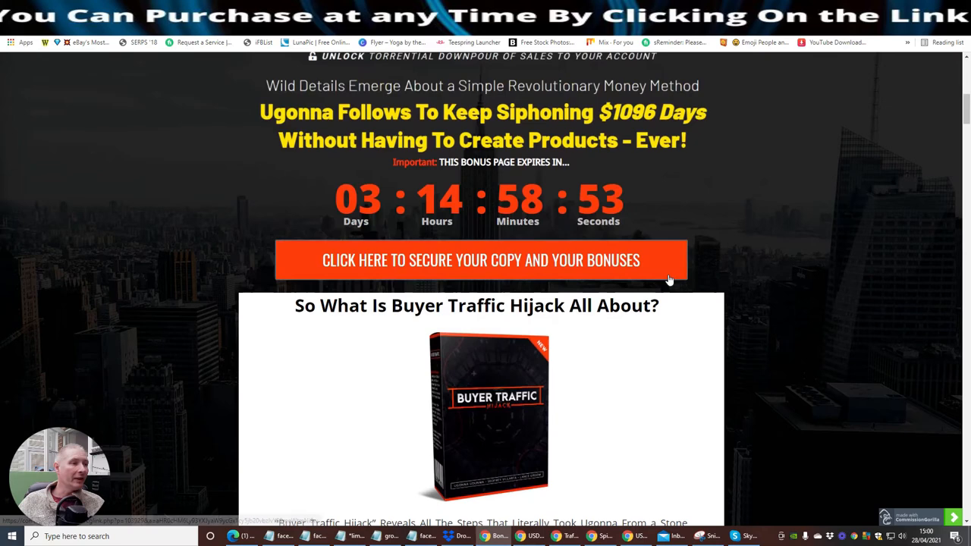
scroll(down, 3)
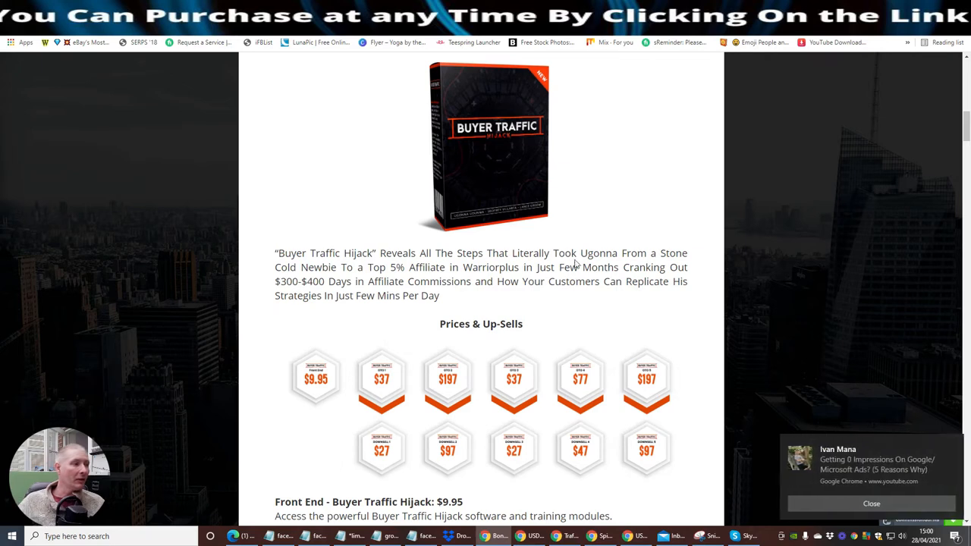
mouse_move(415, 278)
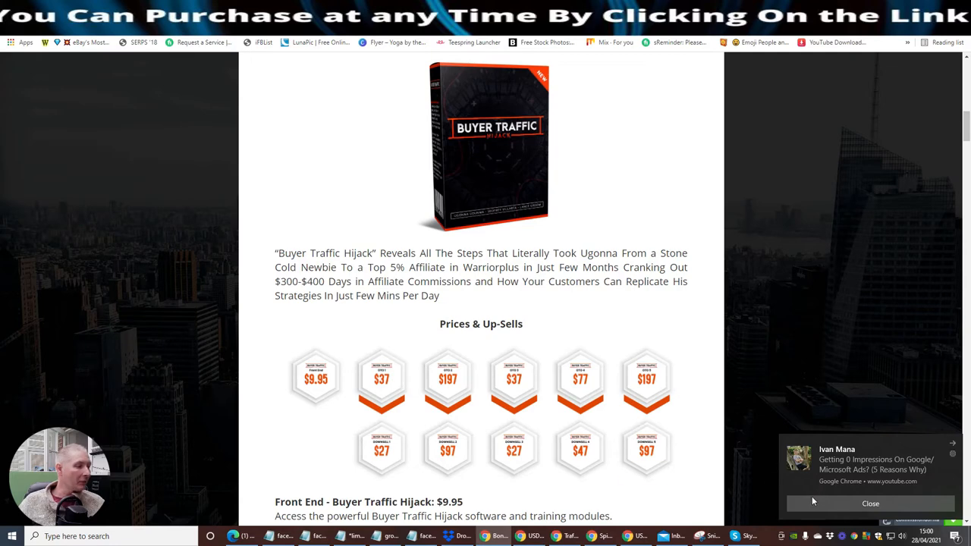
scroll(down, 3)
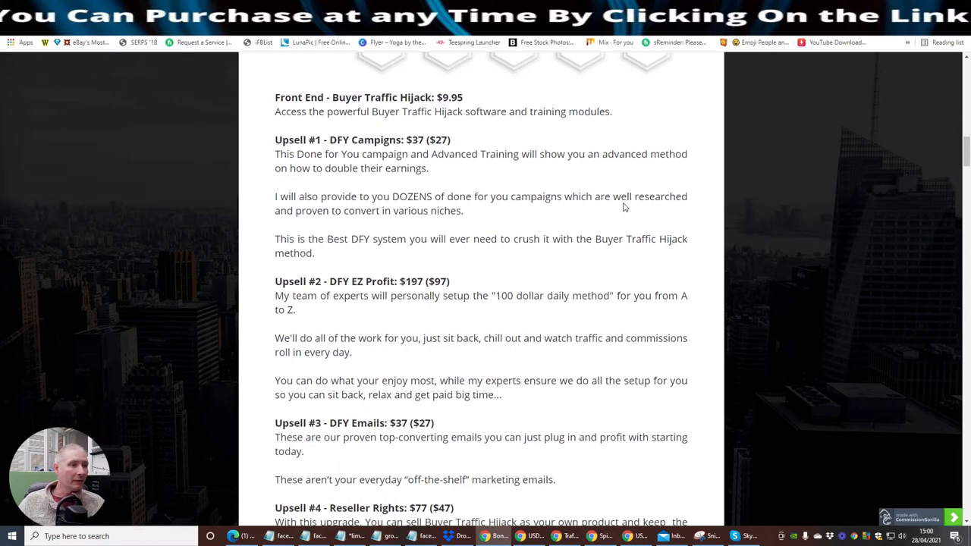
mouse_move(540, 137)
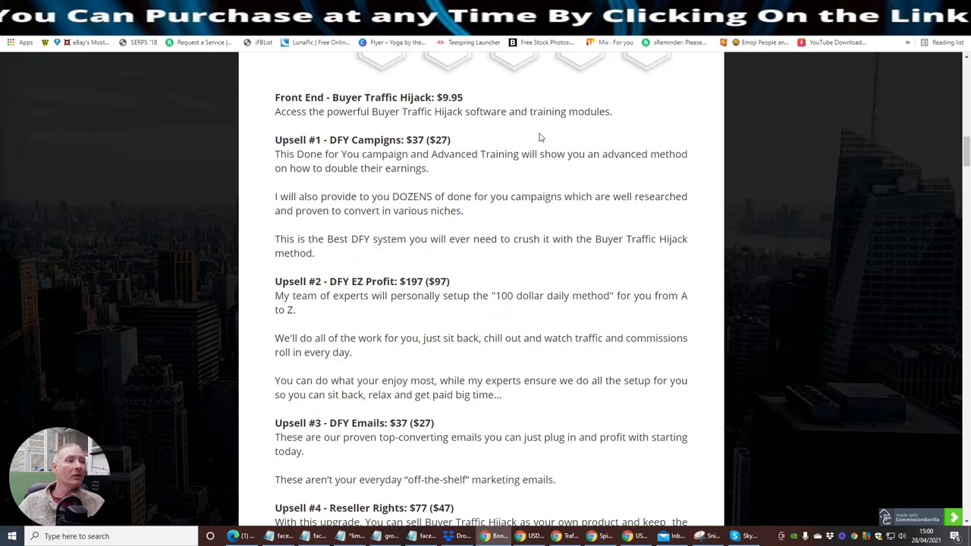
mouse_move(479, 144)
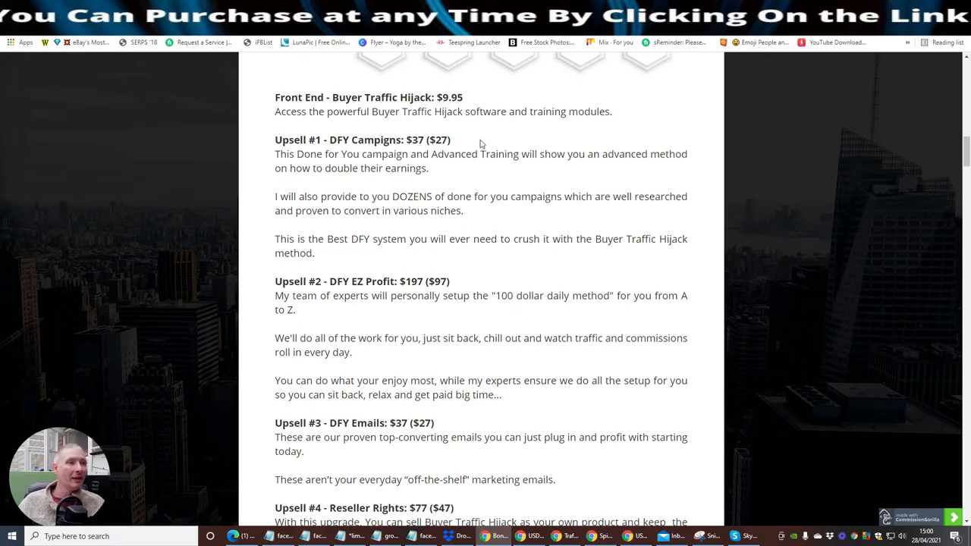
mouse_move(507, 149)
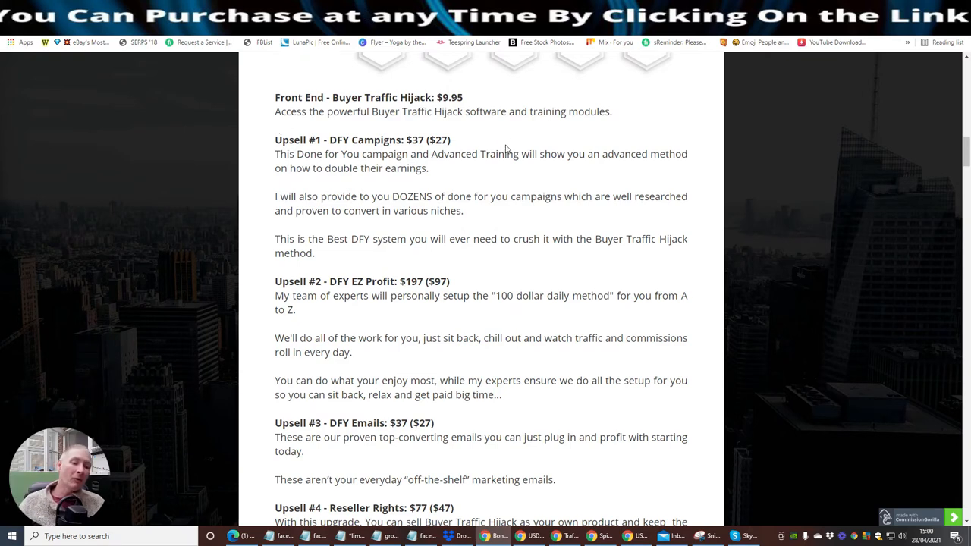
mouse_move(422, 129)
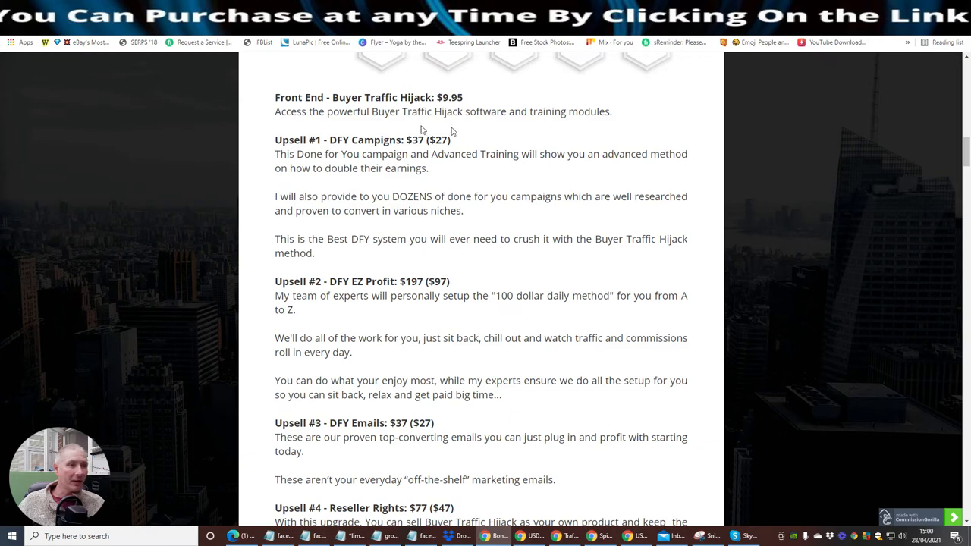
mouse_move(507, 140)
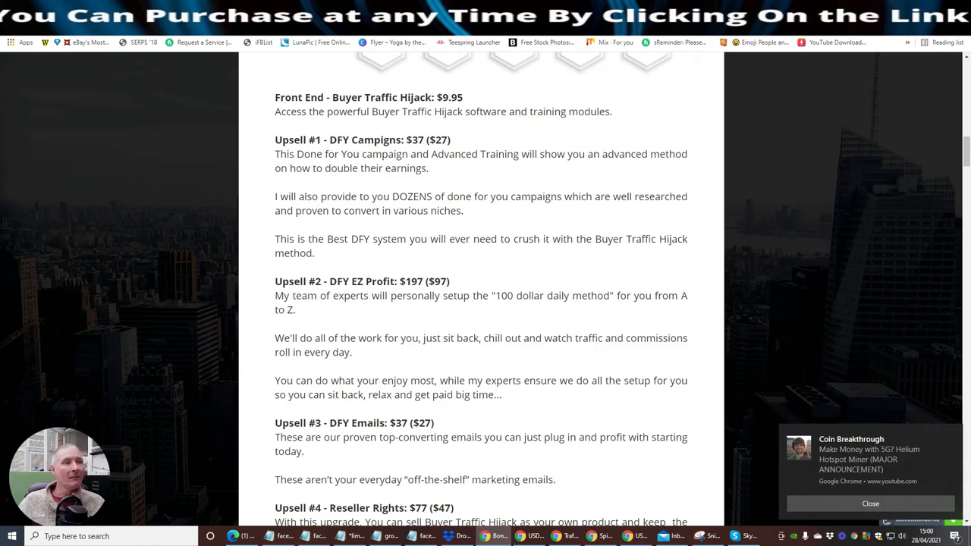
mouse_move(472, 180)
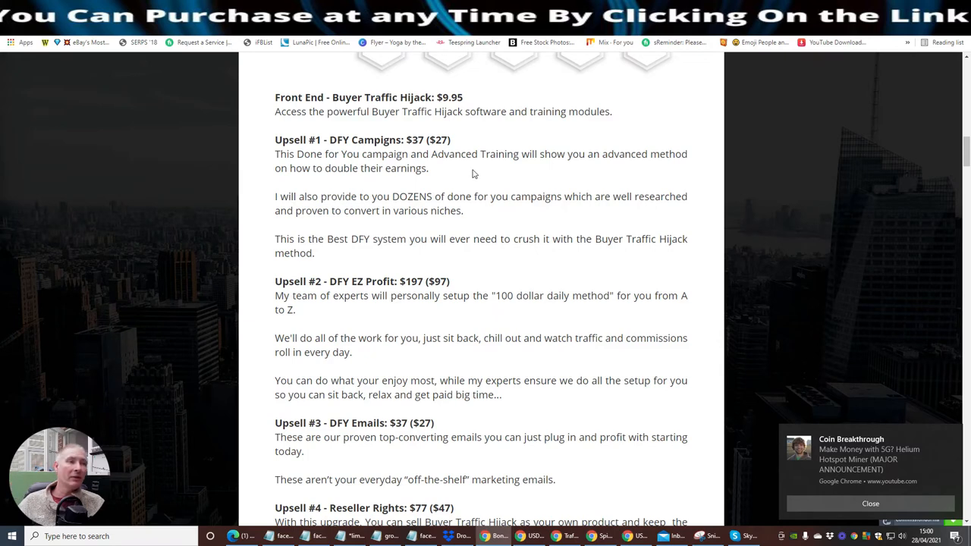
mouse_move(476, 214)
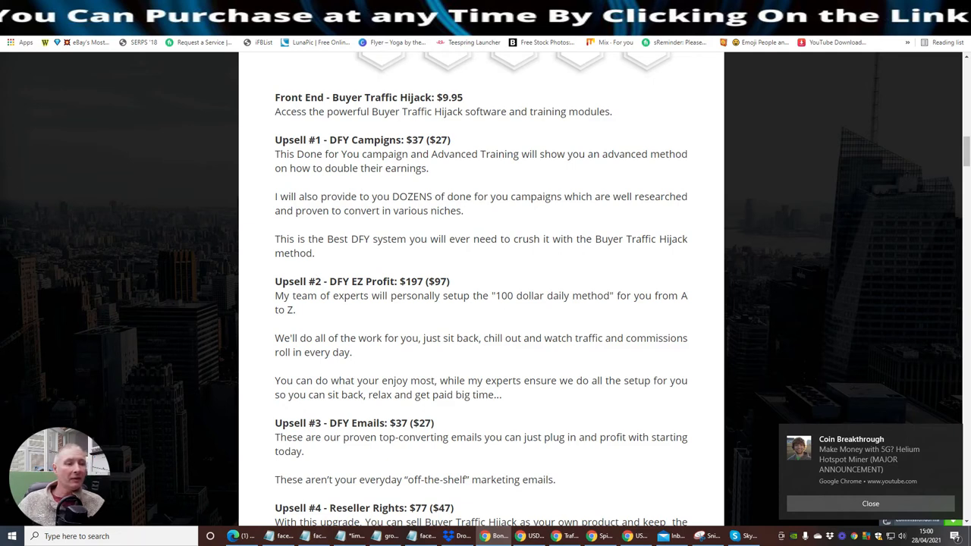
mouse_move(504, 314)
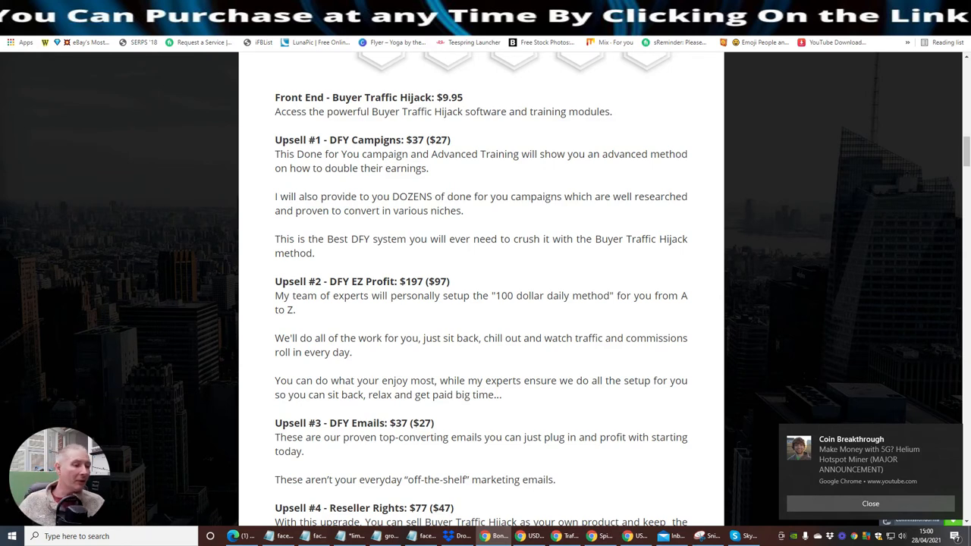
mouse_move(485, 408)
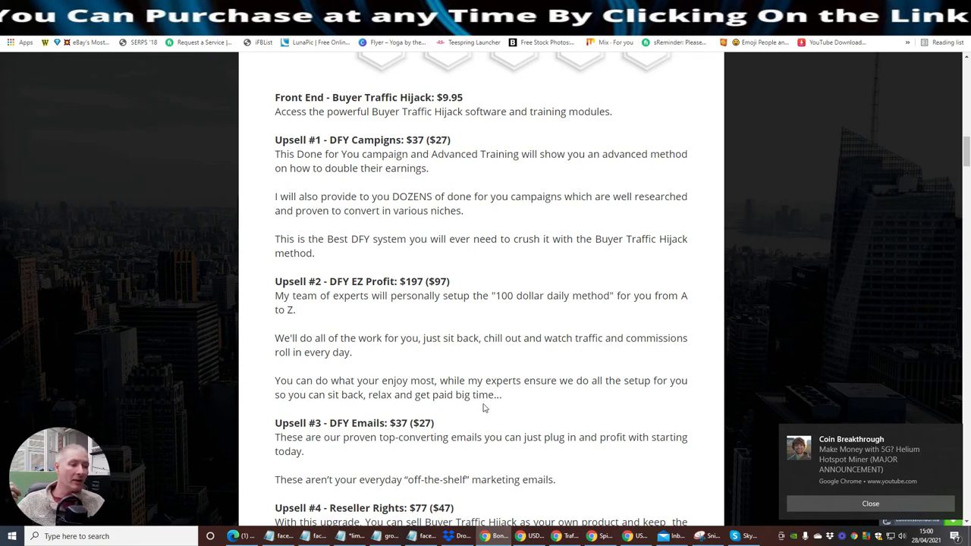
scroll(down, 3)
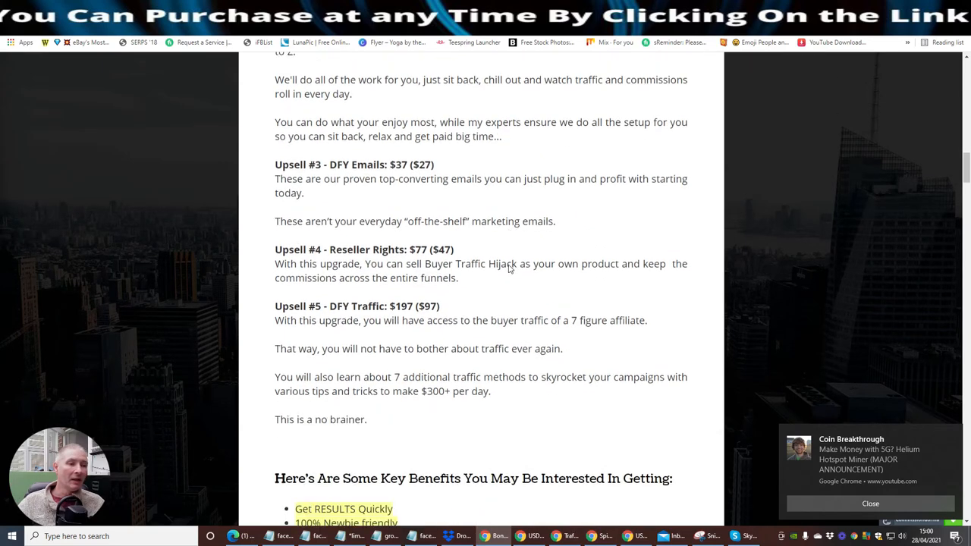
scroll(down, 3)
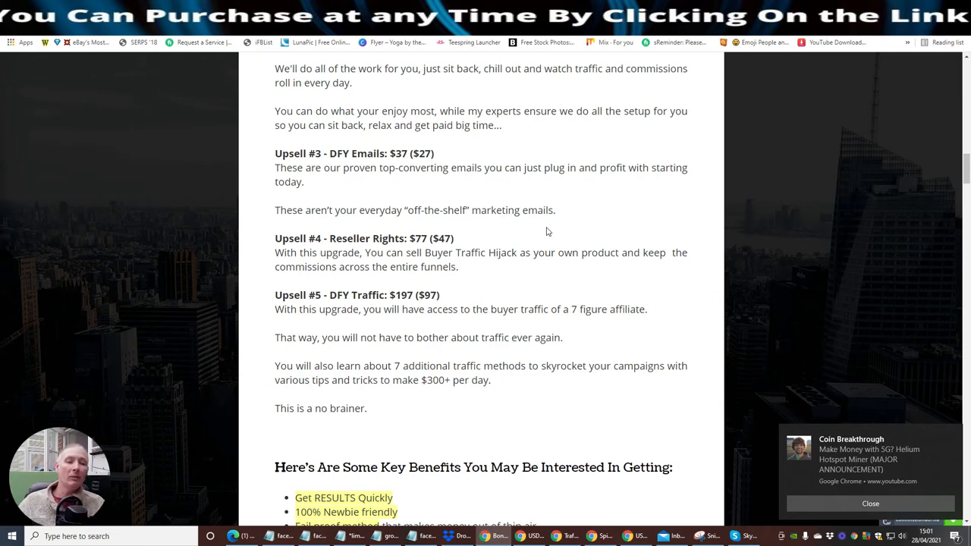
mouse_move(474, 233)
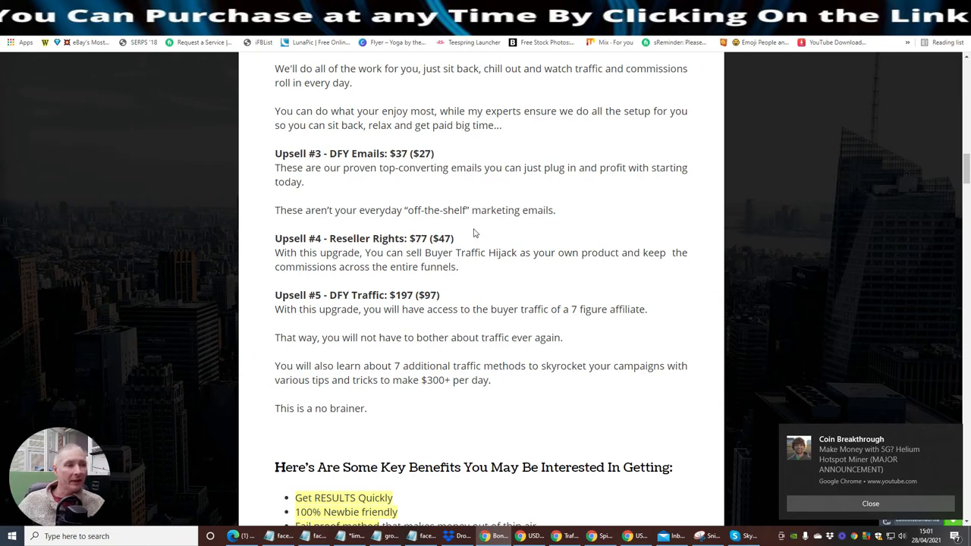
mouse_move(512, 228)
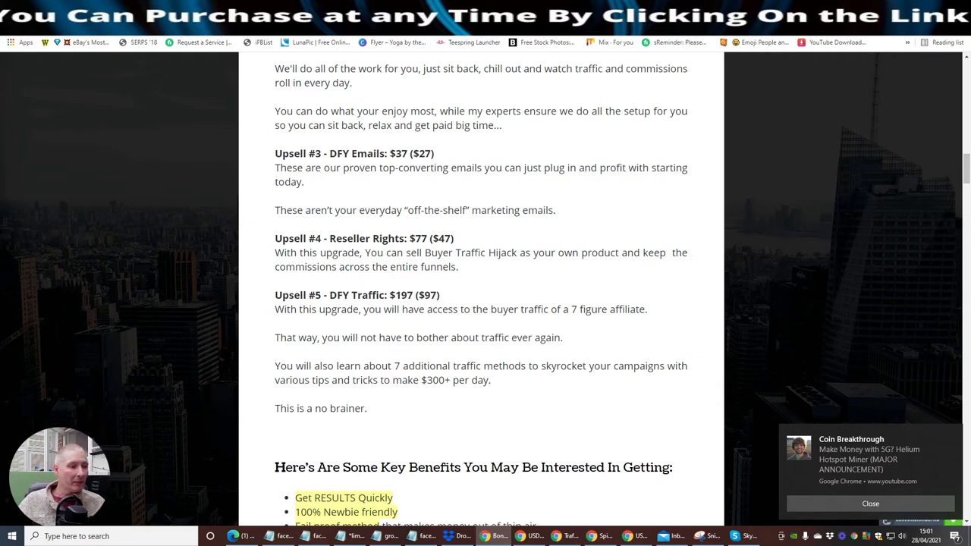
mouse_move(546, 287)
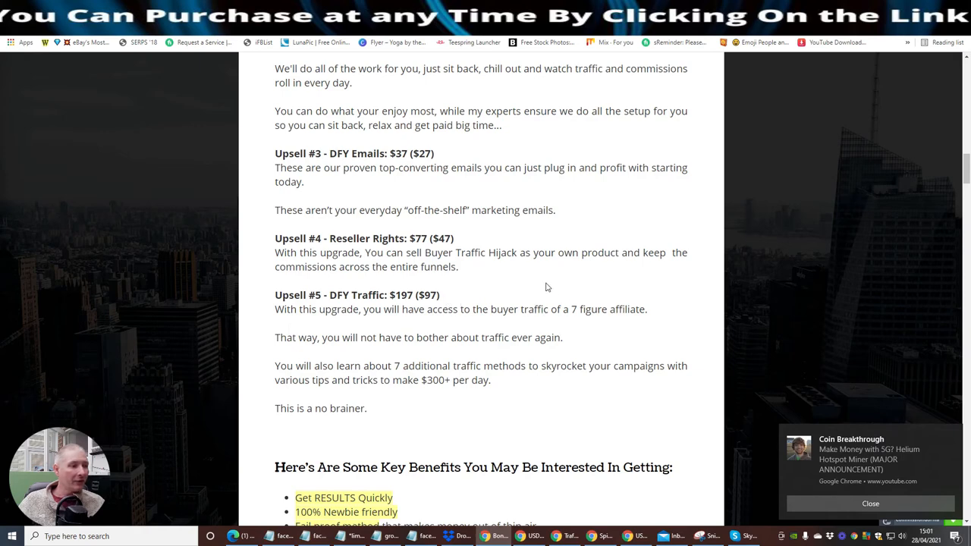
scroll(down, 3)
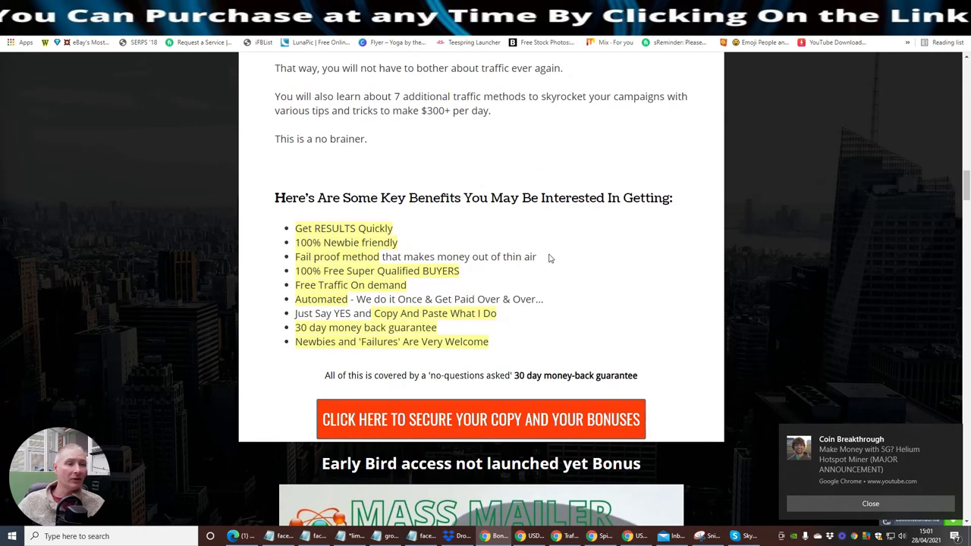
scroll(down, 3)
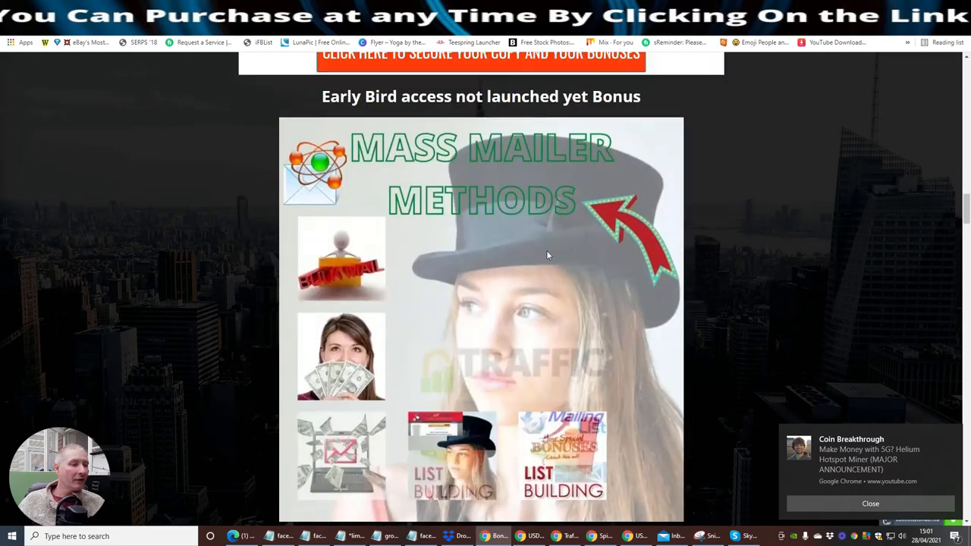
scroll(up, 3)
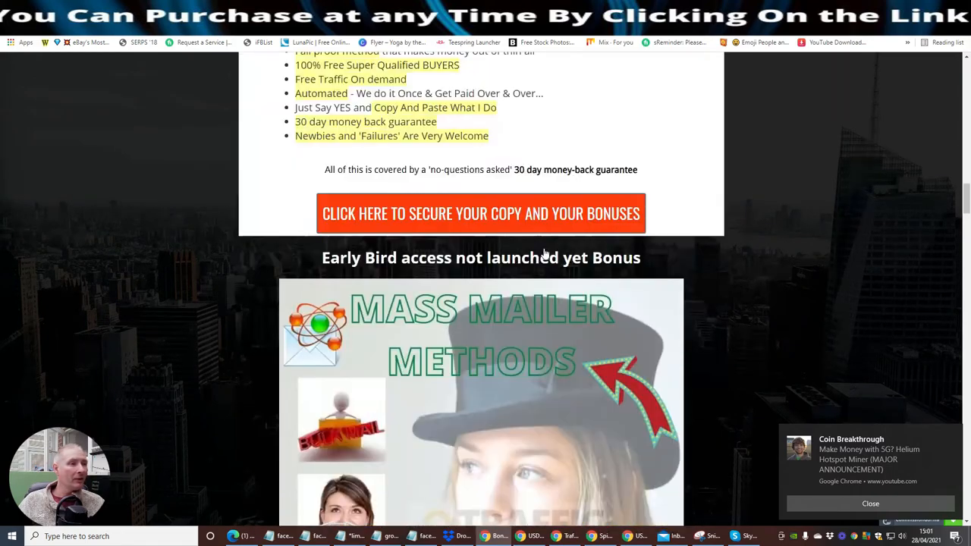
scroll(up, 3)
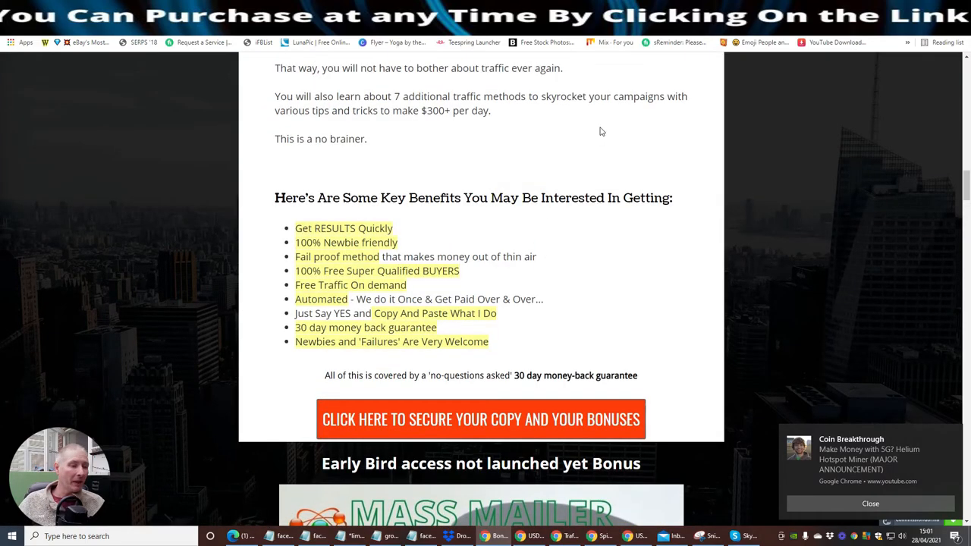
scroll(down, 3)
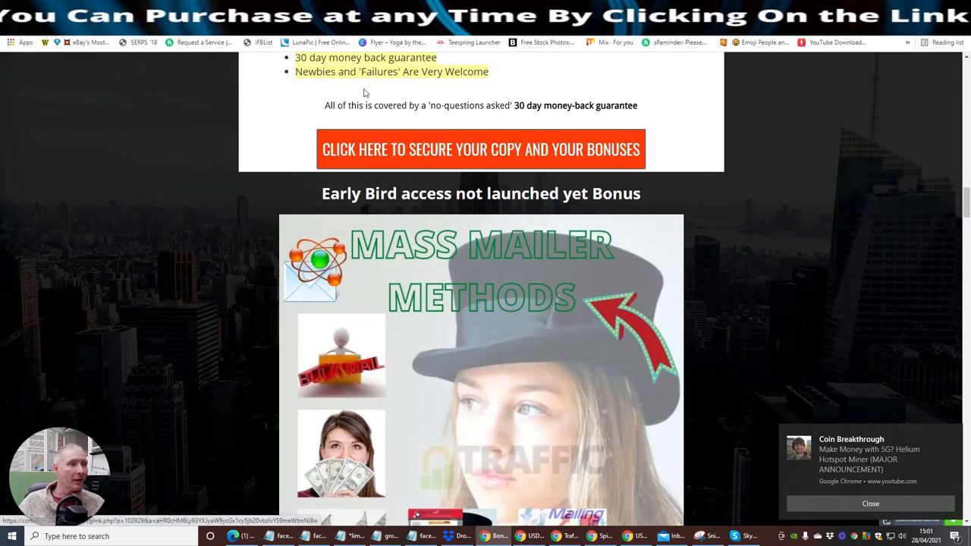
mouse_move(406, 165)
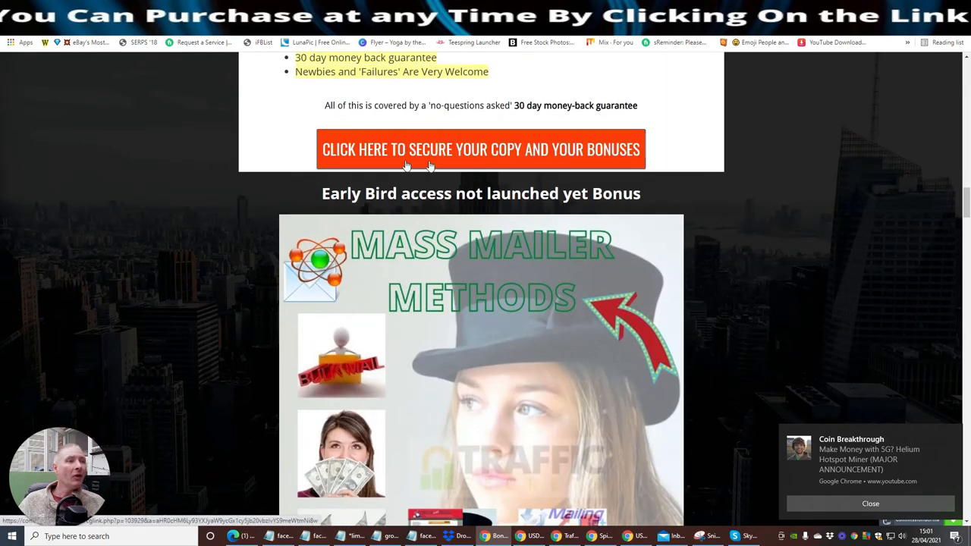
mouse_move(479, 156)
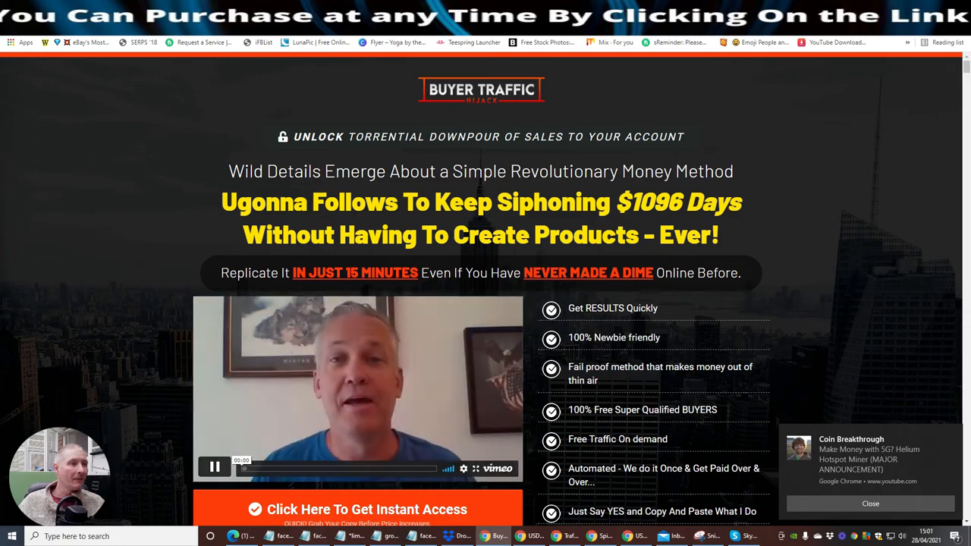
Scroll the sales page through the FAQ to the 'Click Here To Get Instant Access' offer
scroll(down, 3)
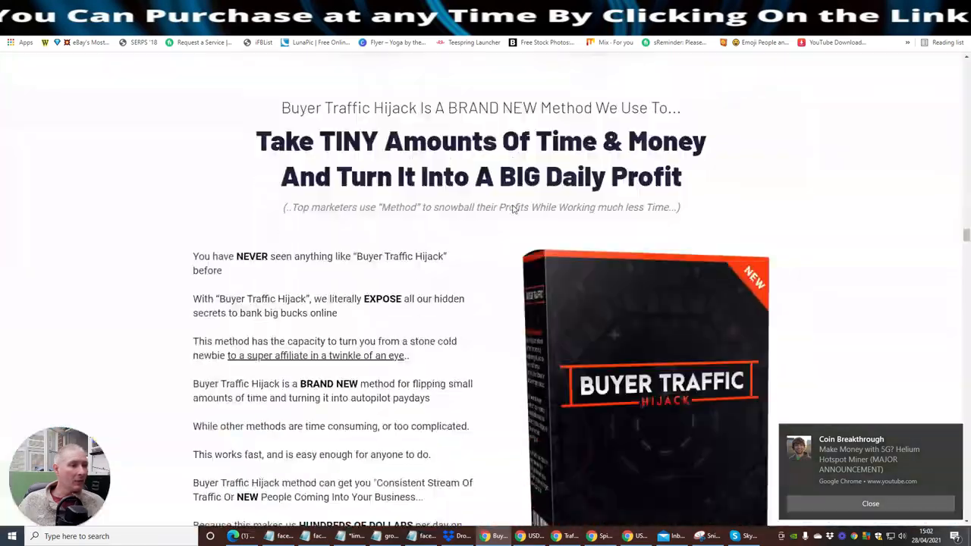
scroll(down, 3)
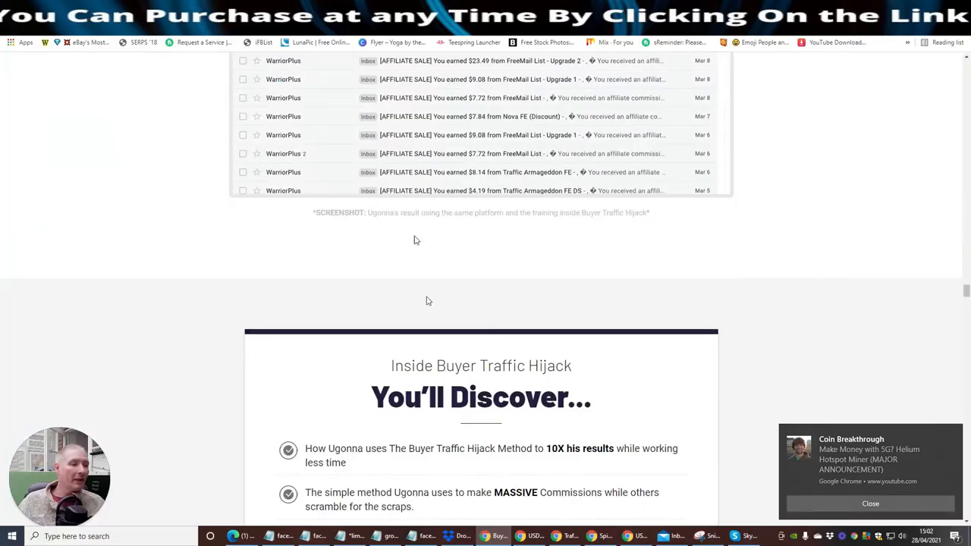
scroll(down, 3)
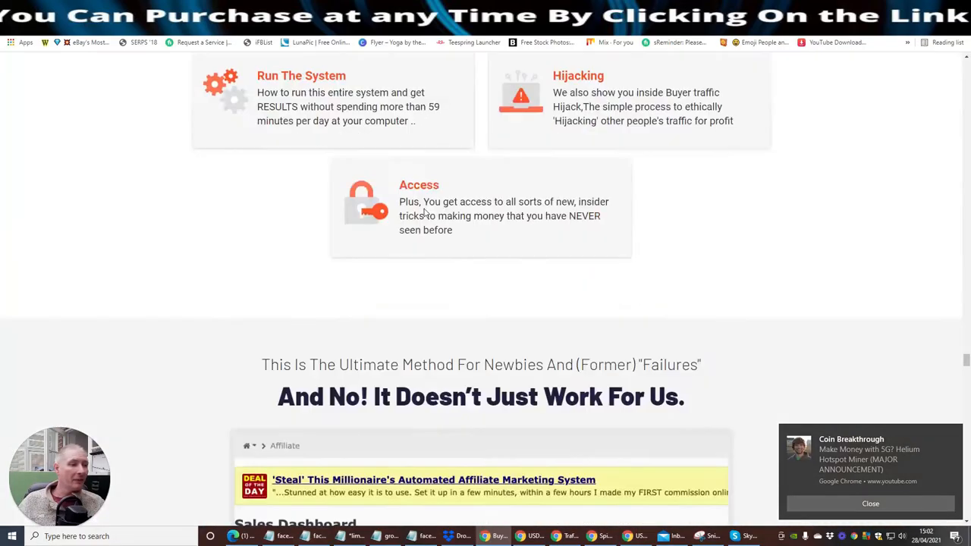
scroll(up, 3)
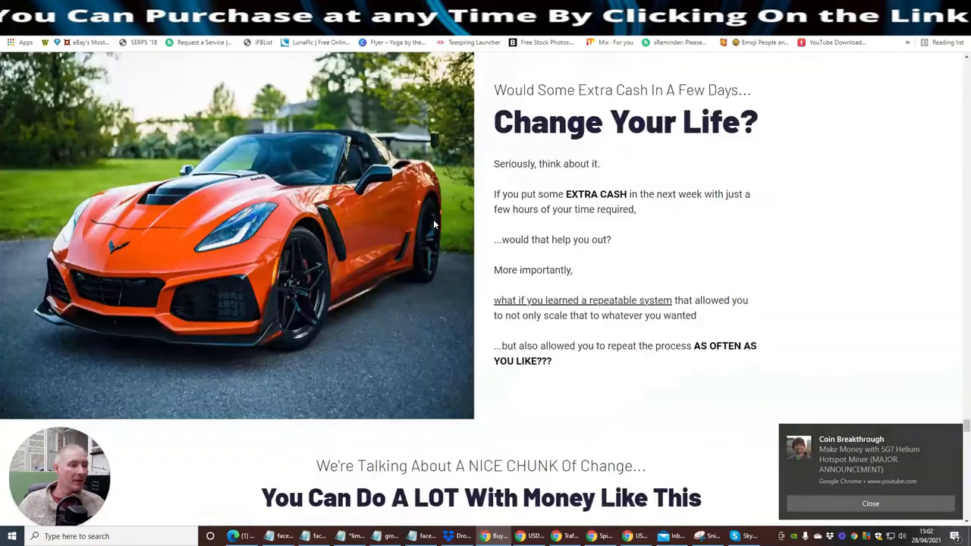
scroll(down, 3)
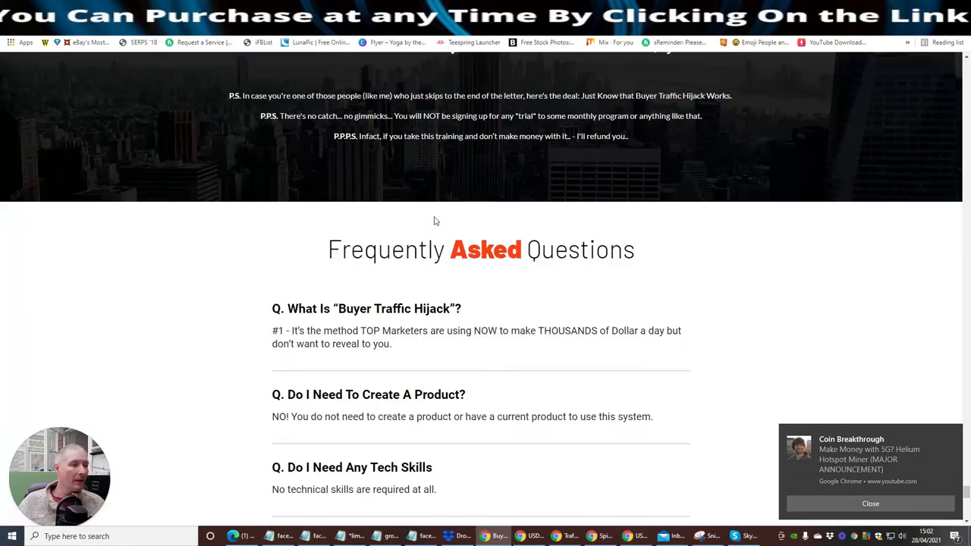
scroll(down, 3)
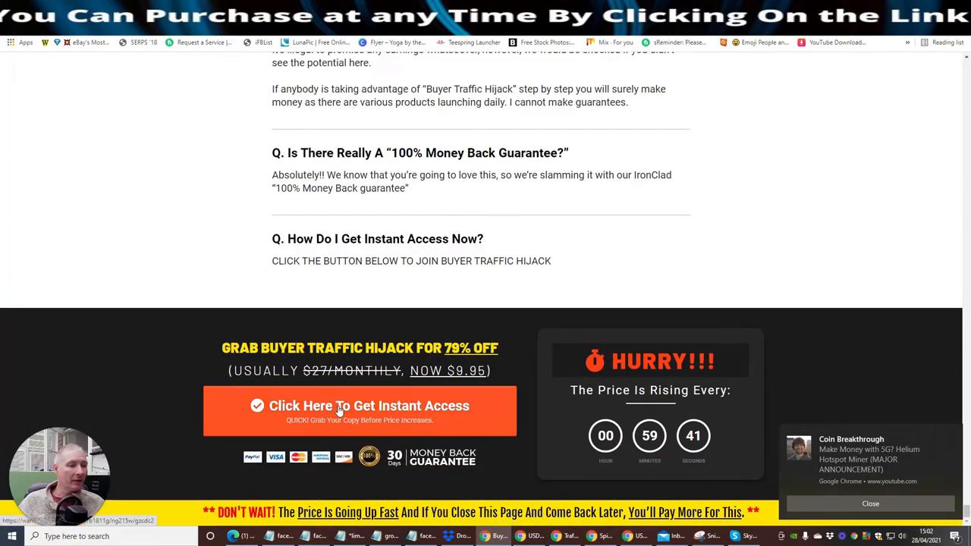
mouse_move(701, 244)
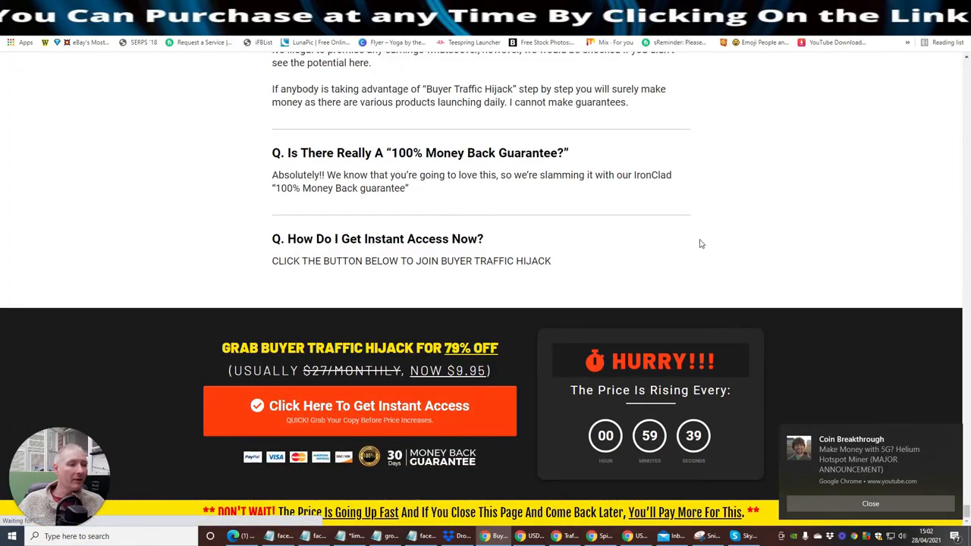
Go to the WarriorPlus checkout for Buyer Traffic Hijack showing the $9.95 total
click(359, 406)
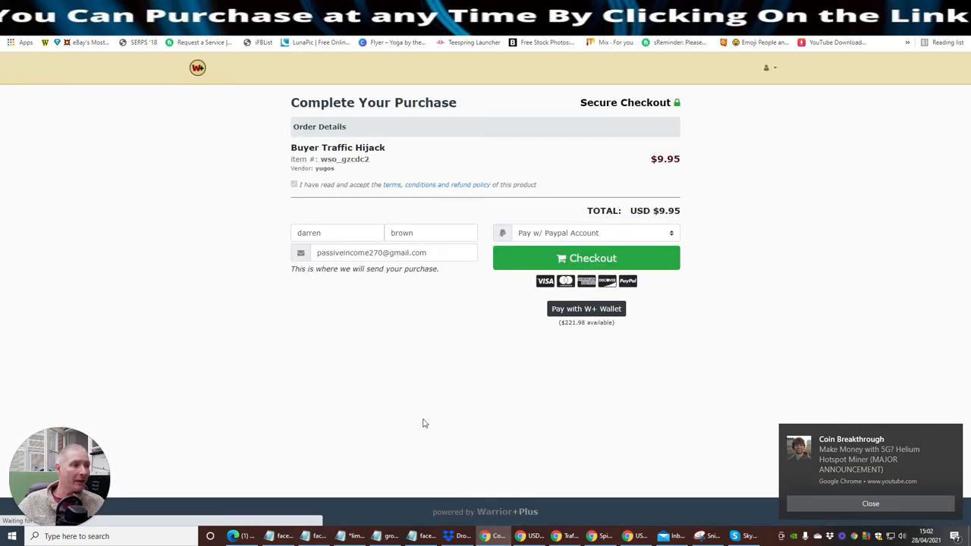
mouse_move(437, 377)
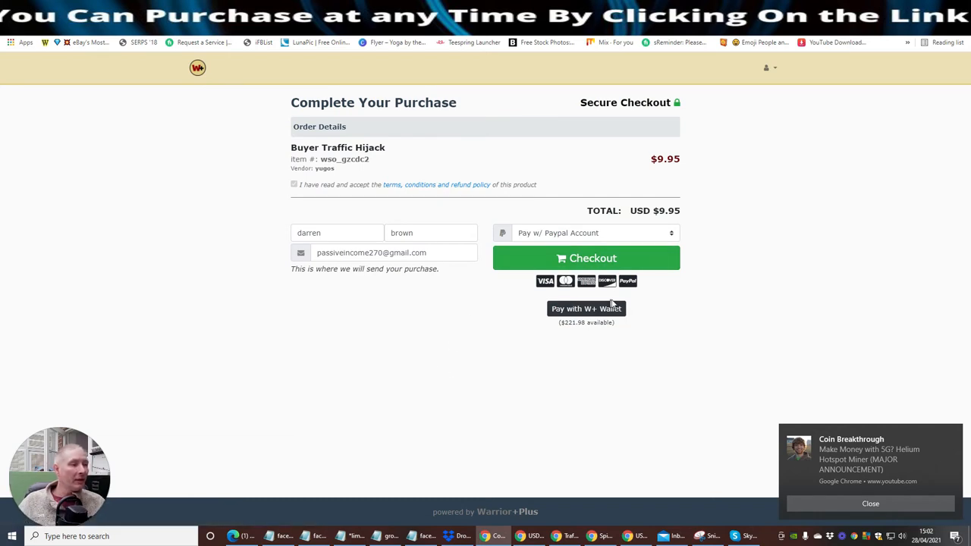
mouse_move(393, 309)
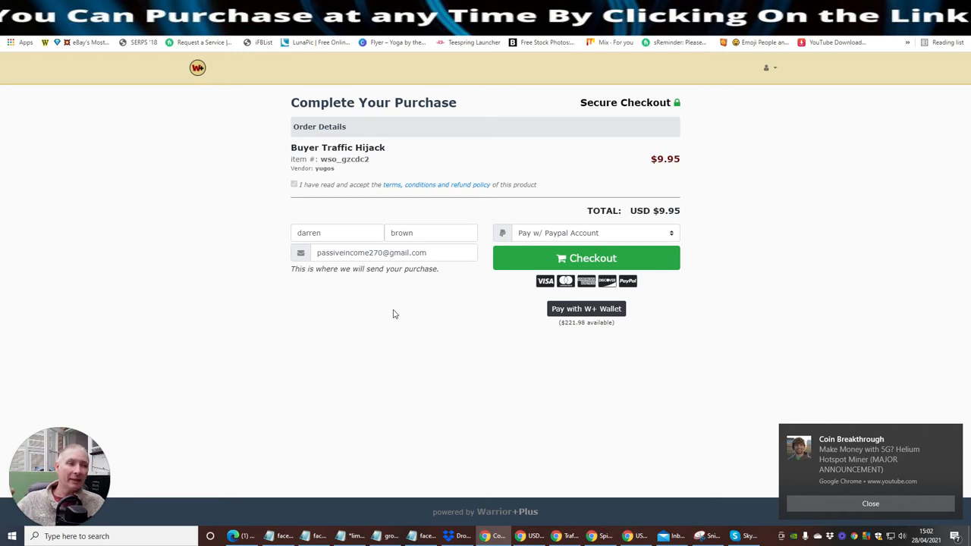
mouse_move(397, 311)
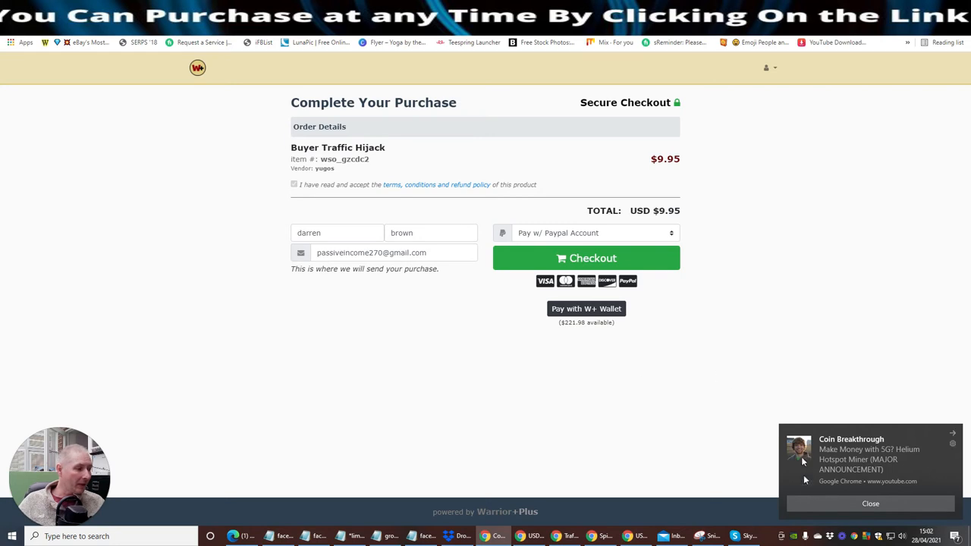
Return to the sales page and scroll to 'Take TINY Amounts Of Time & Money', dismissing a notification
click(870, 502)
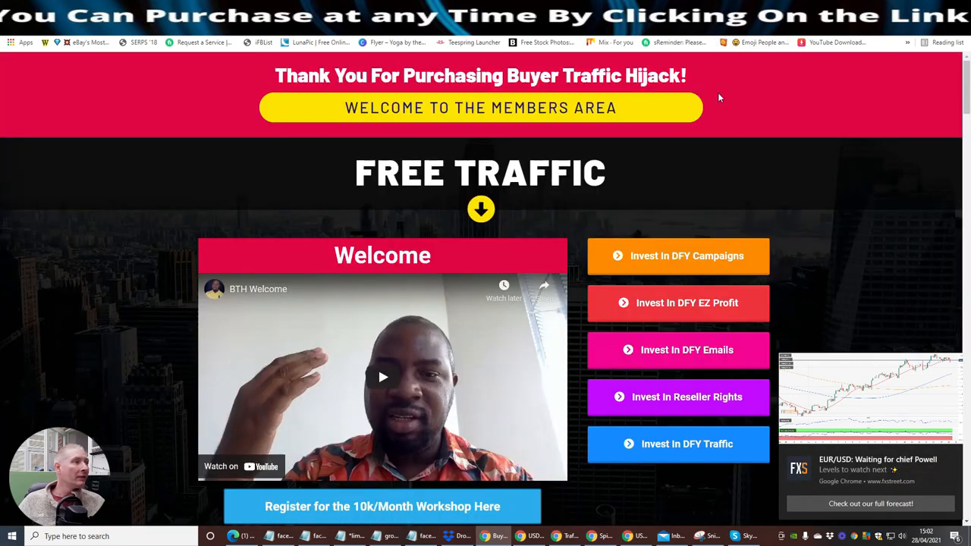
mouse_move(736, 135)
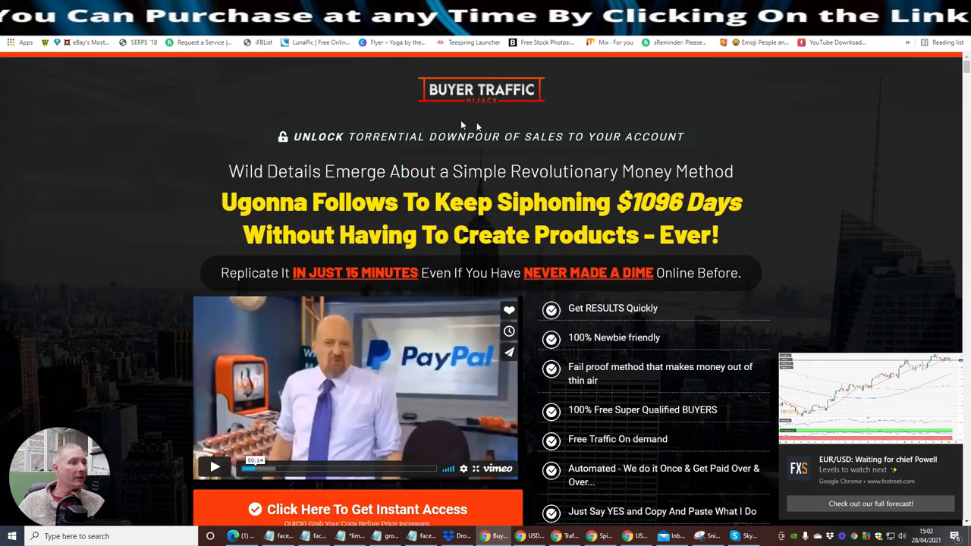
scroll(down, 3)
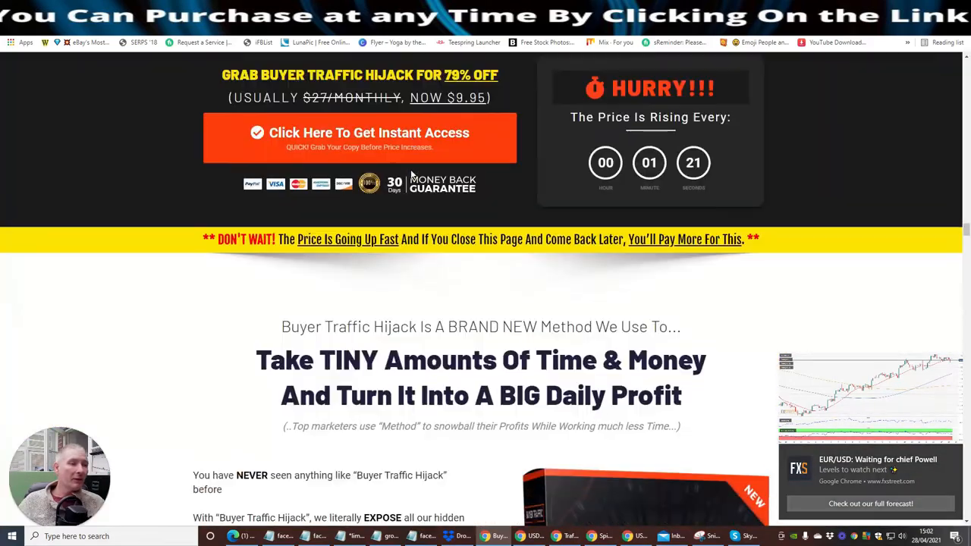
scroll(down, 3)
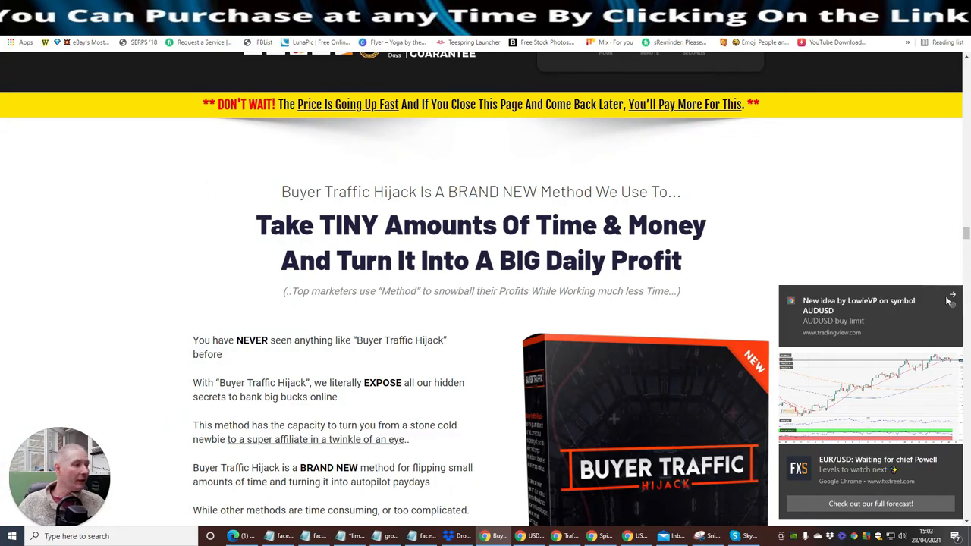
click(951, 296)
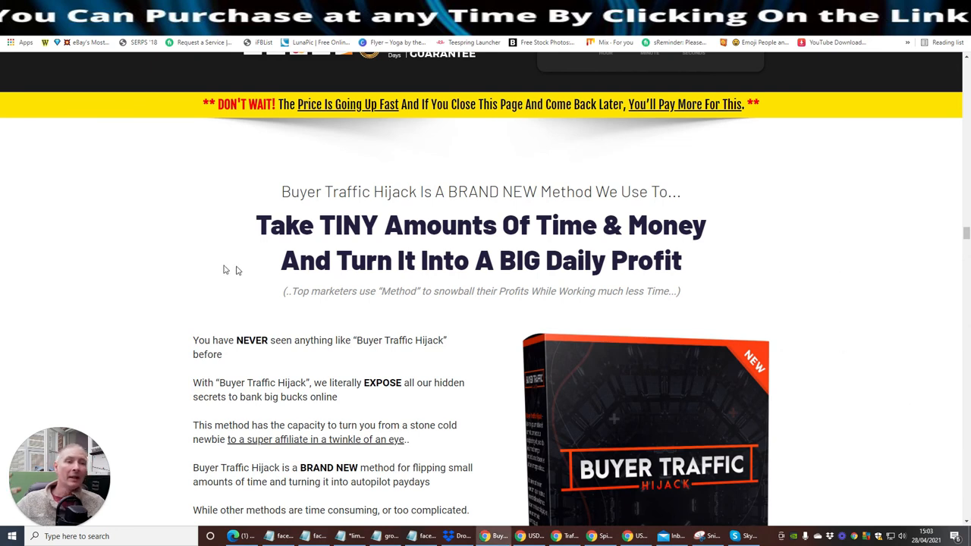
mouse_move(191, 200)
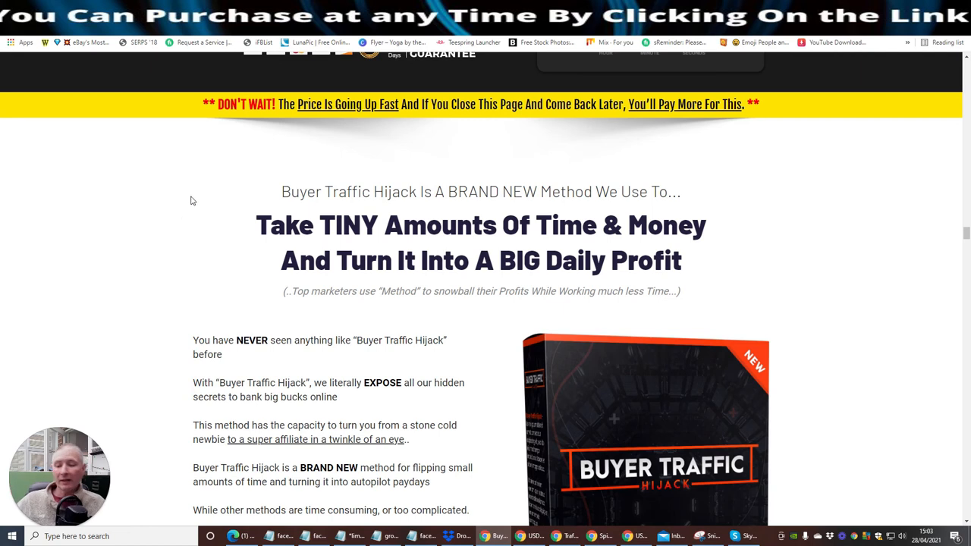